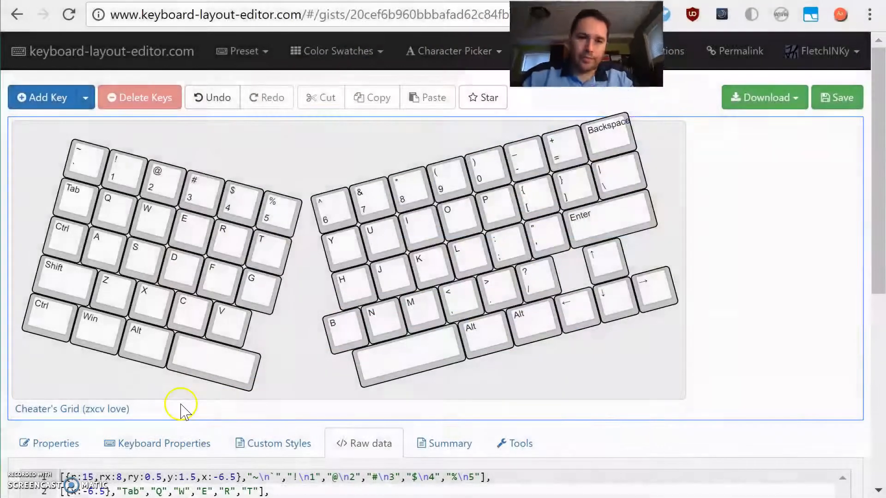
Step: Select the % 5 key on the left half of the split layout
click(202, 195)
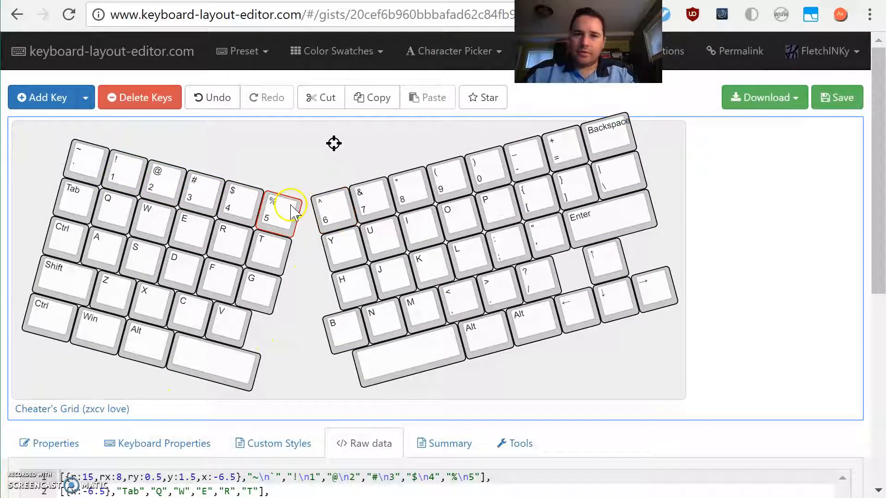
mouse_move(72, 409)
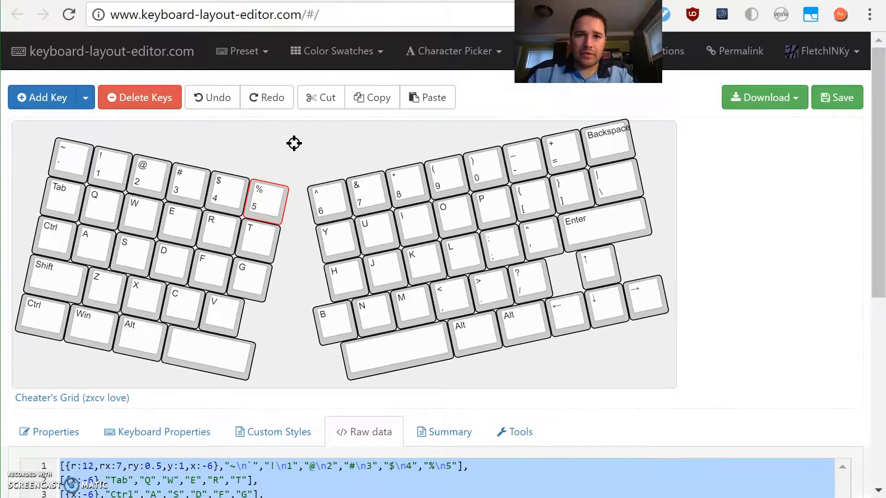
mouse_move(435, 97)
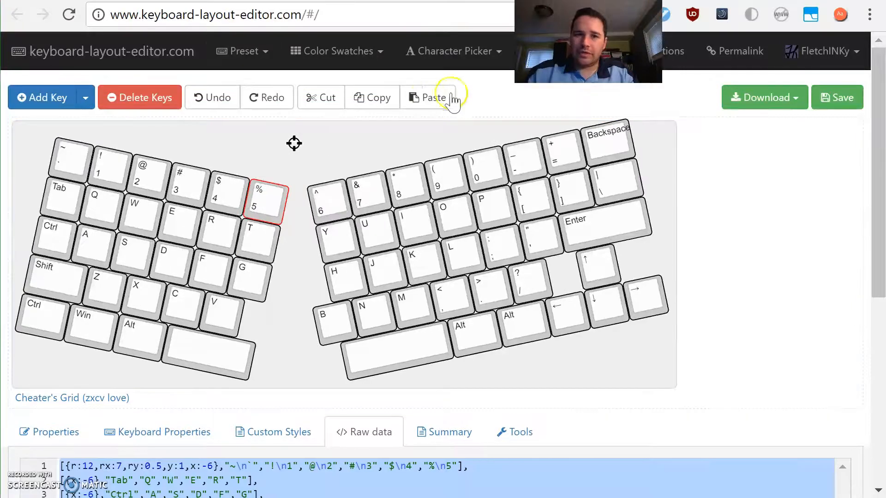
mouse_move(684, 56)
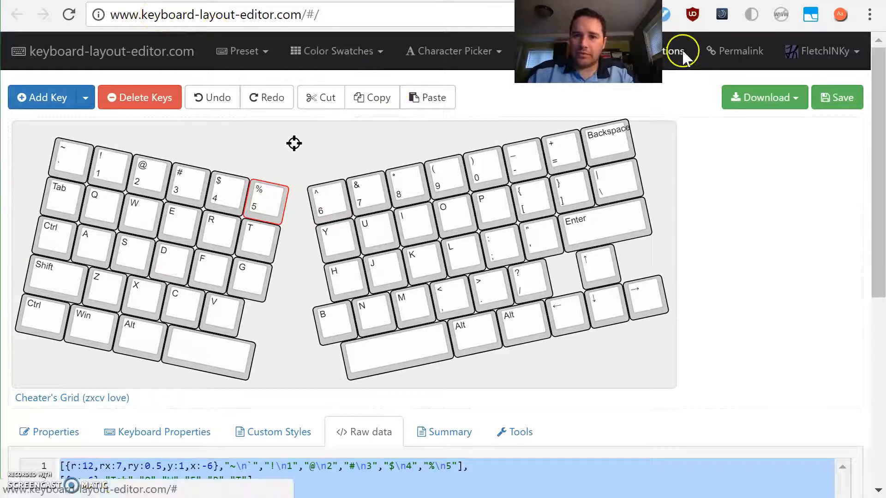
click(682, 50)
text(12)
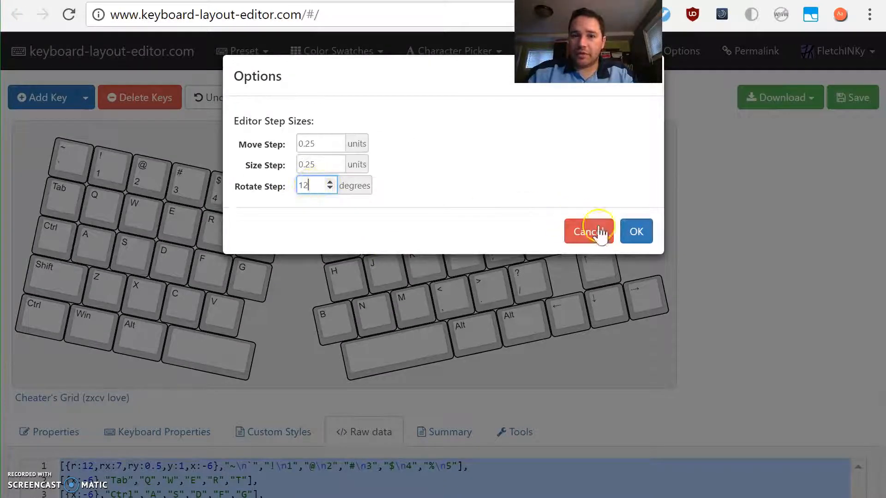
click(587, 232)
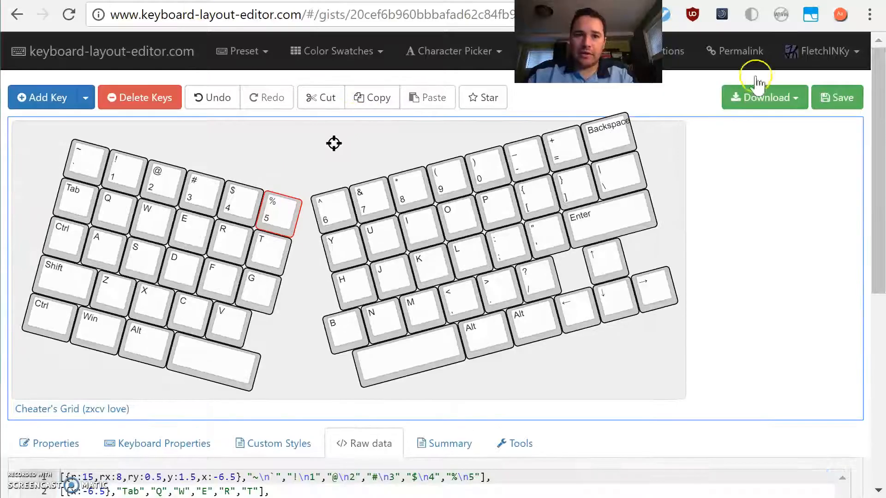
click(673, 50)
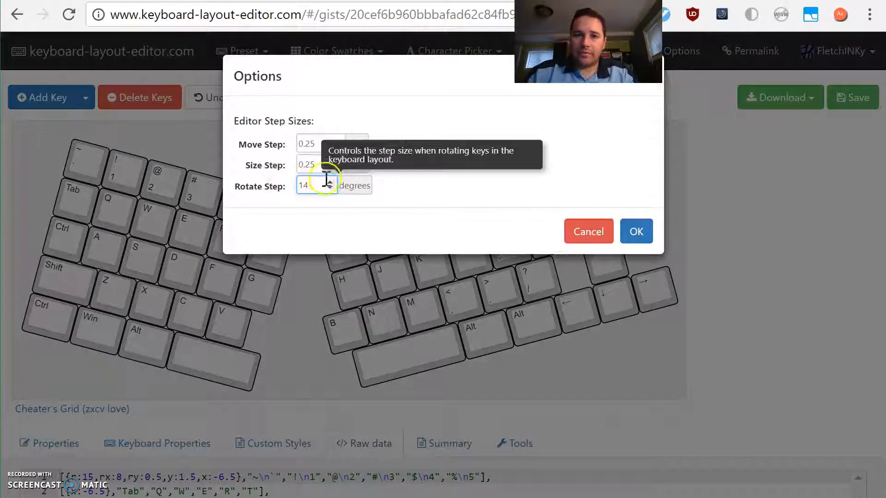
click(636, 230)
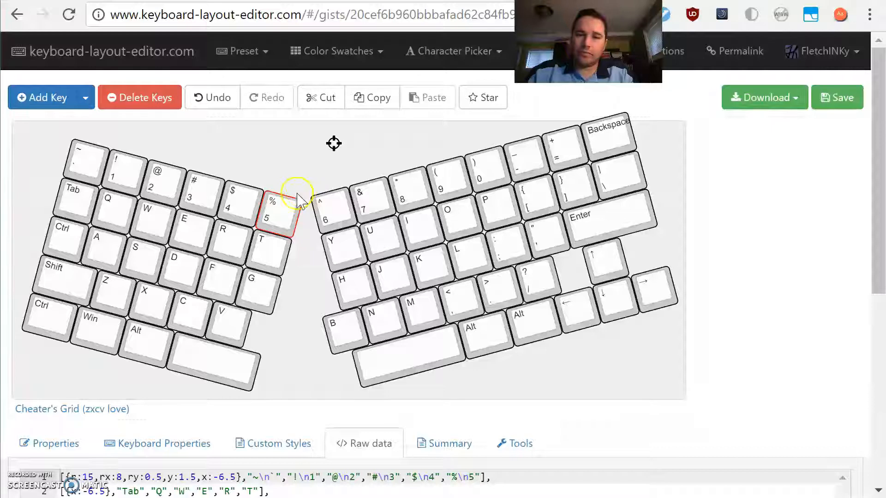
mouse_move(458, 243)
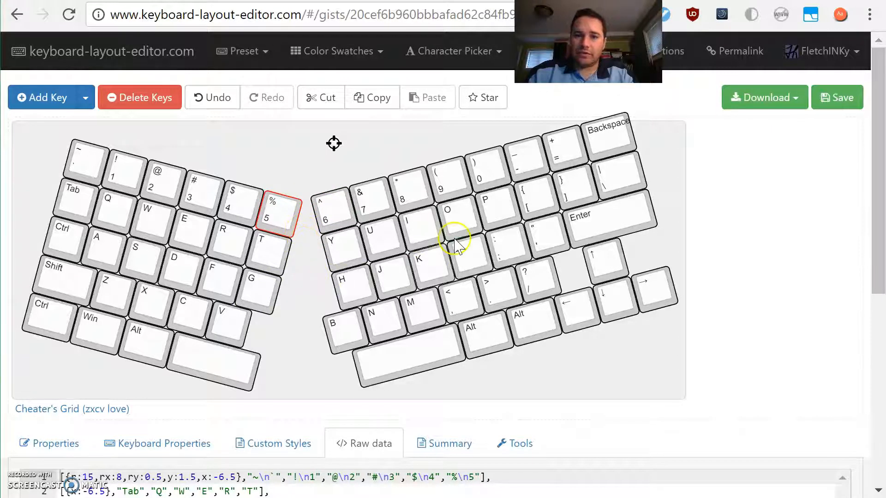
mouse_move(291, 285)
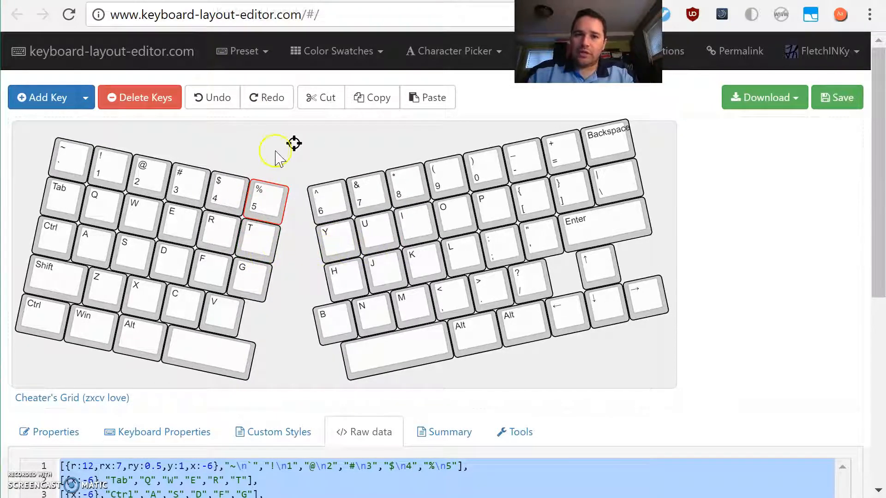
Step: Inspect the E and U keys on each half, then view the swillkb switch-plate preview below
click(171, 221)
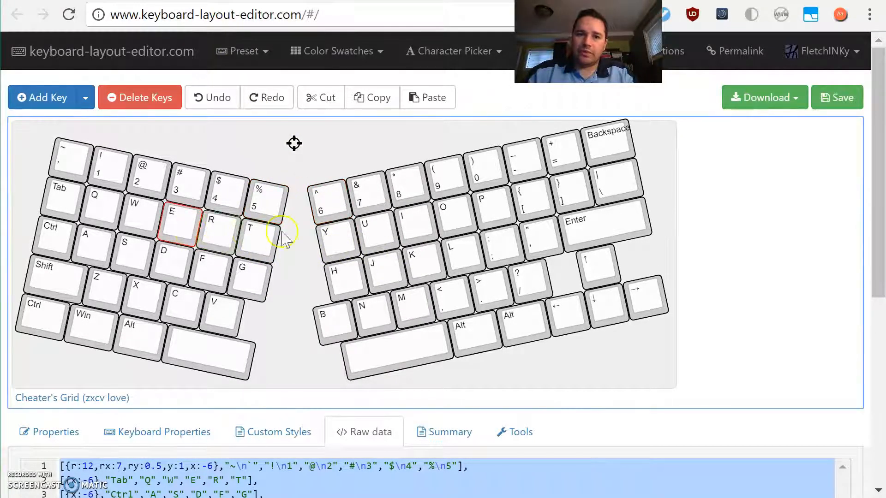
click(332, 235)
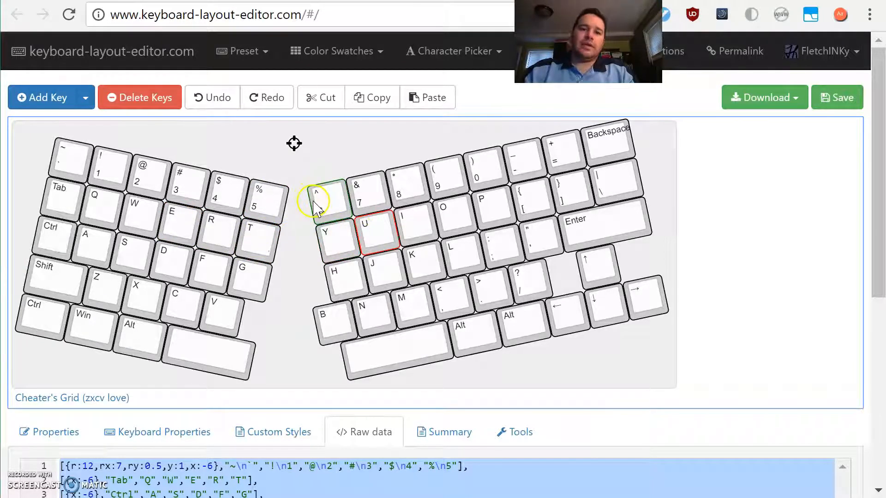
scroll(down, 3)
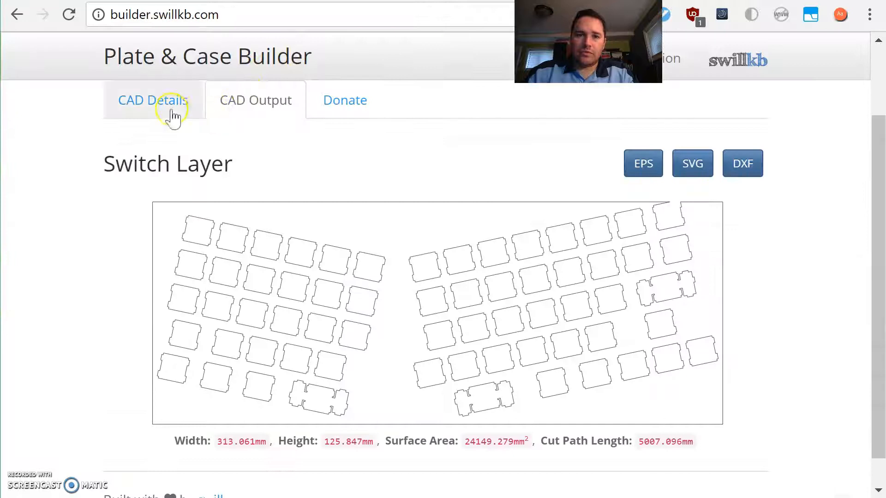
Step: Return to the CAD Details form and scroll down to the Switch Type and Edge Padding options
click(152, 100)
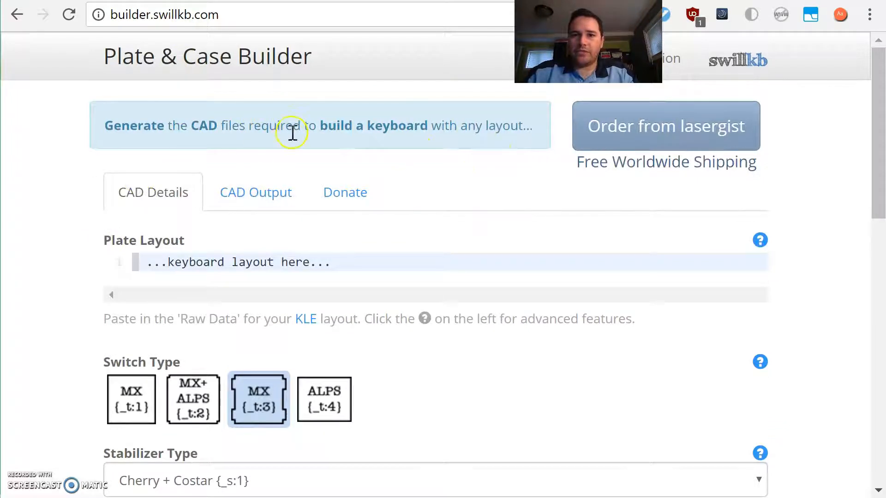
mouse_move(199, 266)
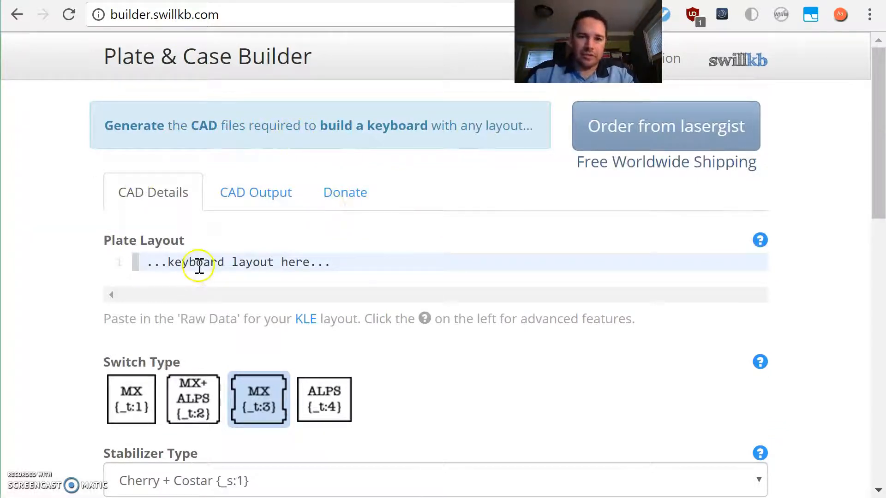
mouse_move(214, 40)
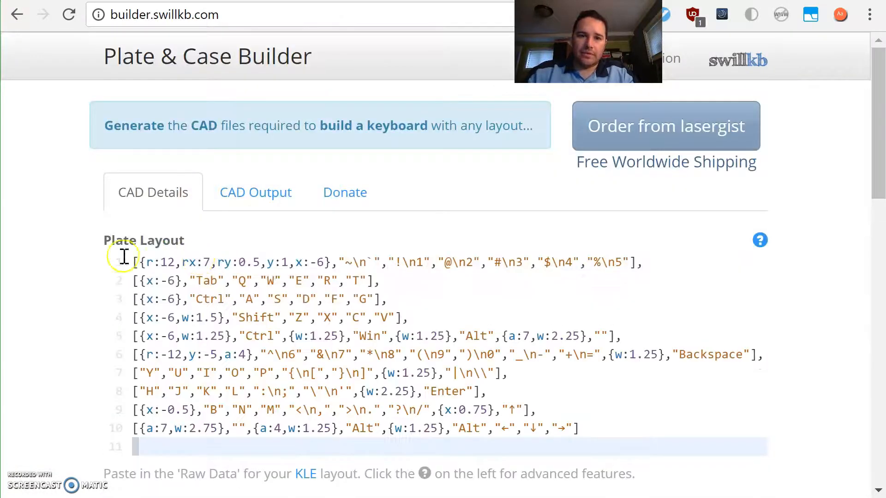
scroll(down, 3)
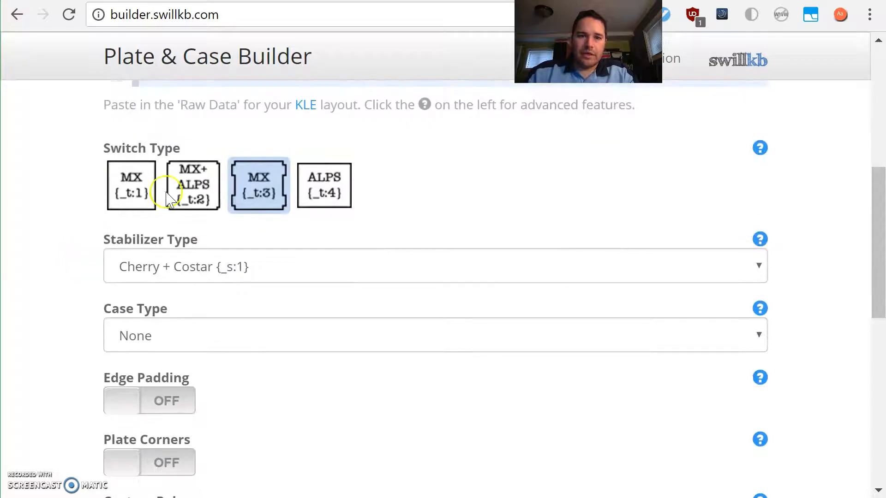
scroll(down, 3)
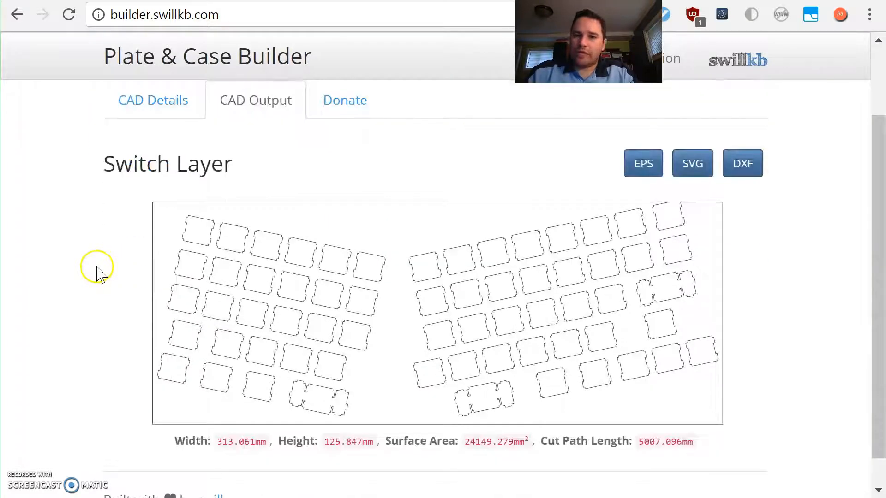
mouse_move(95, 308)
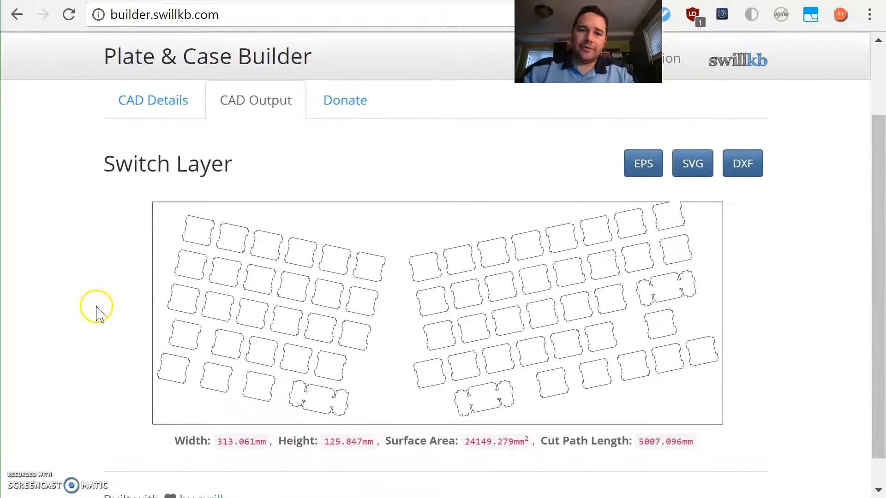
mouse_move(676, 209)
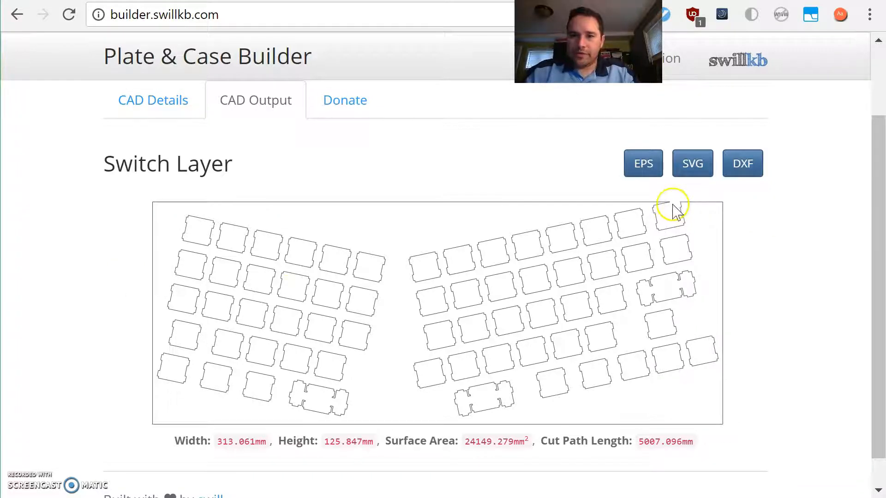
mouse_move(447, 299)
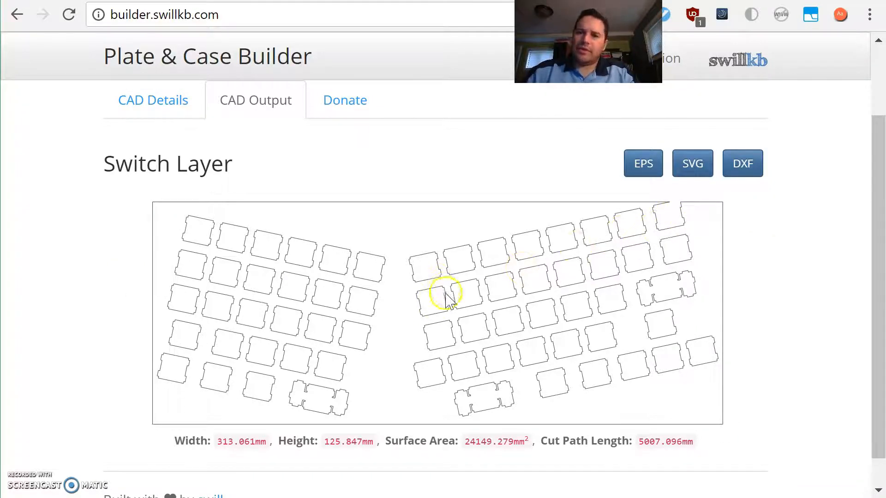
mouse_move(420, 272)
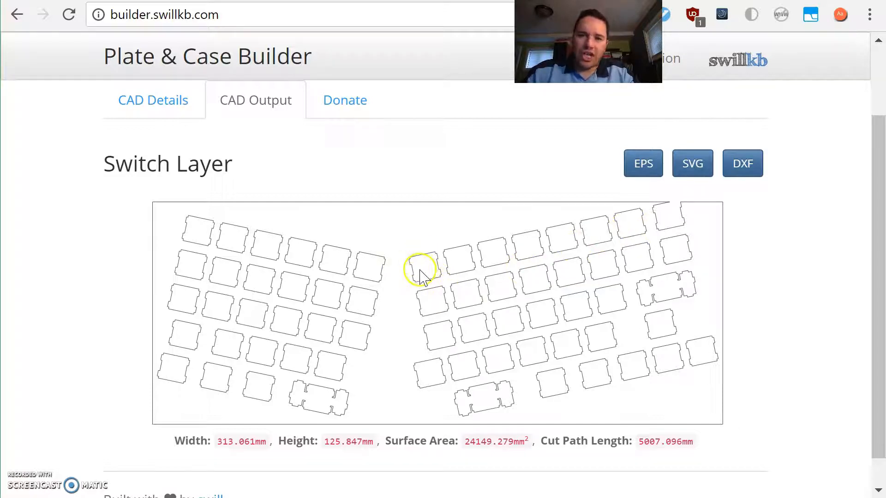
mouse_move(384, 258)
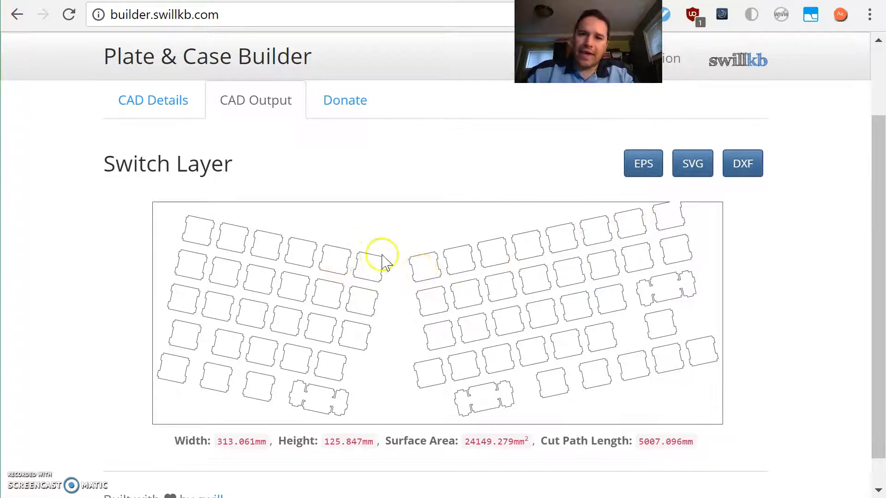
mouse_move(365, 274)
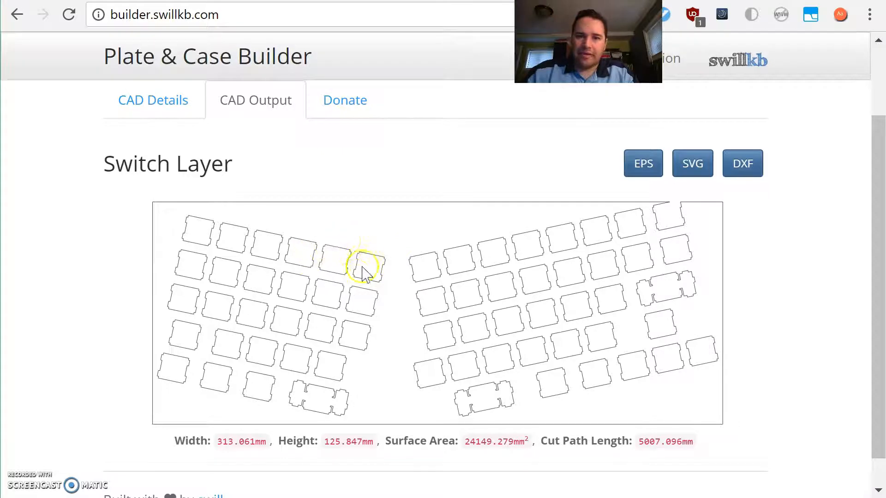
mouse_move(357, 275)
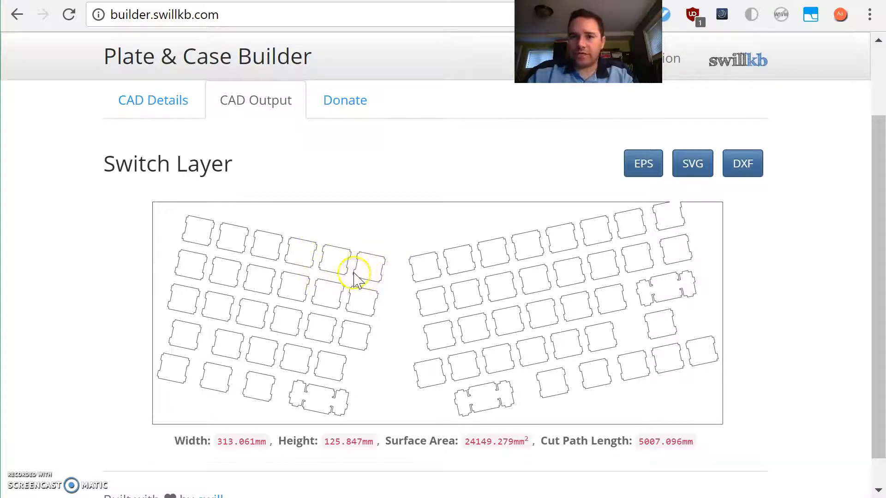
mouse_move(387, 257)
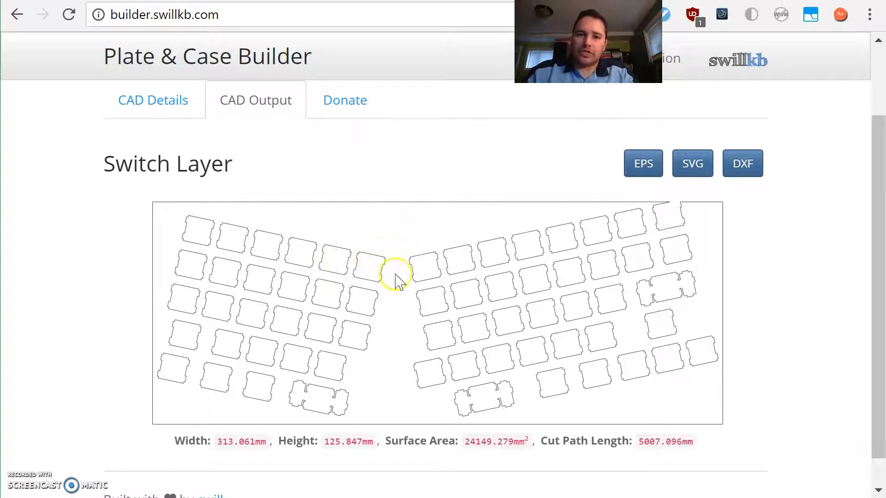
Step: Review the Switch Layer preview and download the switch plate cut file
scroll(up, 3)
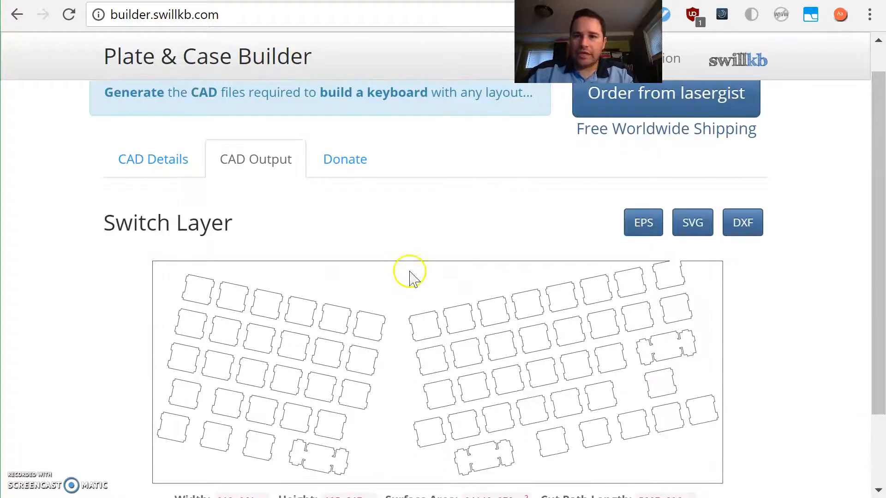
scroll(down, 3)
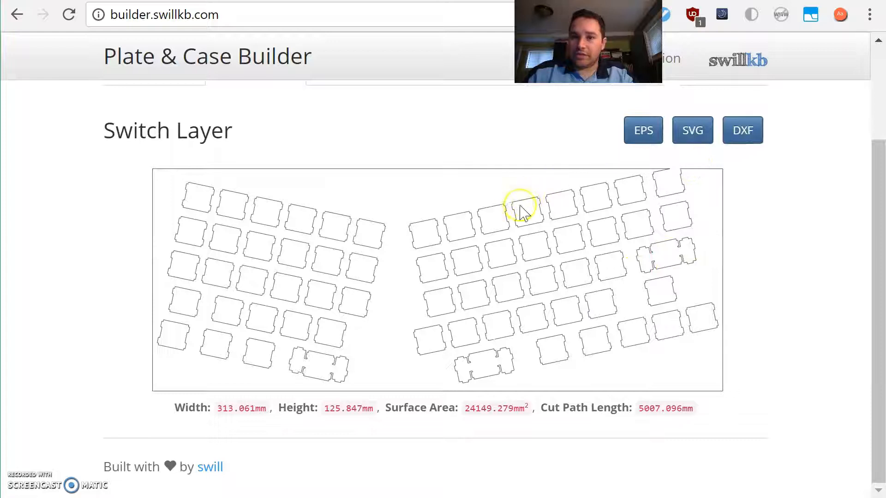
right_click(692, 130)
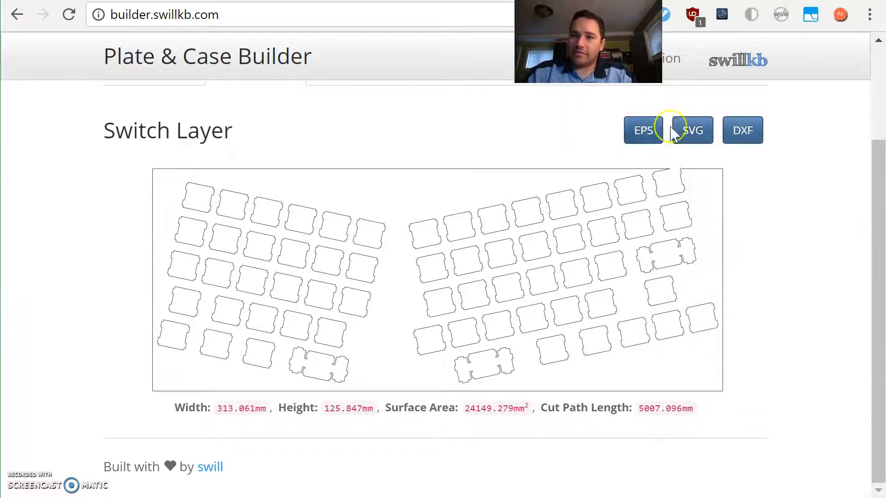
click(742, 130)
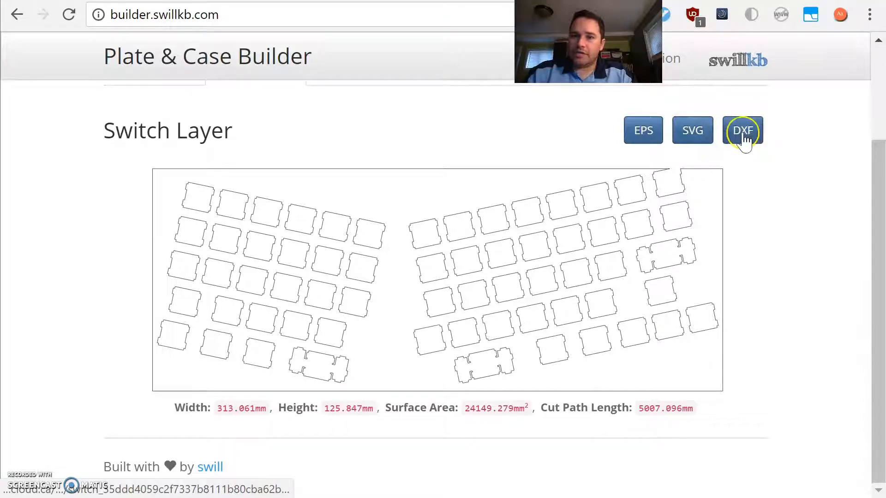
scroll(up, 3)
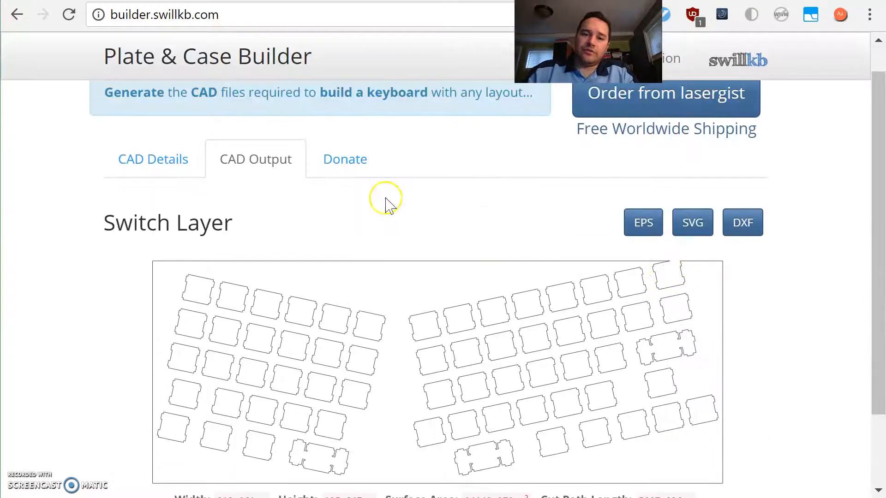
Step: Return to keyboard-layout-editor.com where the standard unsplit layout is loaded
click(153, 159)
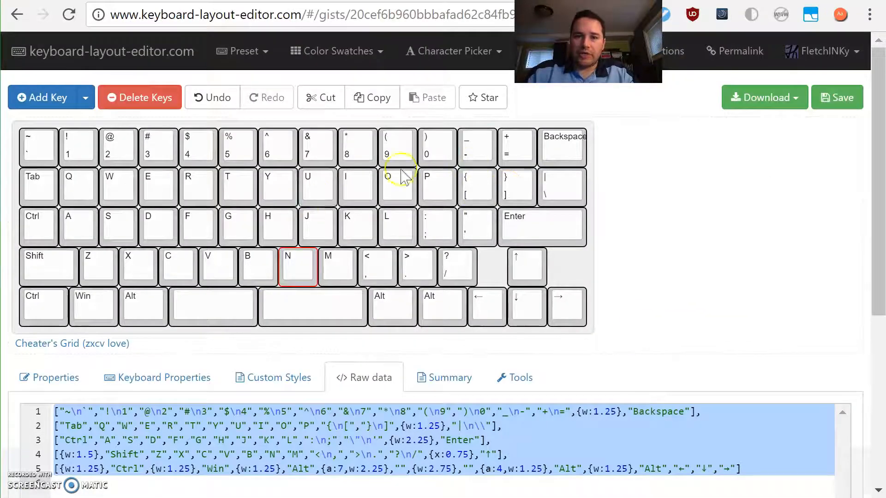
mouse_move(478, 188)
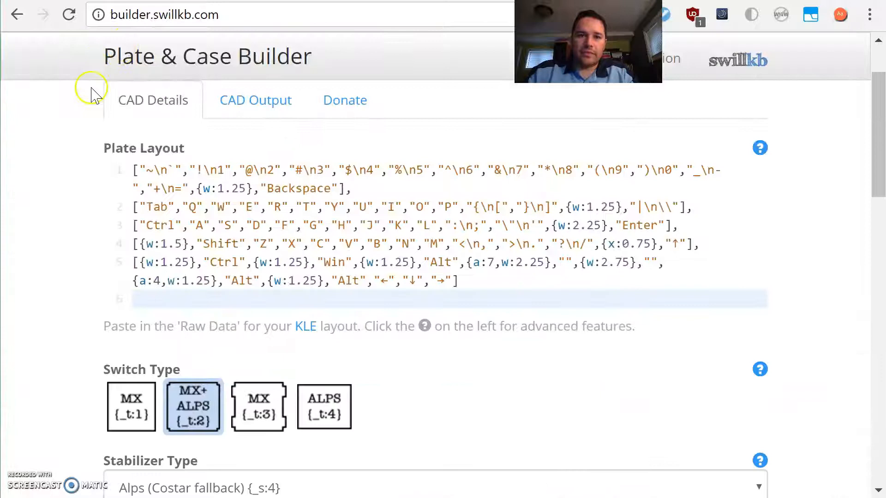
Step: Focus the pasted plate layout data in the builder and scroll to the switch options
click(164, 14)
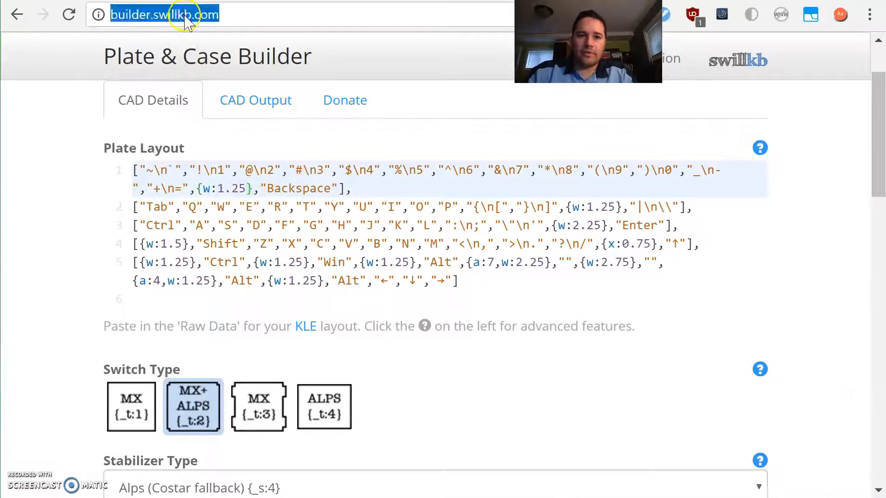
click(258, 407)
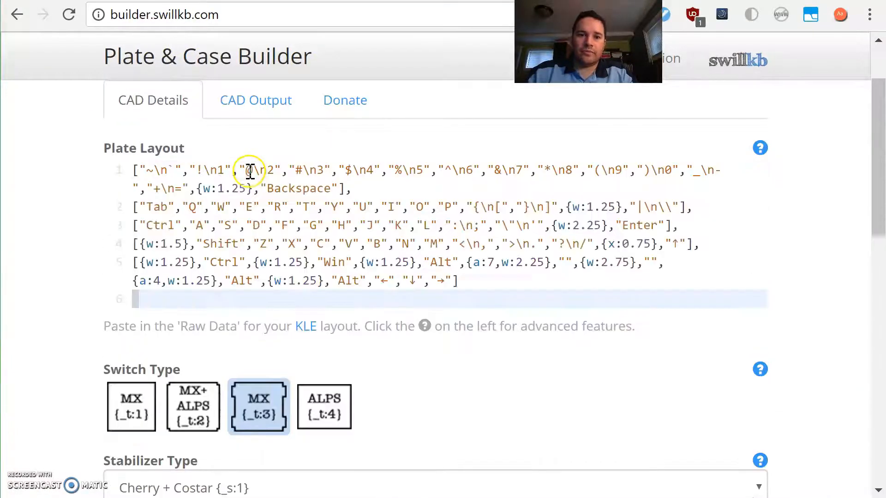
scroll(down, 3)
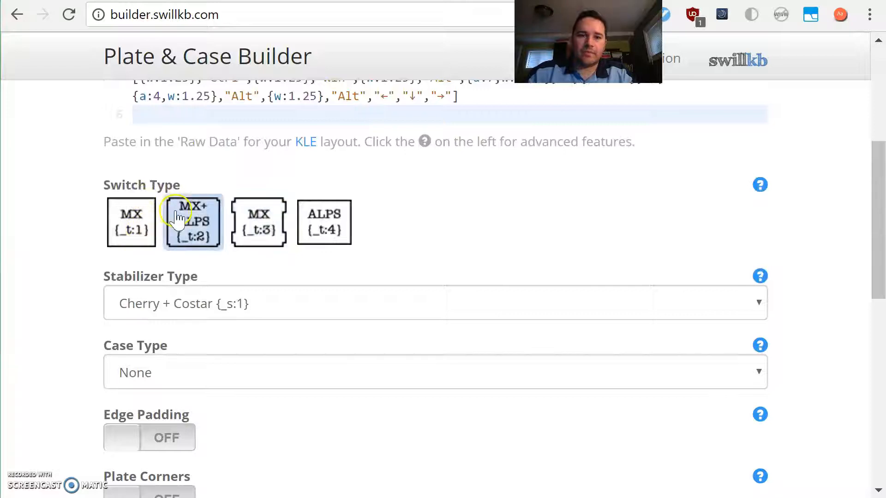
Step: Compare the MX cutout styles and settle on the combined MX+ALPS switch cutouts
click(131, 221)
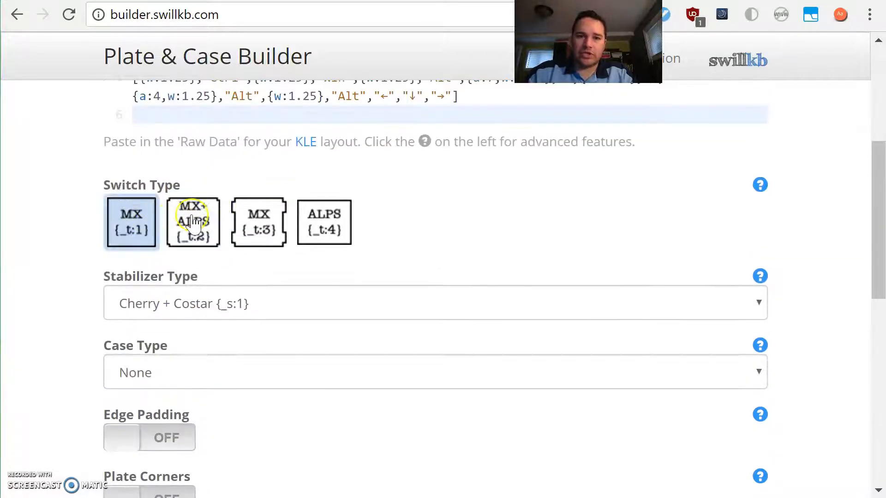
click(193, 223)
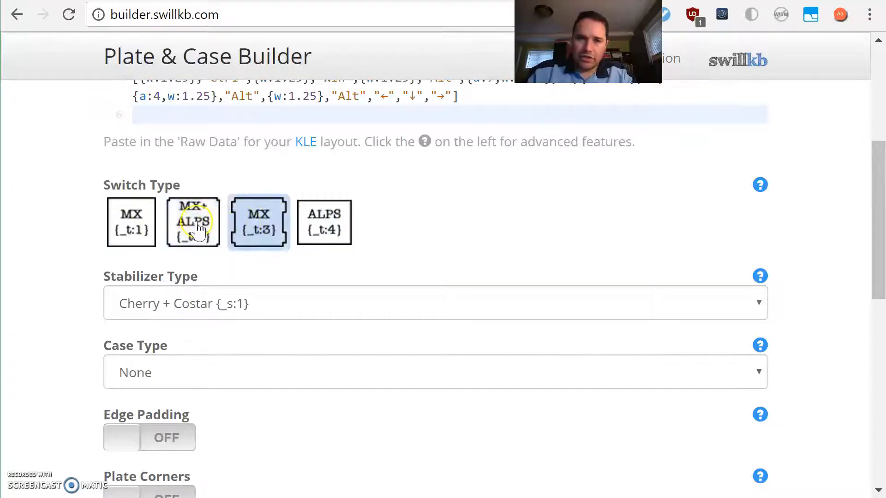
click(193, 221)
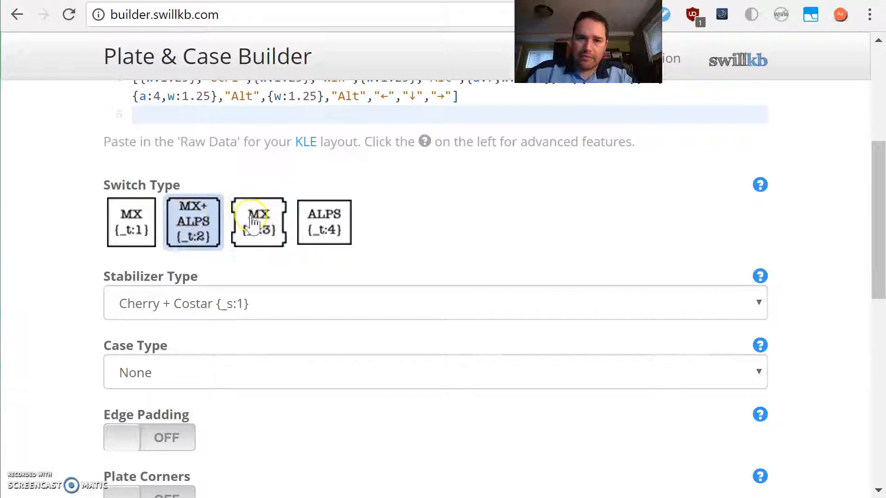
click(258, 221)
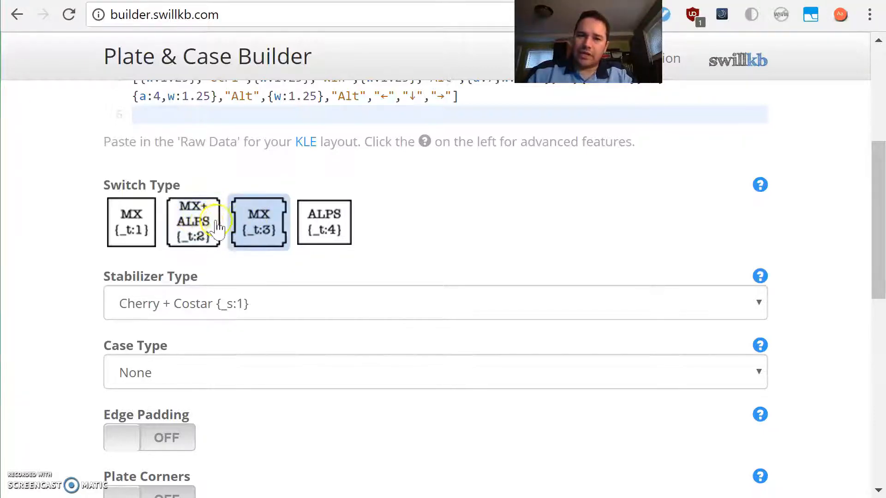
click(193, 223)
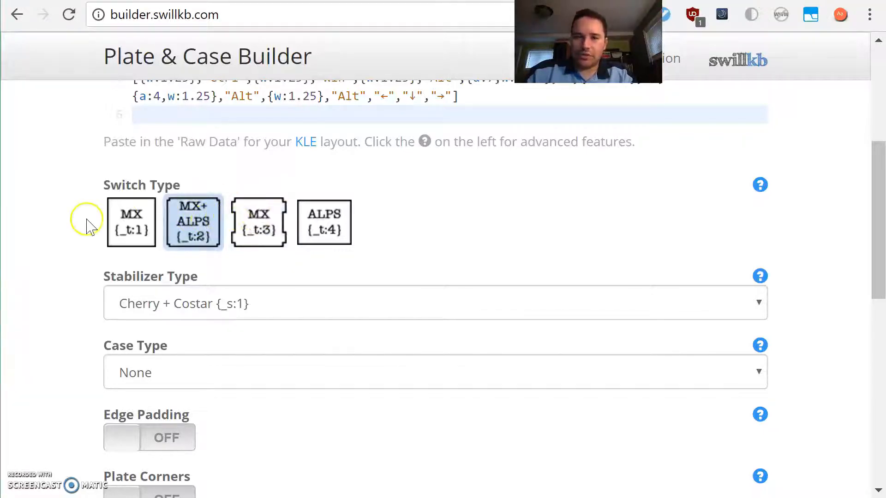
mouse_move(77, 213)
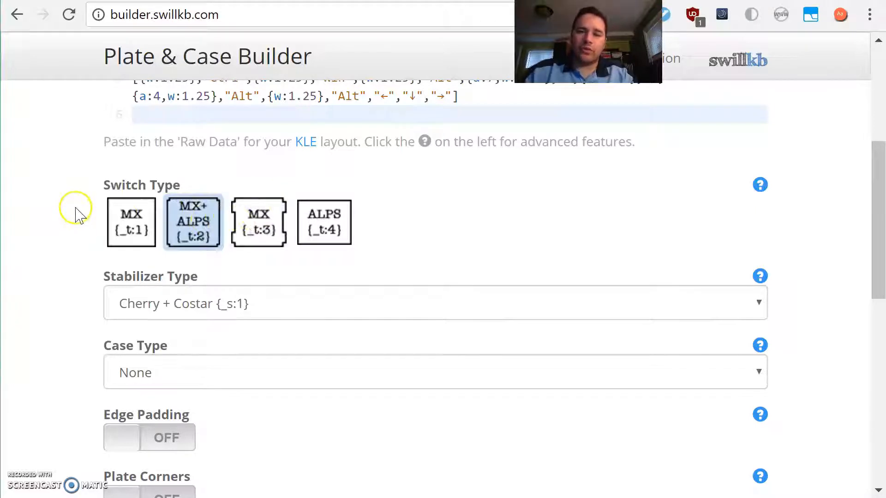
mouse_move(80, 223)
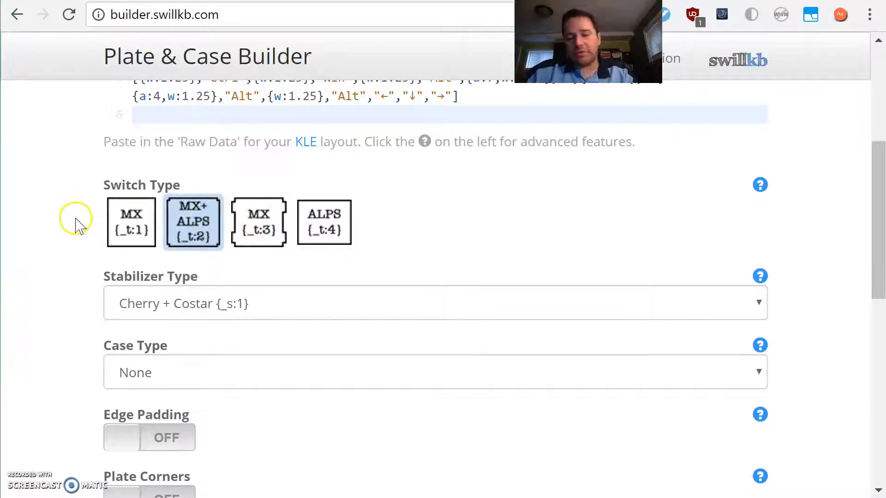
mouse_move(80, 229)
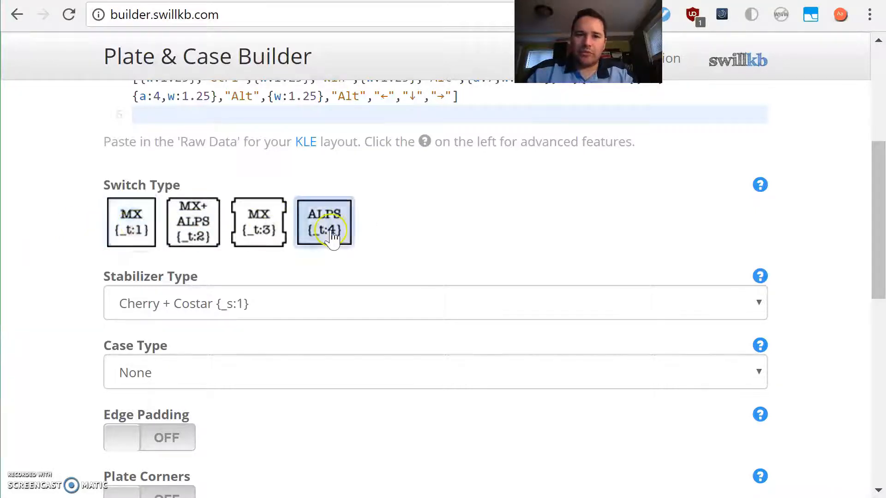
click(131, 222)
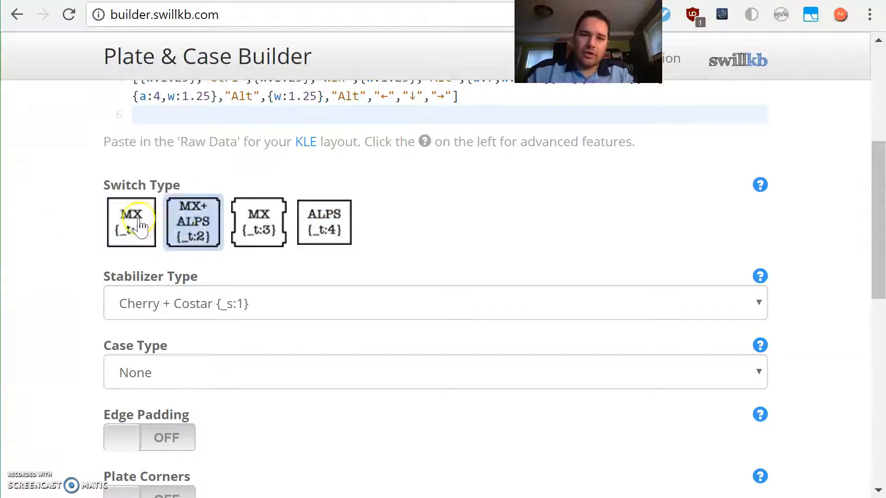
mouse_move(85, 218)
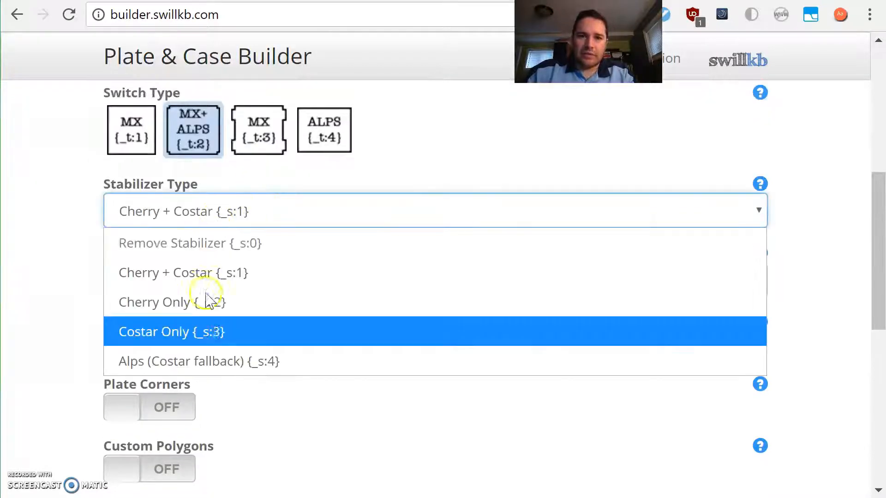
Step: Set stabilizers to Alps (Costar fallback) and view the generated switch layer preview
click(197, 362)
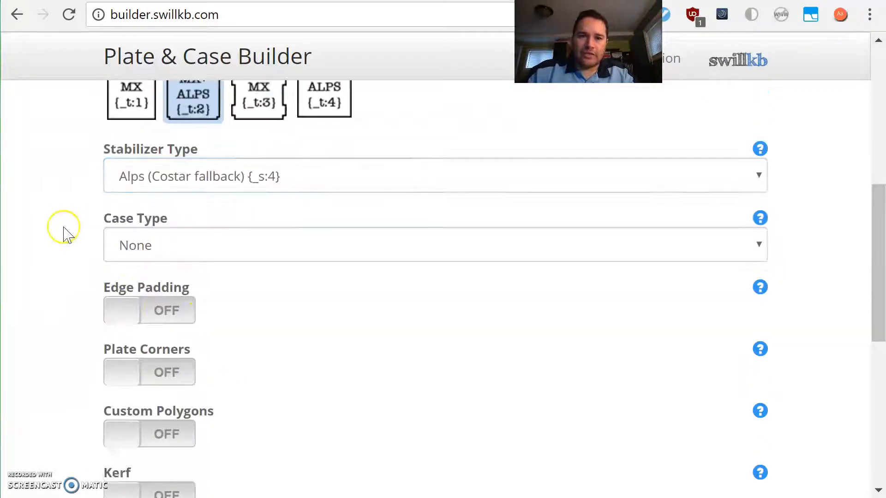
click(263, 192)
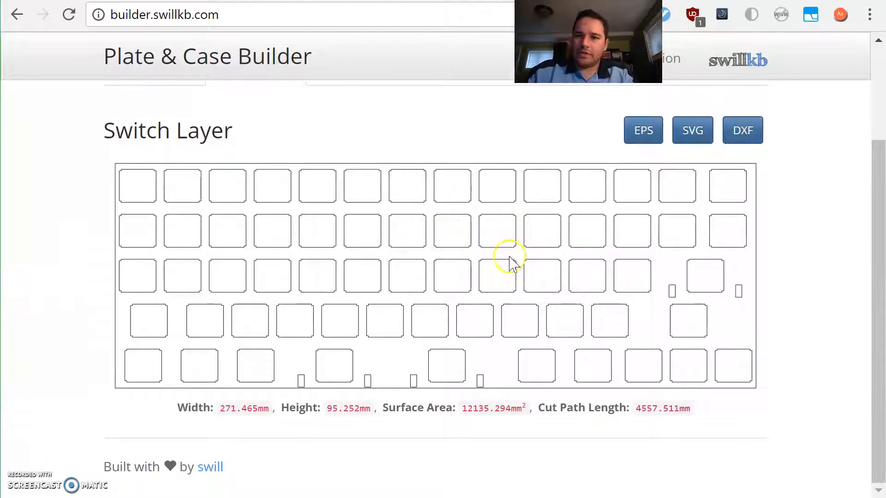
mouse_move(562, 248)
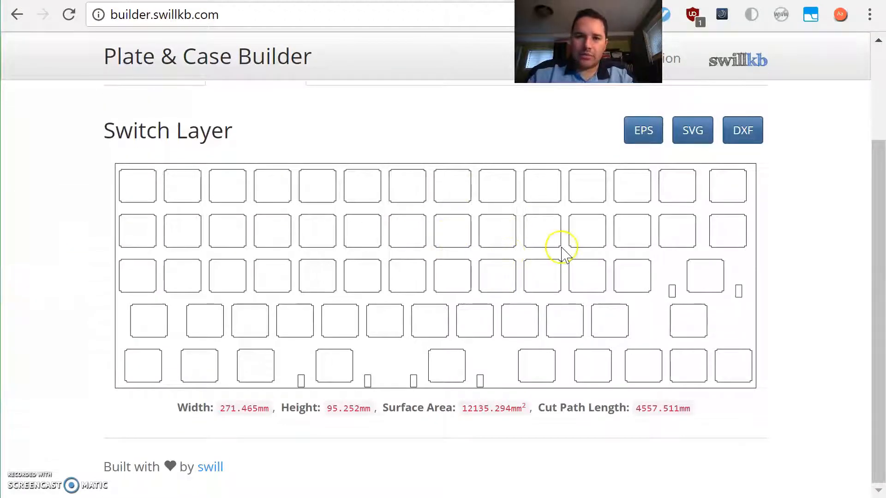
mouse_move(677, 295)
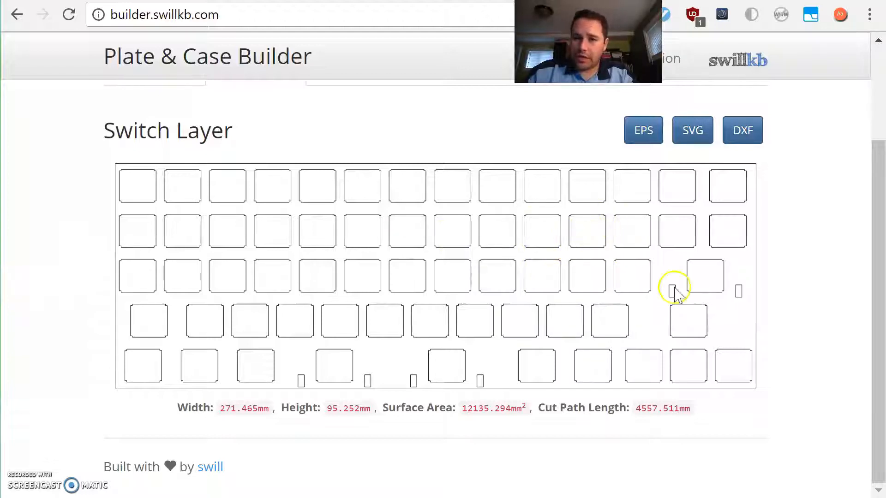
mouse_move(415, 381)
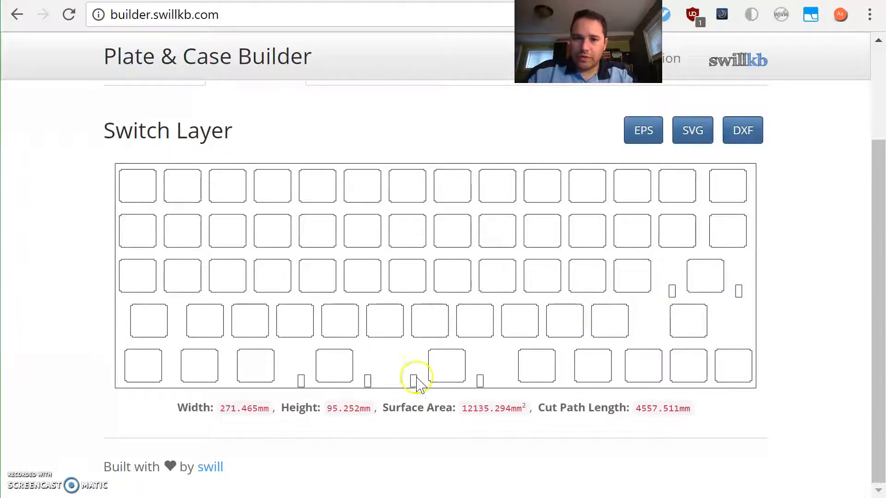
mouse_move(404, 389)
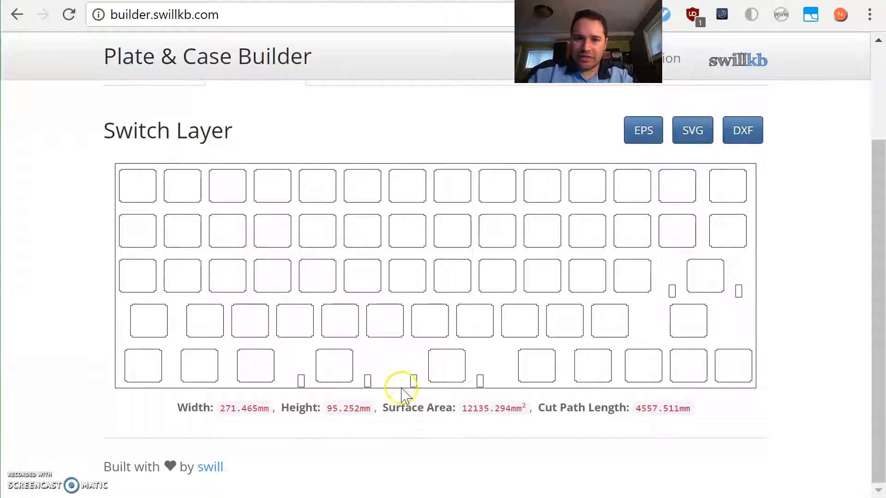
mouse_move(68, 155)
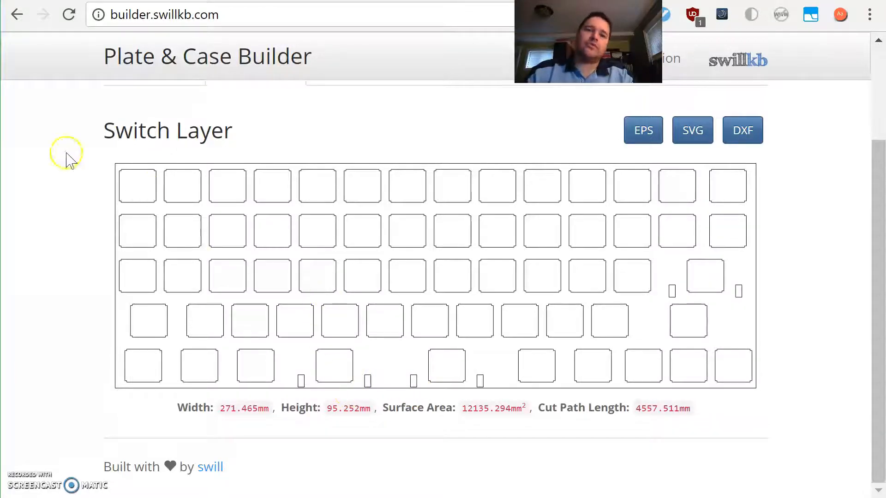
mouse_move(117, 290)
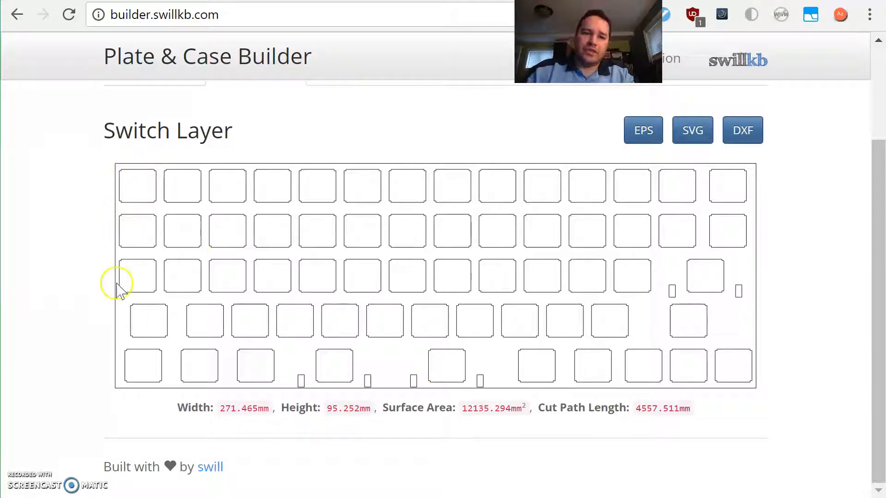
mouse_move(754, 297)
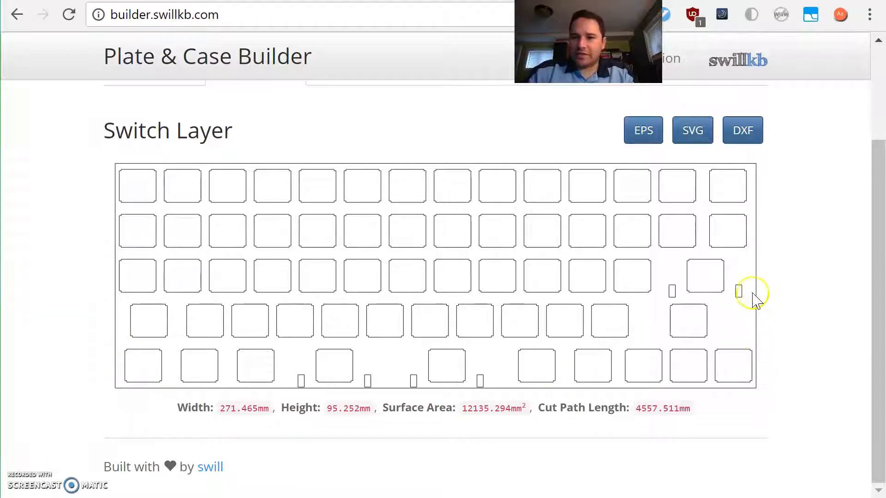
mouse_move(201, 178)
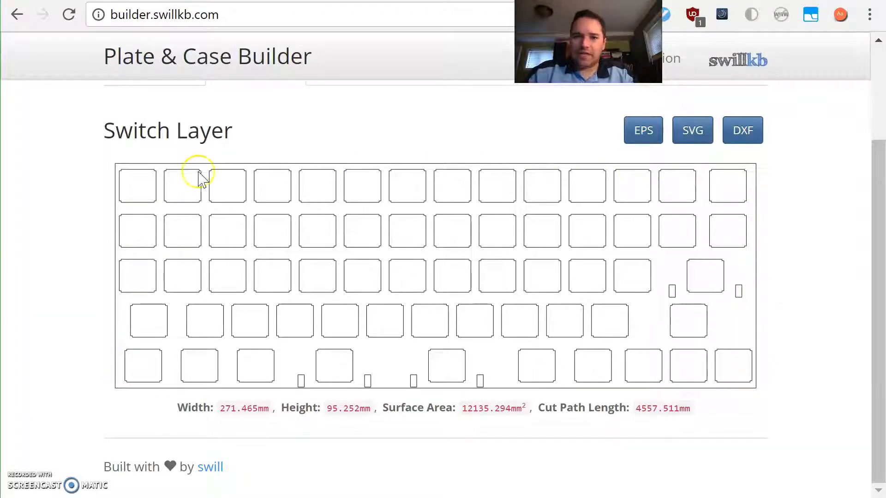
Step: Enable edge padding with 5 mm at the bottom and 0 mm on the top, left and right
scroll(up, 3)
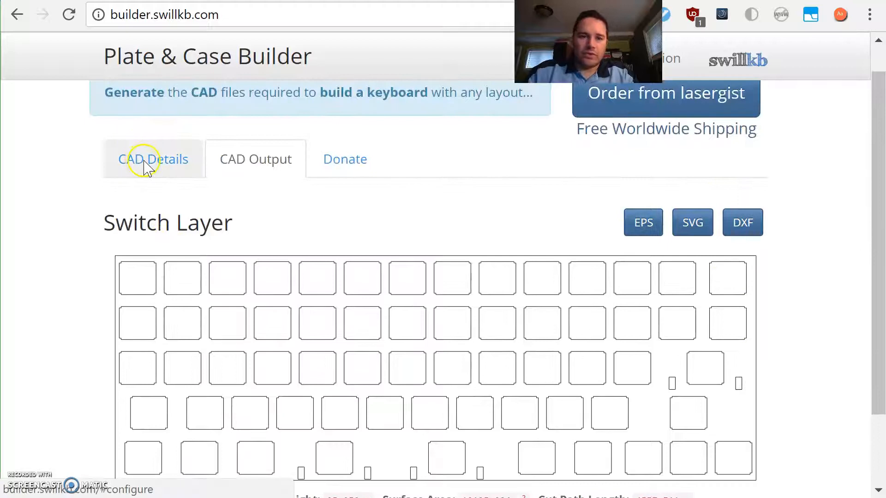
mouse_move(153, 170)
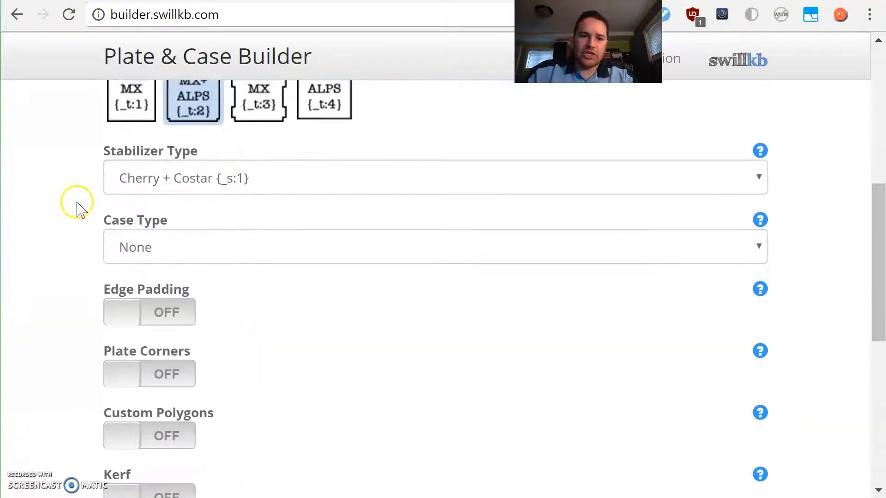
click(149, 312)
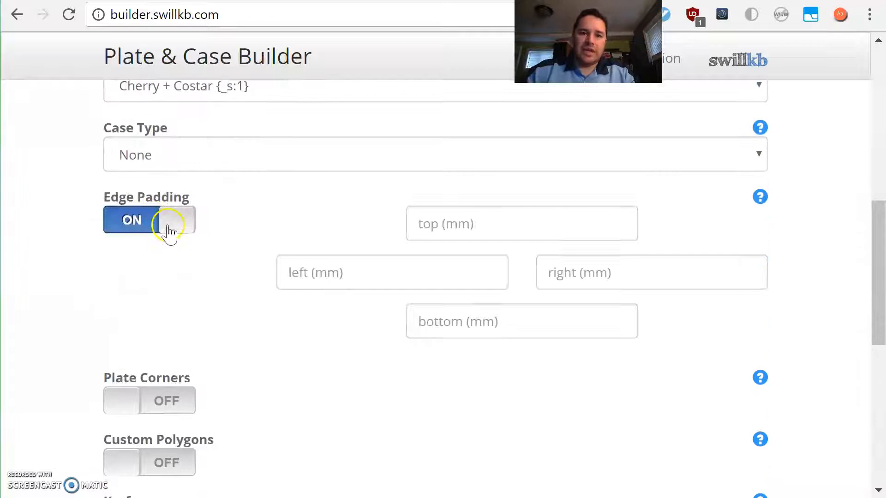
click(520, 223)
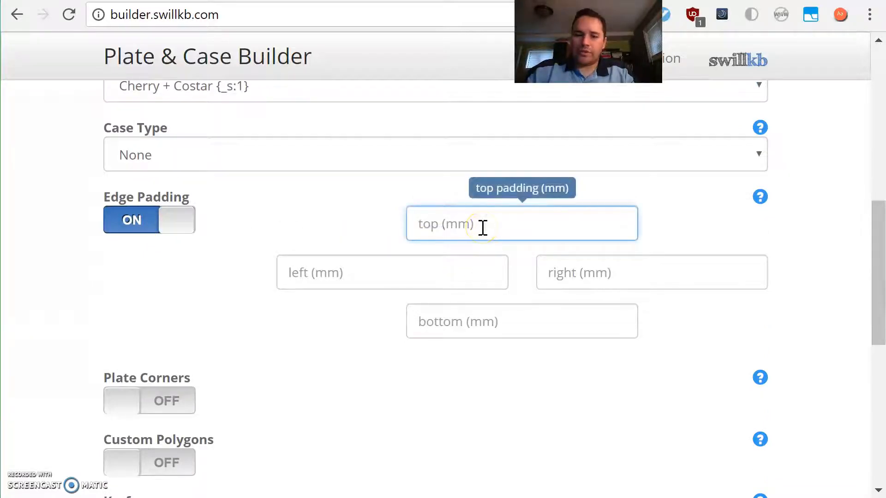
click(391, 272)
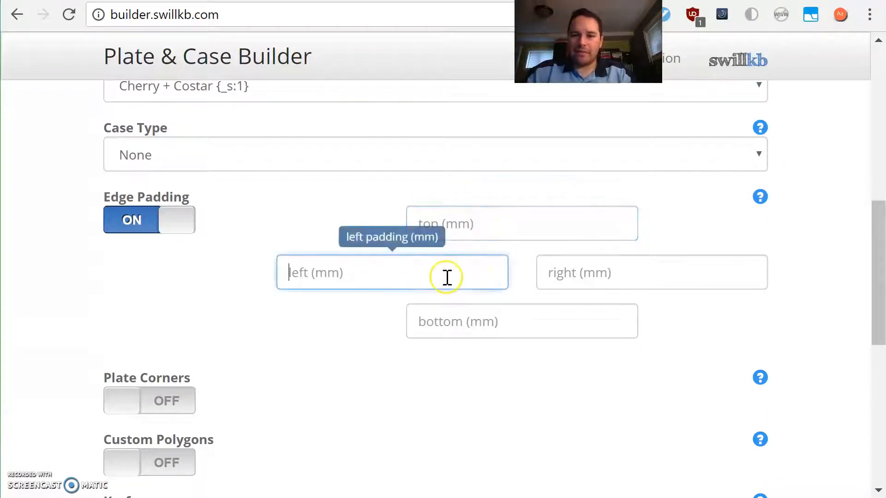
click(651, 272)
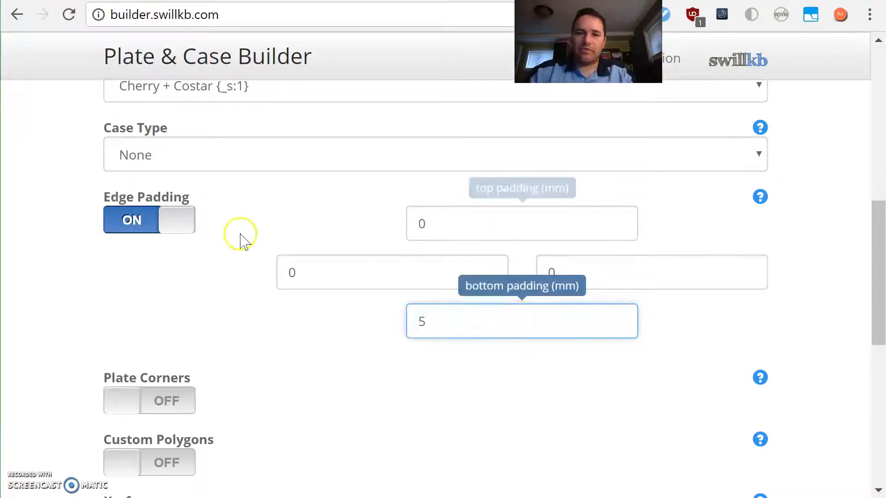
scroll(down, 3)
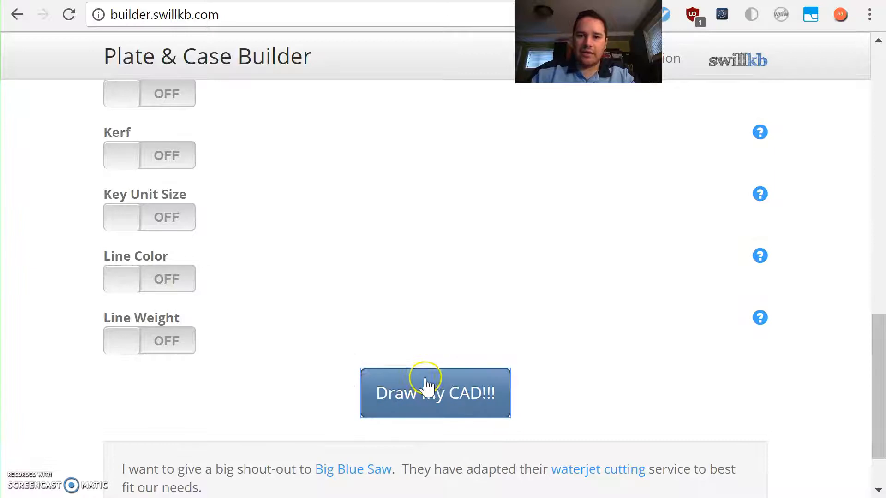
Step: Generate the plate drawing, now 271.465 × 100.251 mm with the bottom padding
click(434, 393)
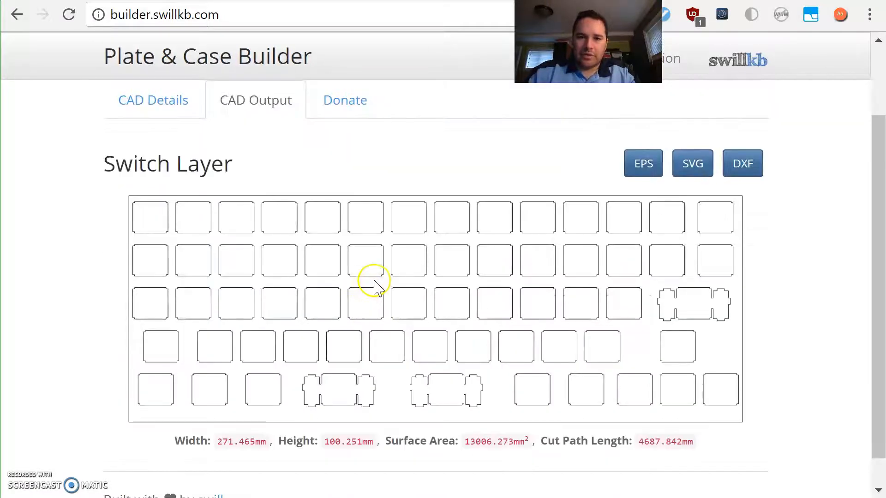
mouse_move(393, 407)
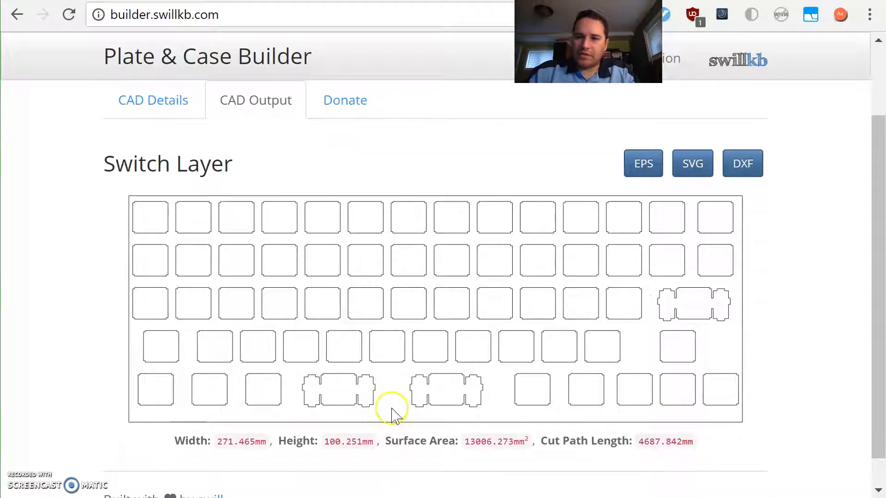
mouse_move(359, 401)
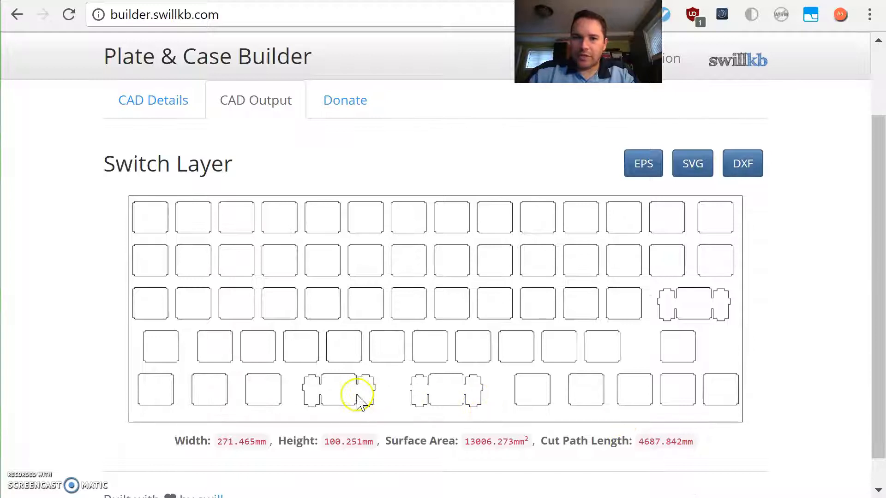
mouse_move(370, 387)
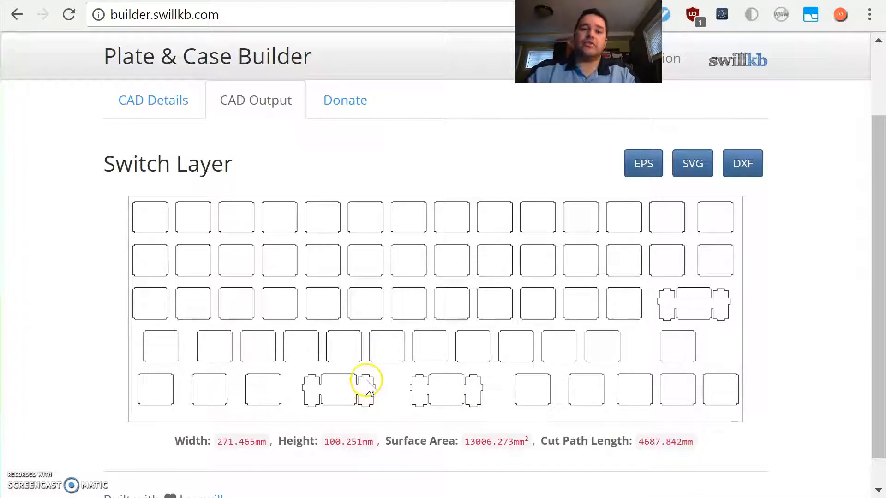
mouse_move(376, 394)
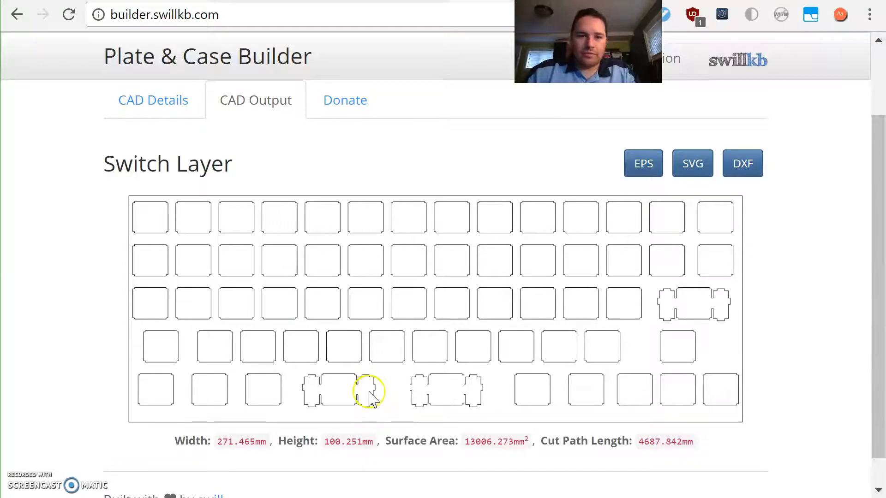
mouse_move(183, 416)
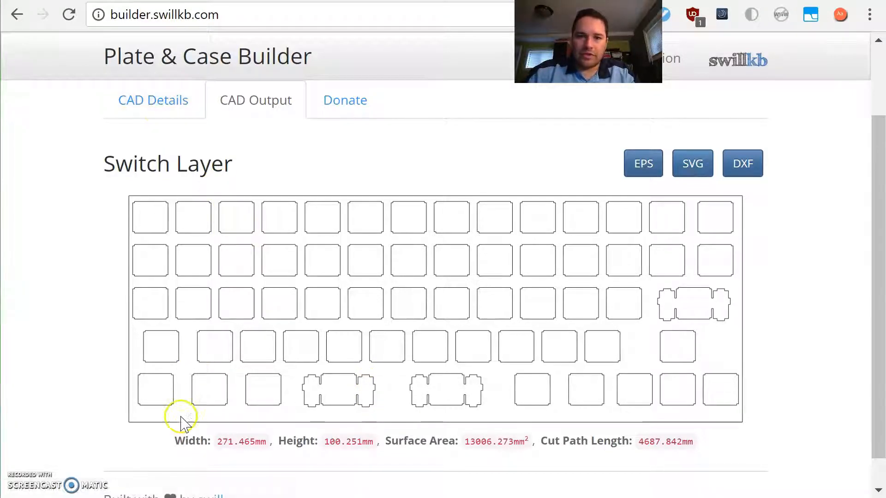
mouse_move(189, 119)
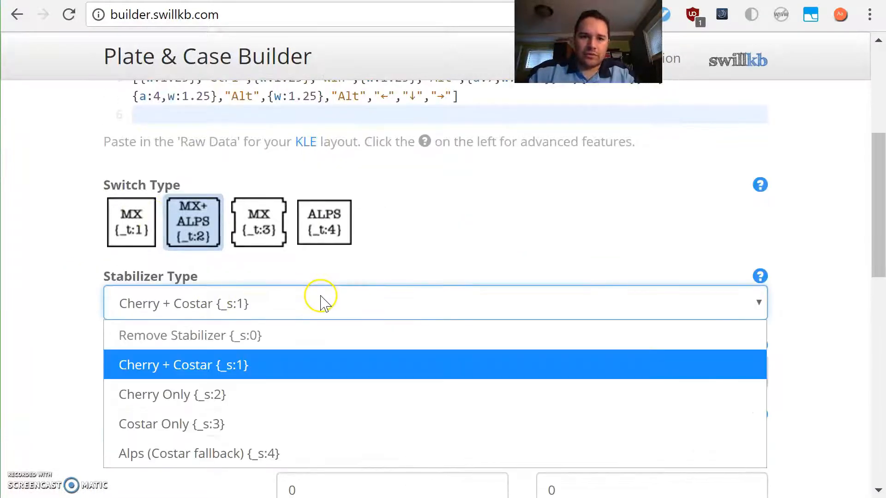
mouse_move(260, 454)
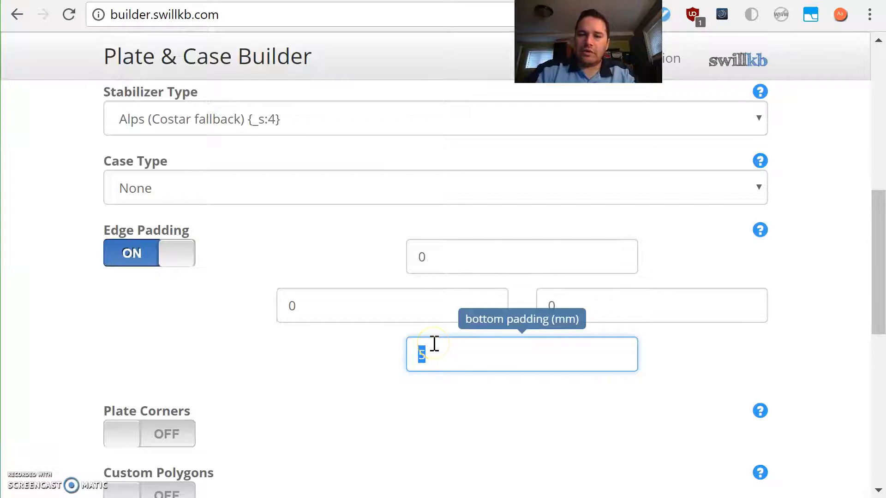
Step: Set the edge padding to 9 mm on every side and scroll down to redraw
text(6)
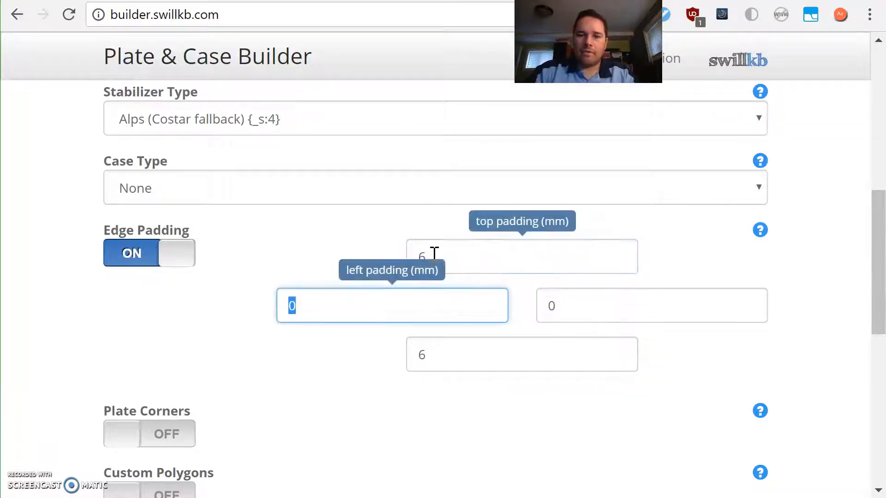
click(521, 256)
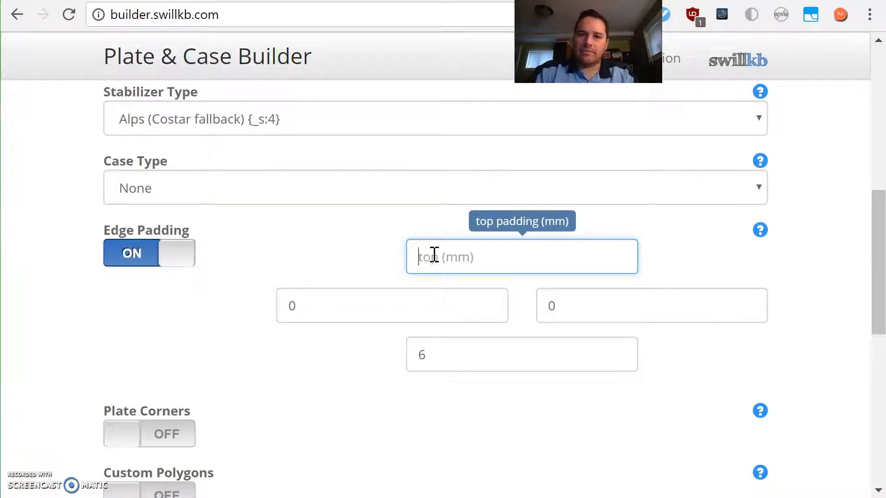
text(9)
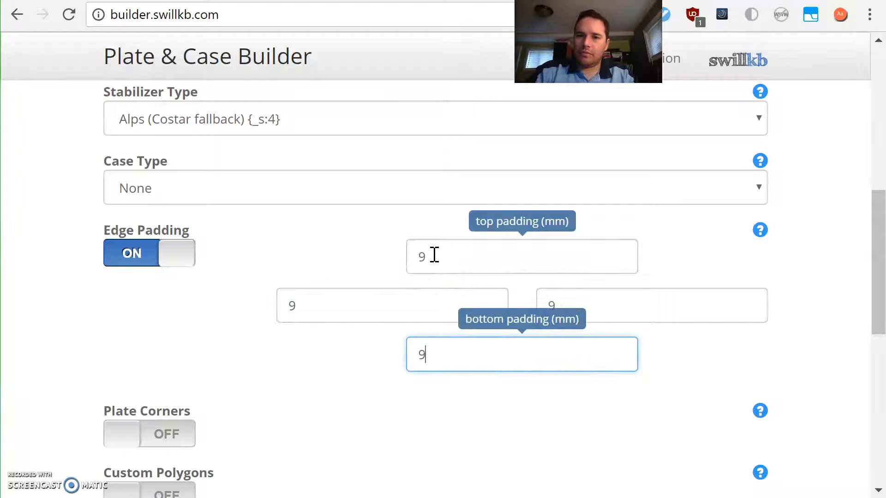
scroll(down, 3)
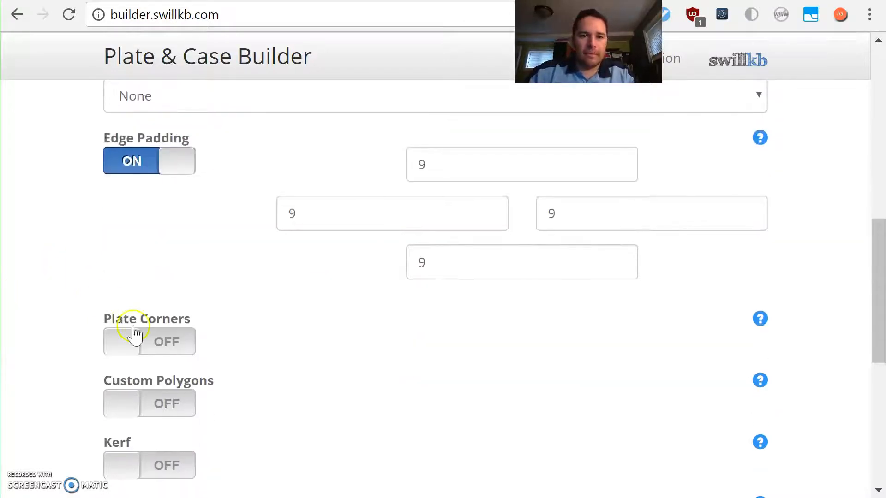
scroll(down, 3)
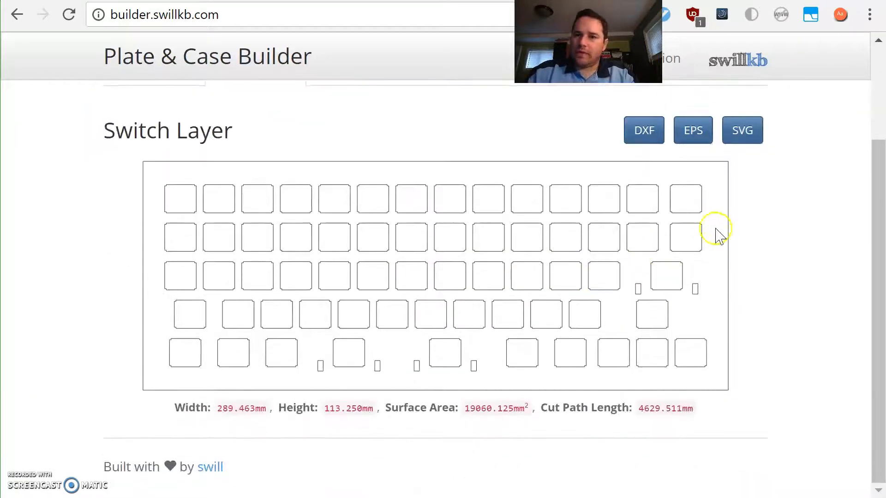
mouse_move(519, 200)
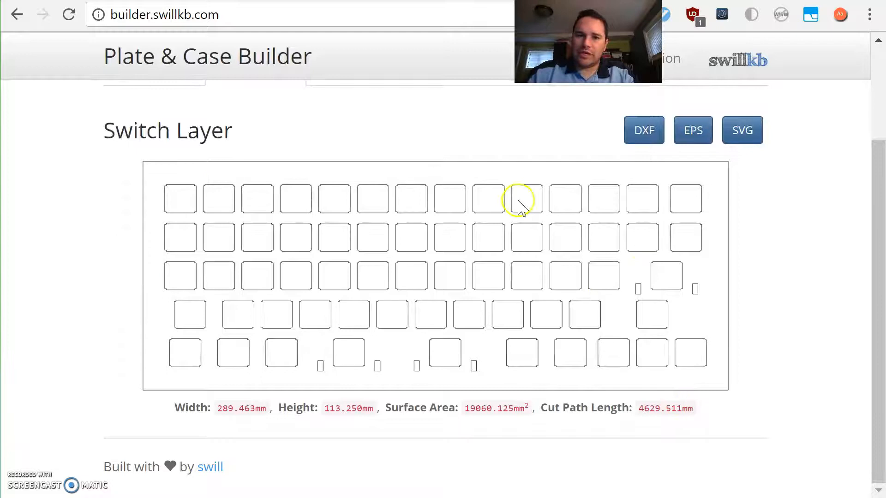
Step: Scroll between the 289.463 × 113.250 mm plate preview and the Edge Padding and case type settings
scroll(up, 3)
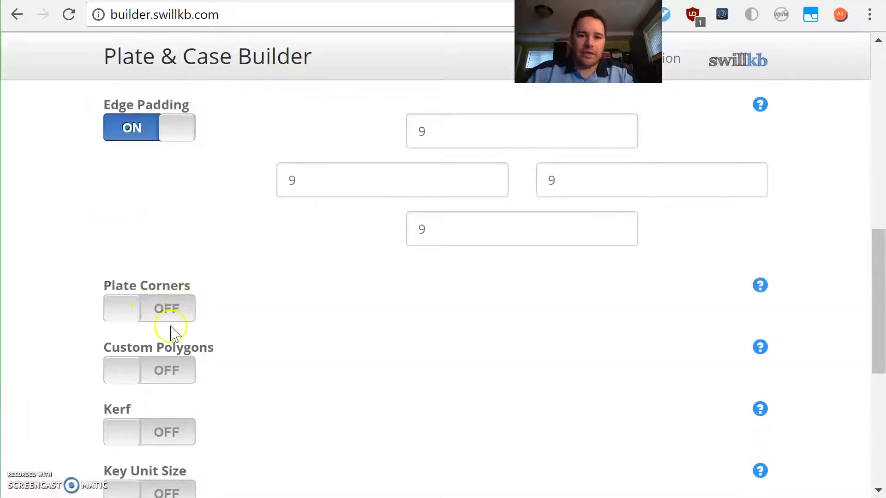
scroll(up, 3)
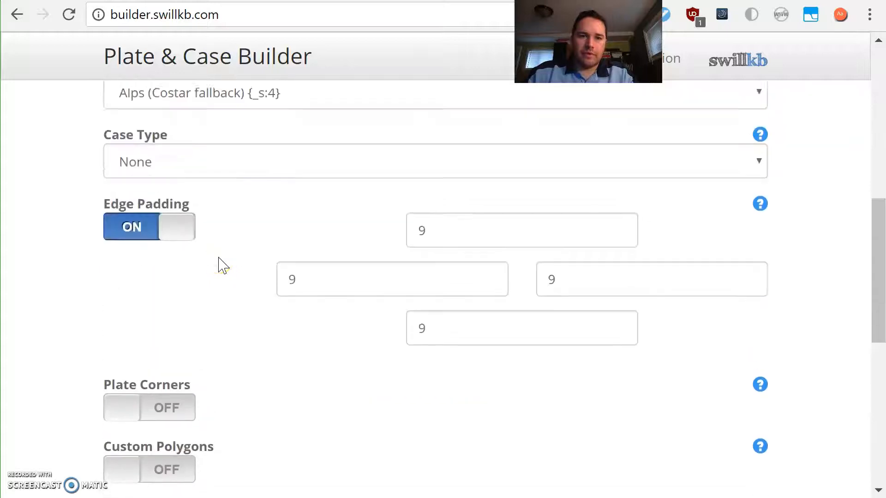
scroll(down, 3)
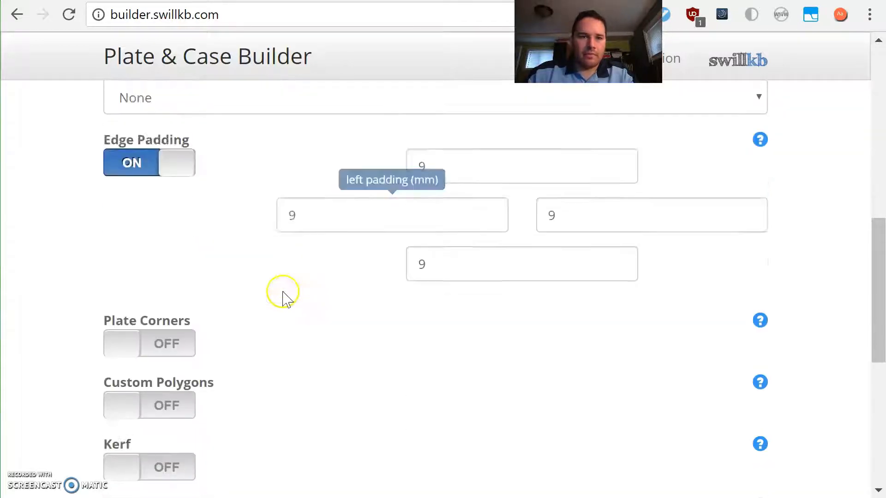
scroll(up, 3)
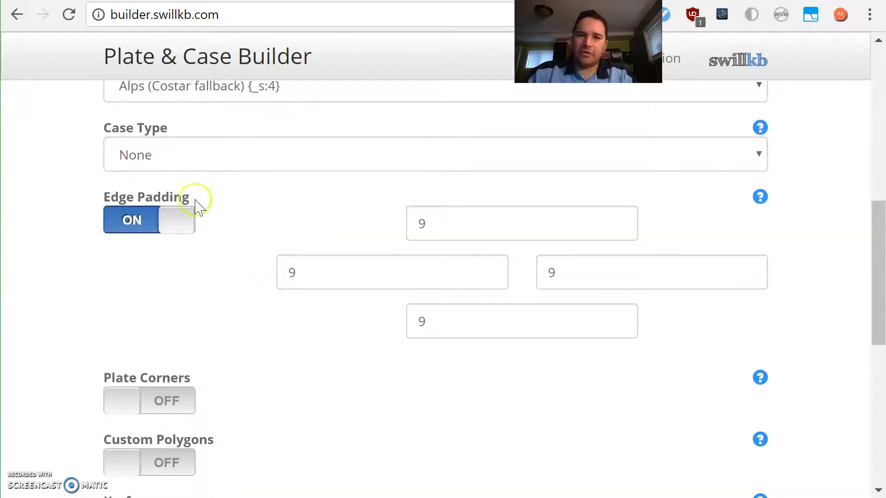
scroll(up, 3)
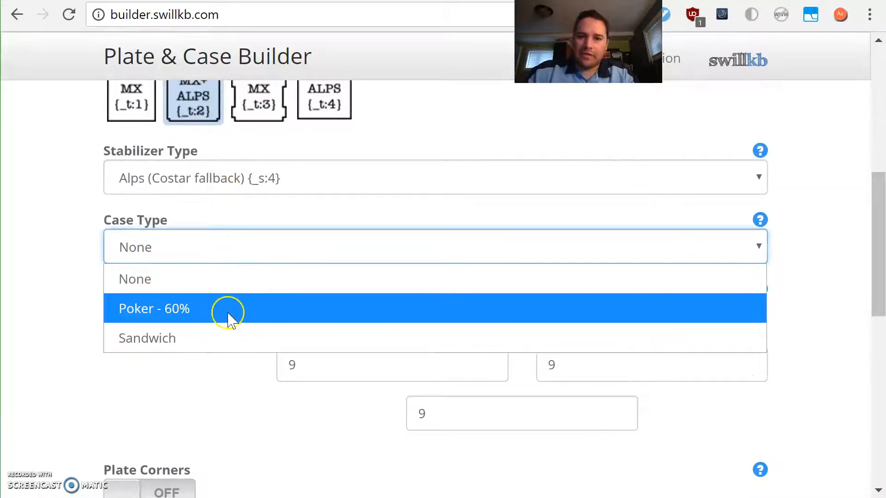
mouse_move(228, 317)
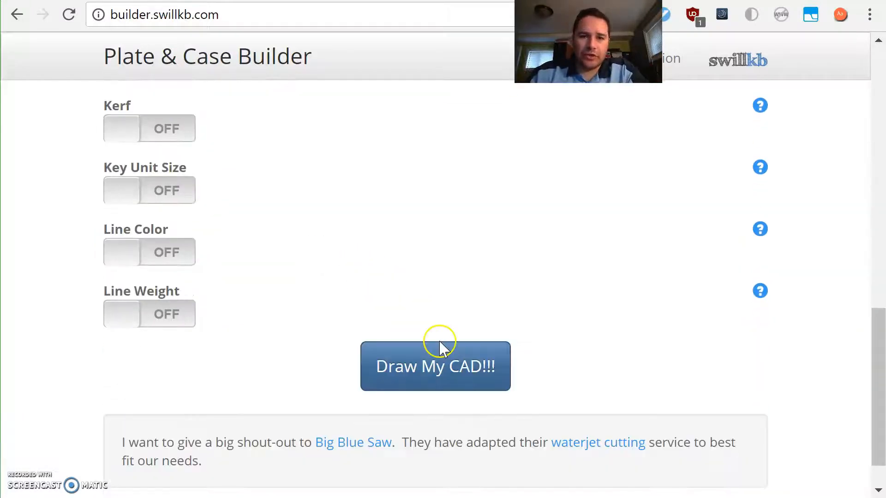
Step: Redraw the plate for the Poker - 60% case and review the 271.465 × 95.252 mm switch layer
click(435, 365)
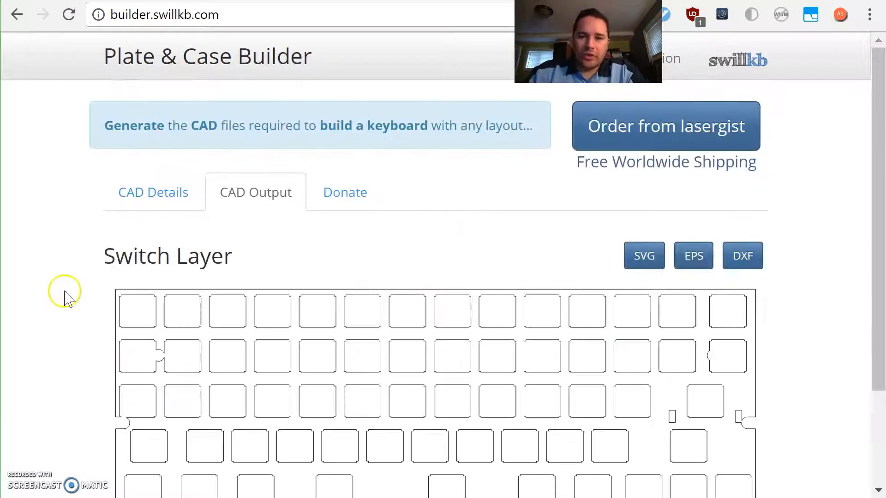
scroll(down, 3)
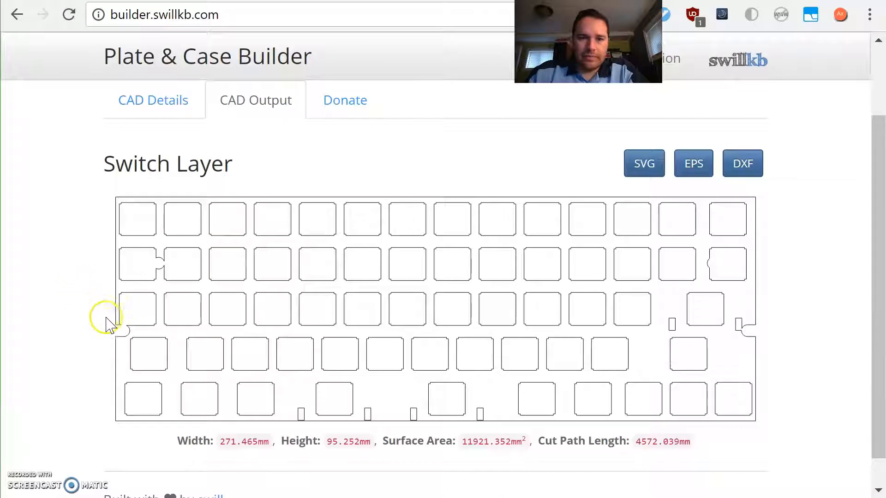
mouse_move(152, 271)
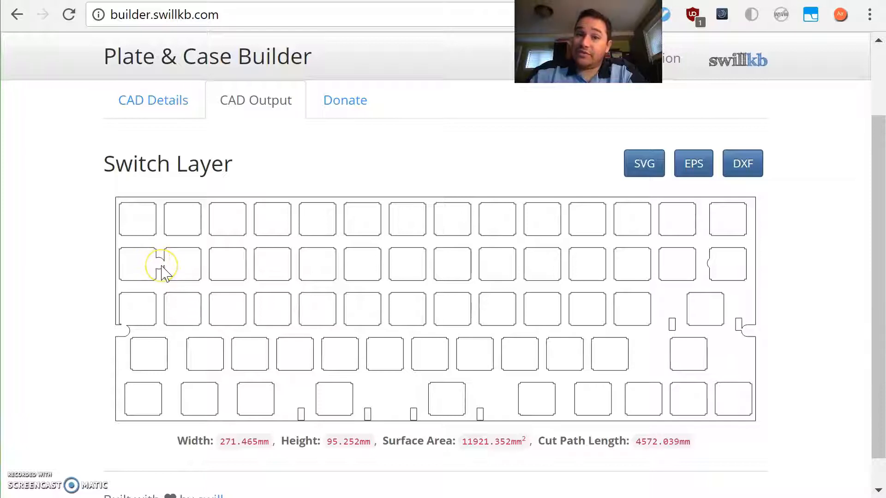
mouse_move(258, 290)
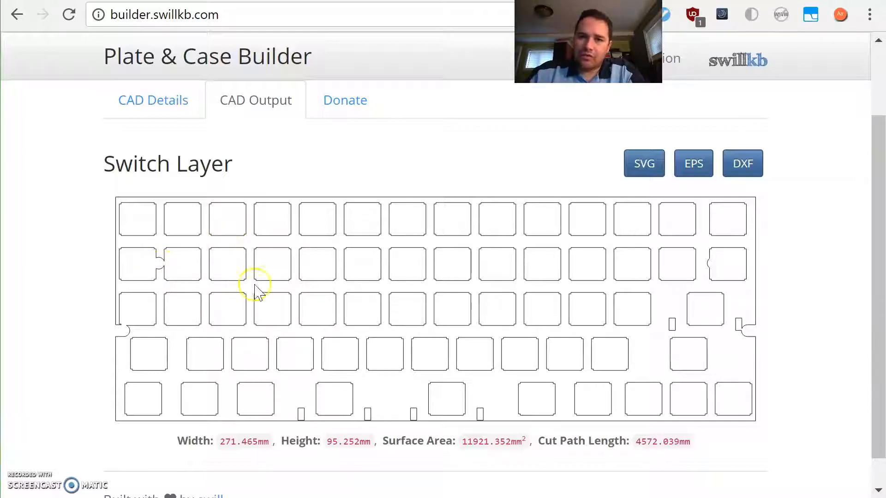
mouse_move(329, 403)
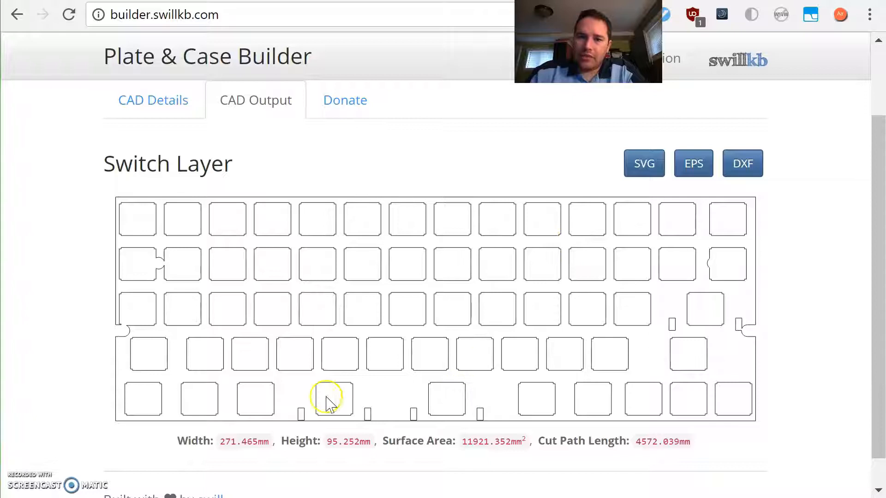
mouse_move(503, 396)
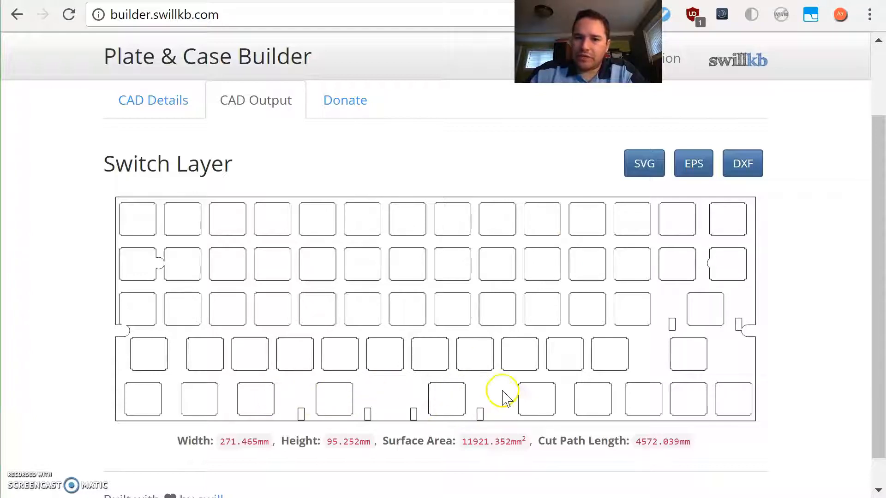
mouse_move(729, 279)
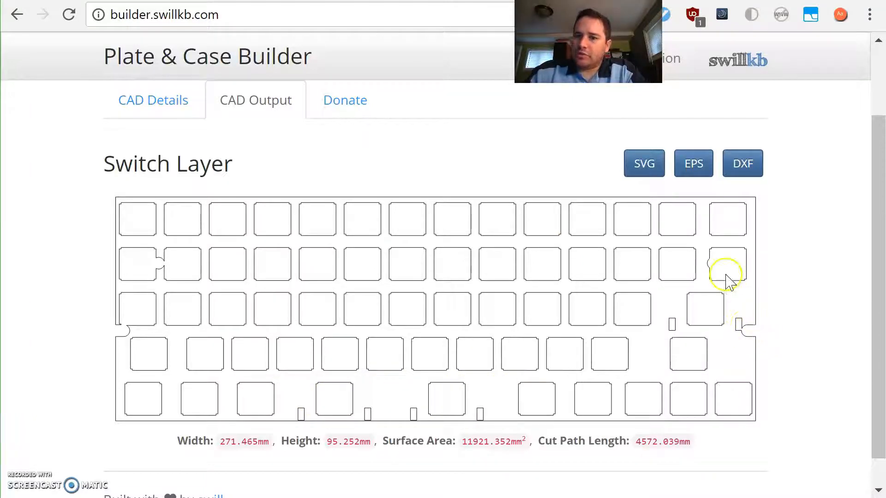
mouse_move(274, 155)
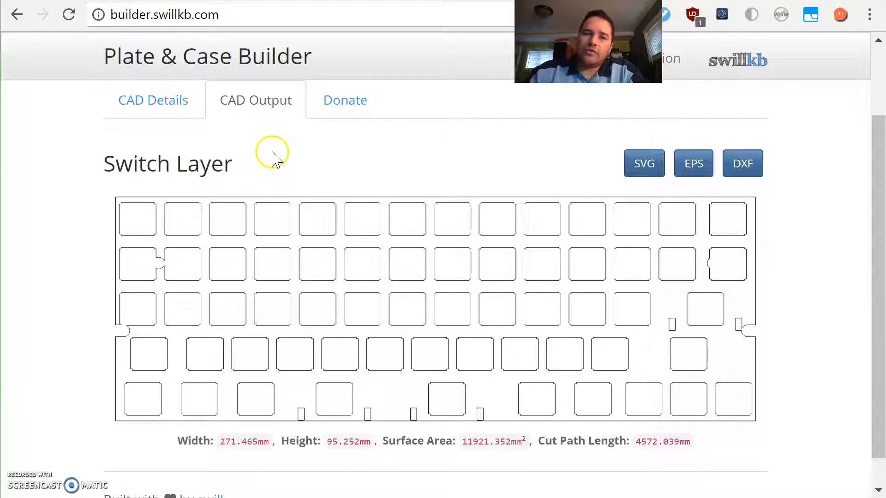
mouse_move(406, 386)
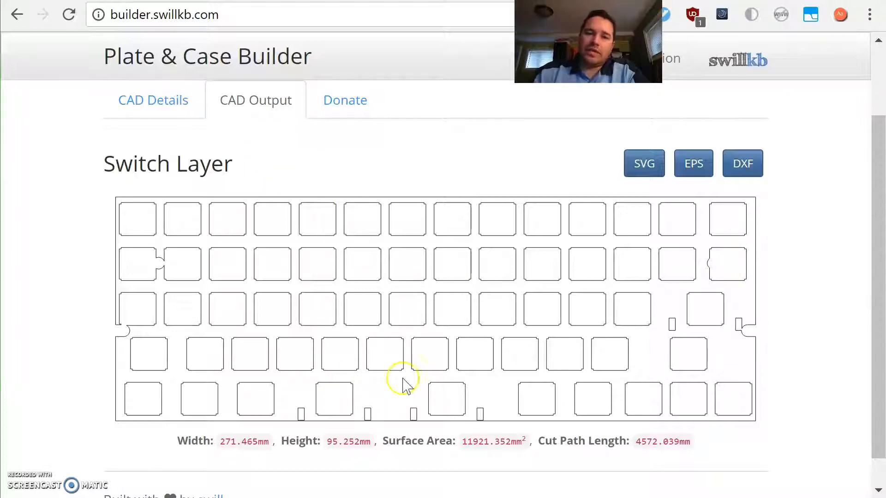
mouse_move(170, 255)
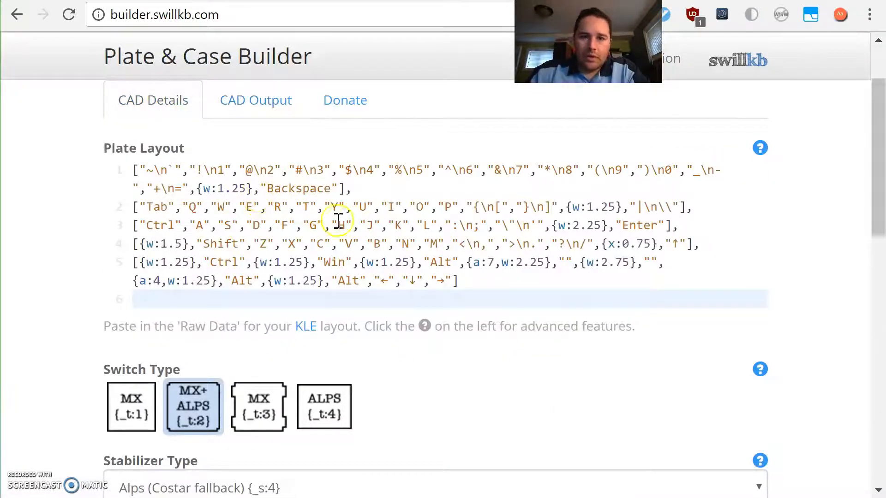
Step: Review CAD Details confirming the Sandwich case type and 9 mm edge padding
scroll(down, 3)
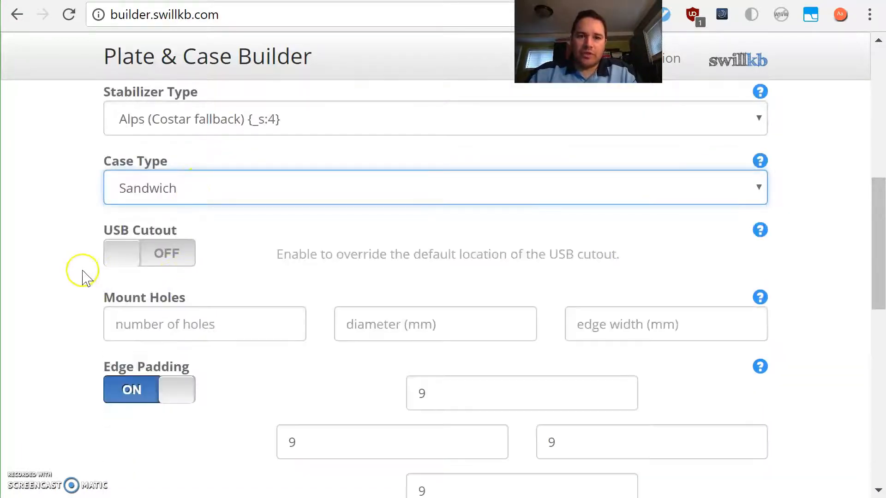
scroll(down, 3)
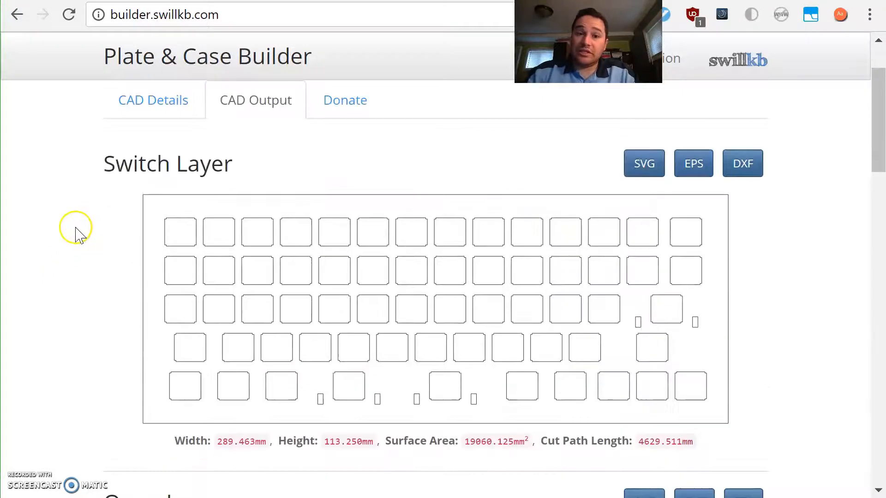
scroll(down, 3)
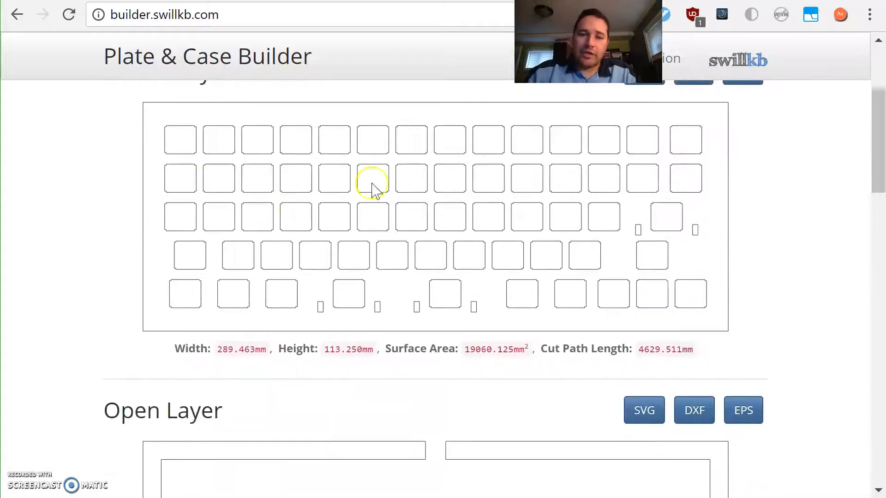
scroll(down, 3)
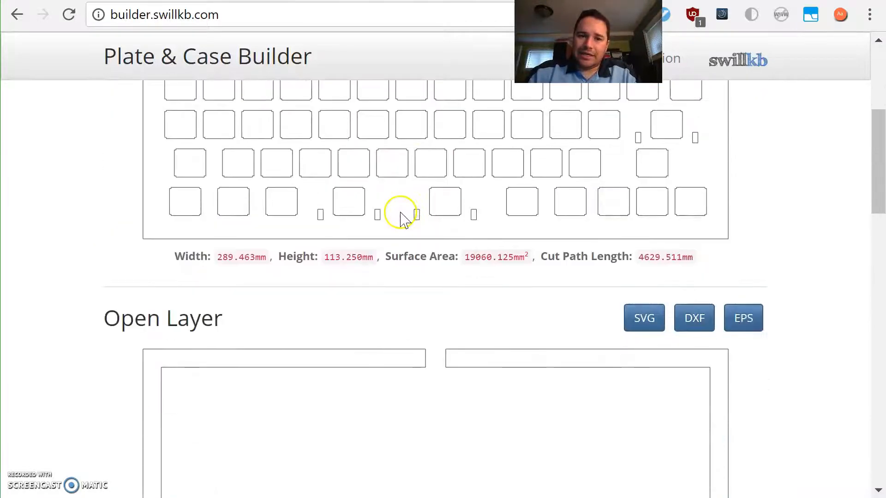
scroll(down, 3)
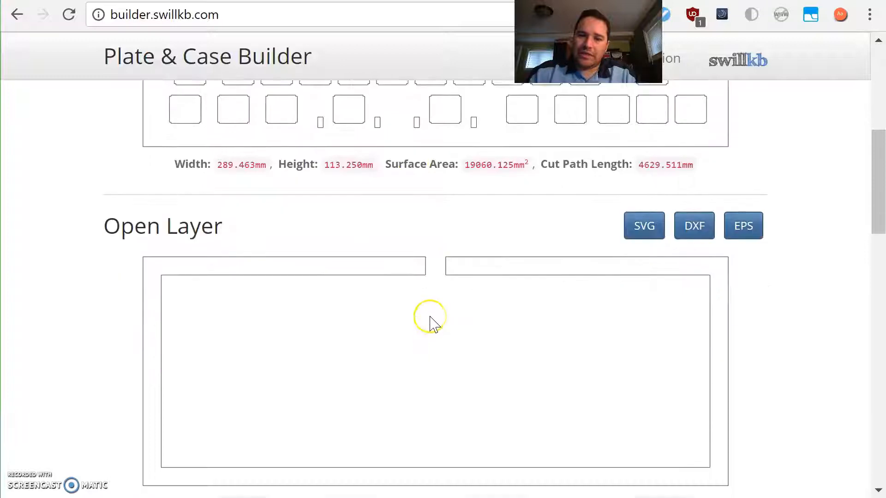
scroll(down, 3)
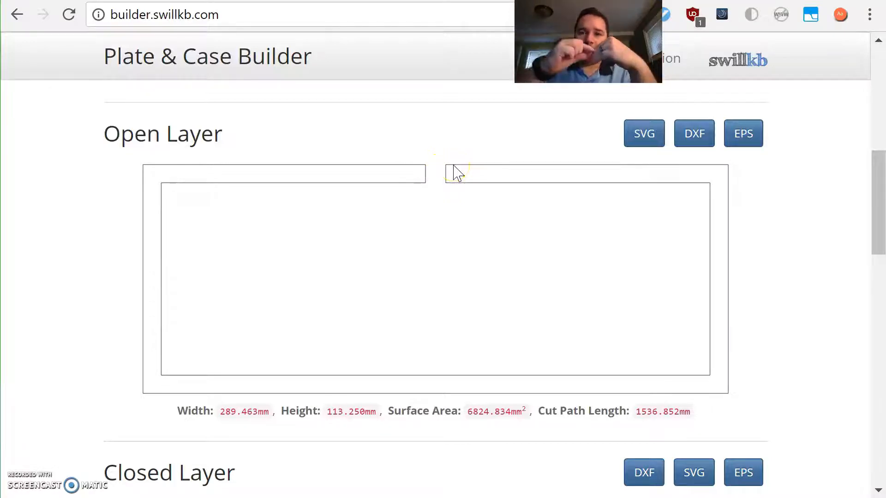
scroll(down, 3)
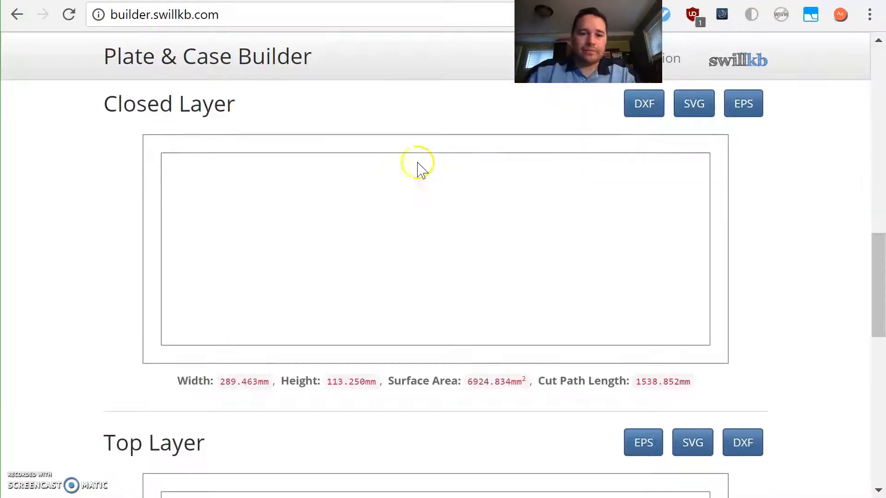
mouse_move(514, 138)
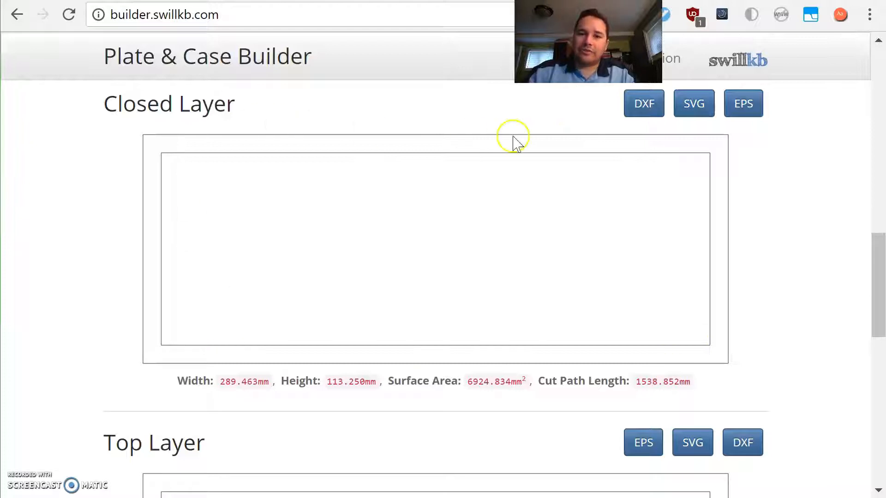
scroll(down, 3)
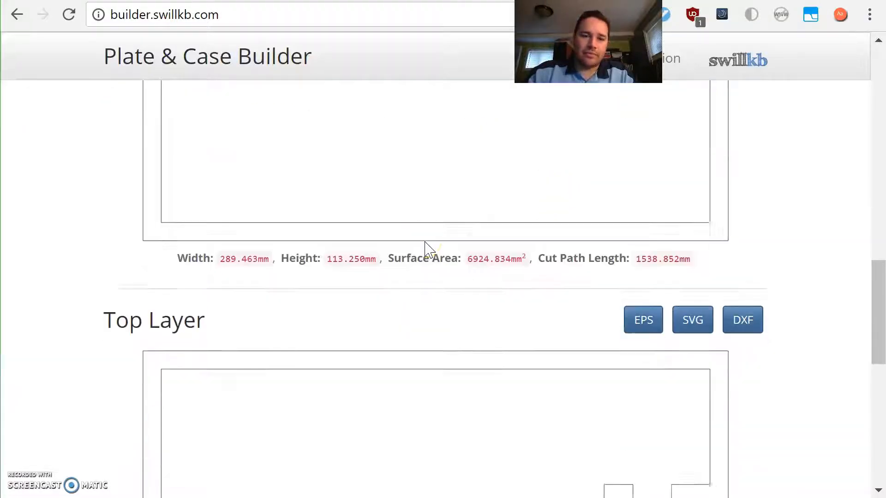
scroll(down, 3)
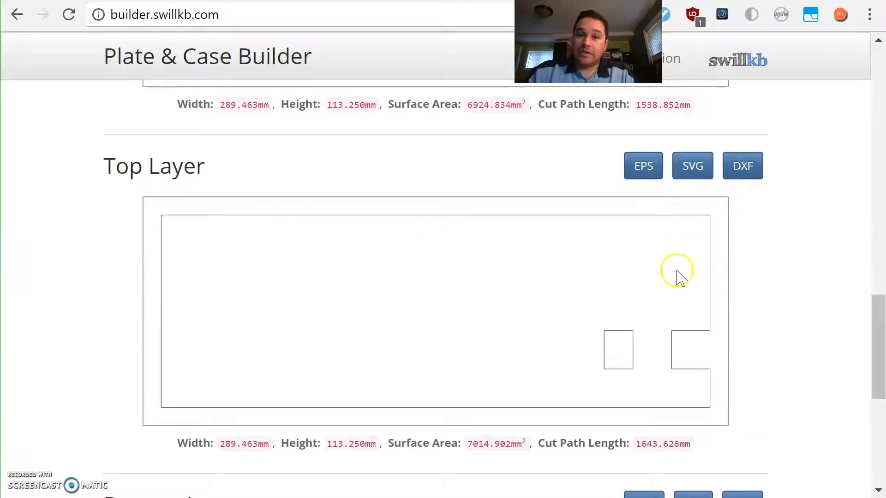
mouse_move(623, 336)
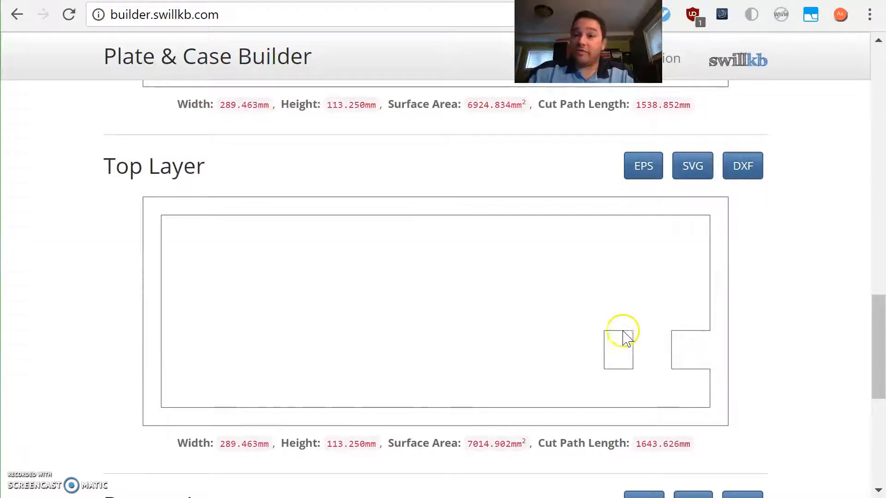
mouse_move(671, 247)
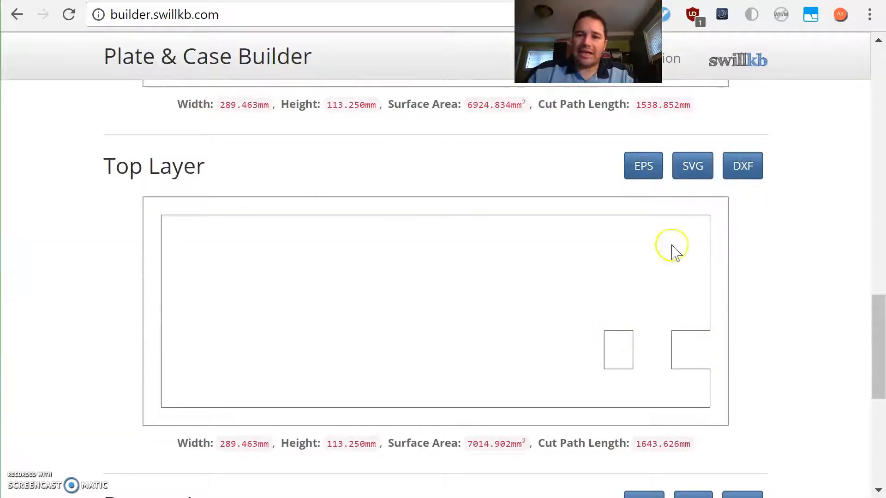
mouse_move(708, 221)
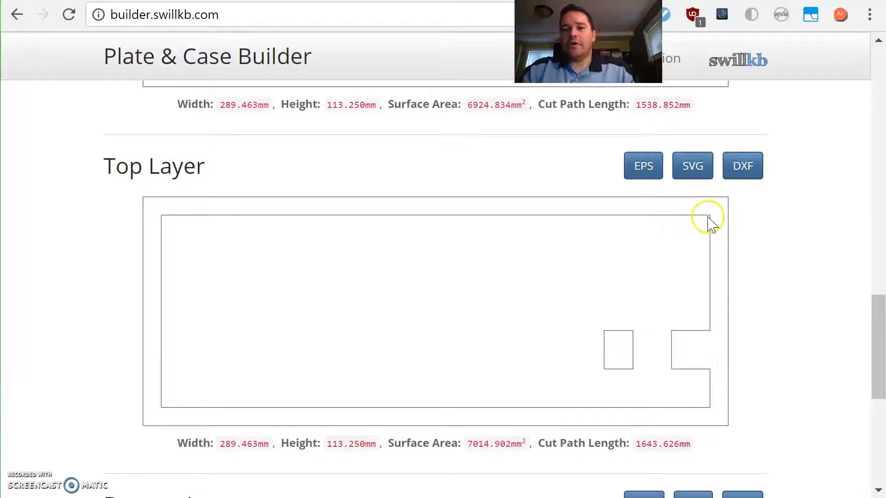
mouse_move(712, 232)
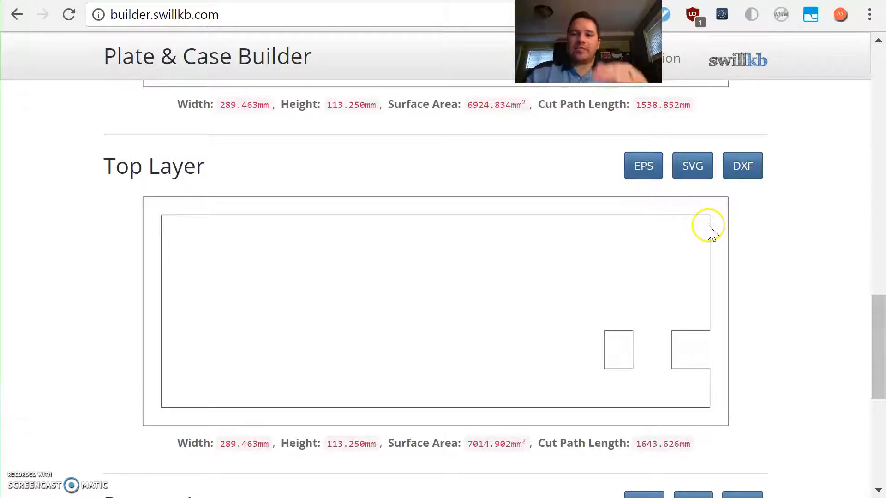
mouse_move(695, 351)
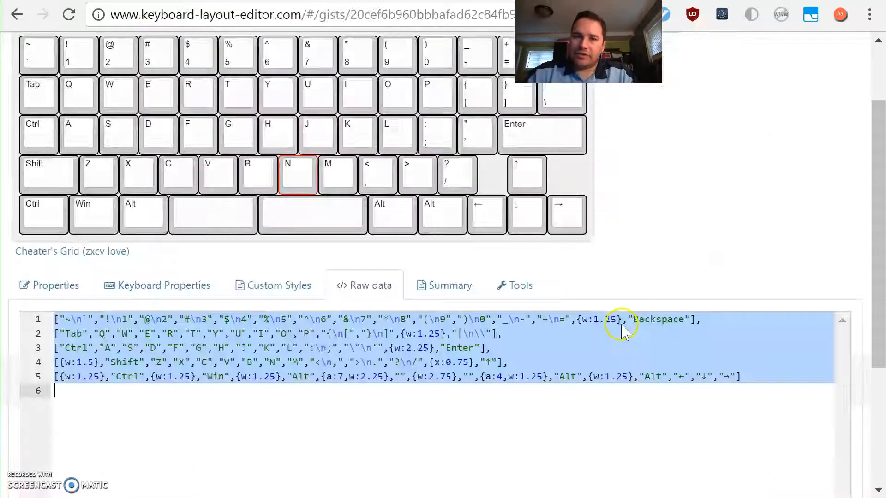
scroll(up, 3)
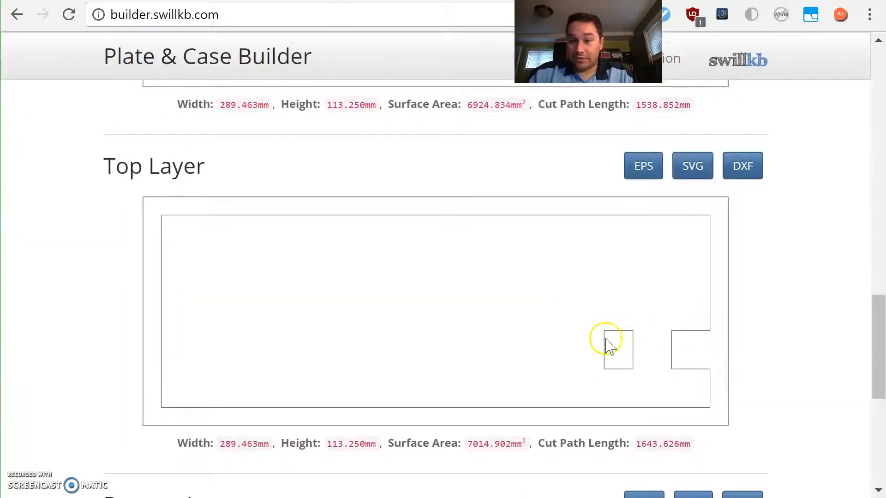
Step: Scroll down through the generated layers to the 289 × 113 mm bottom layer preview
scroll(down, 3)
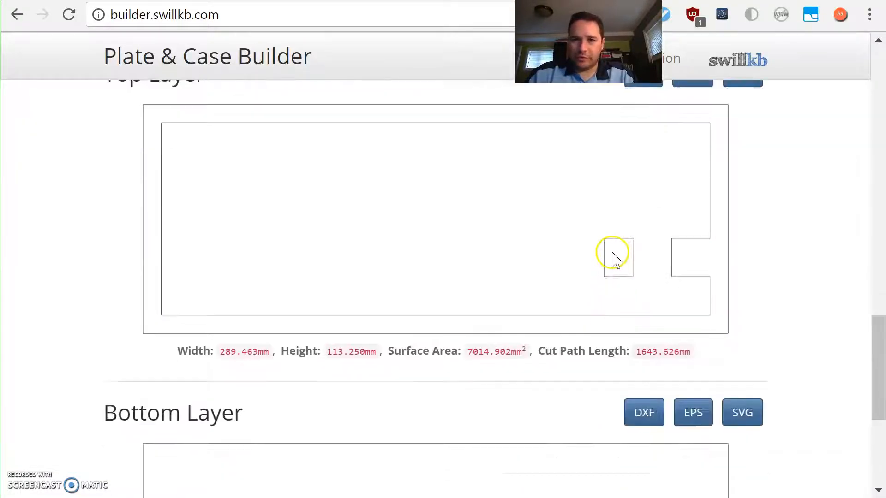
scroll(down, 3)
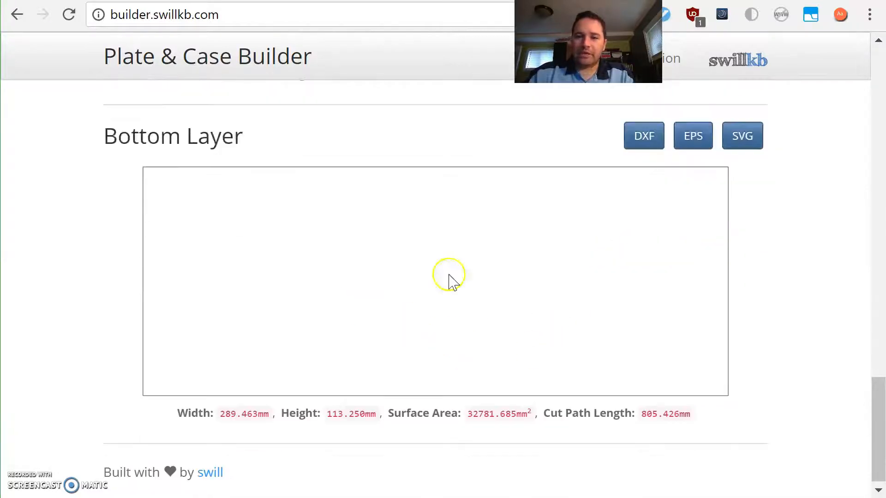
scroll(down, 3)
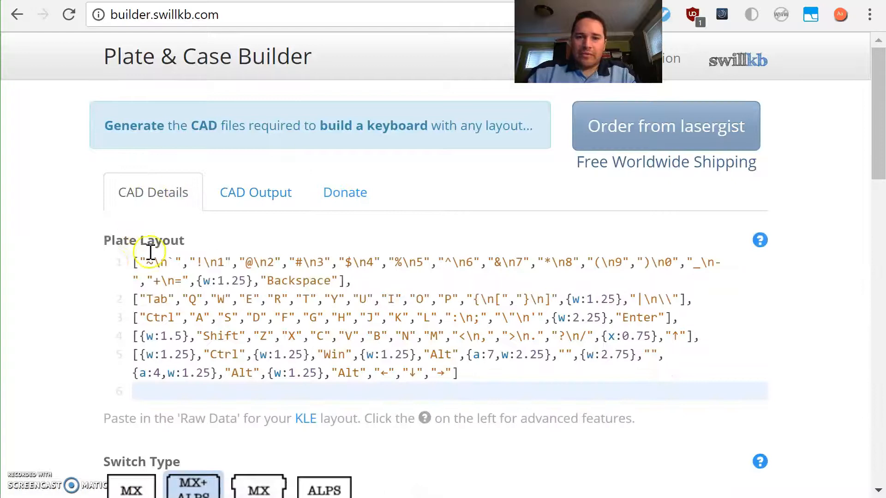
Step: Set Mount Holes to 4 holes with a 9 mm edge width
scroll(down, 3)
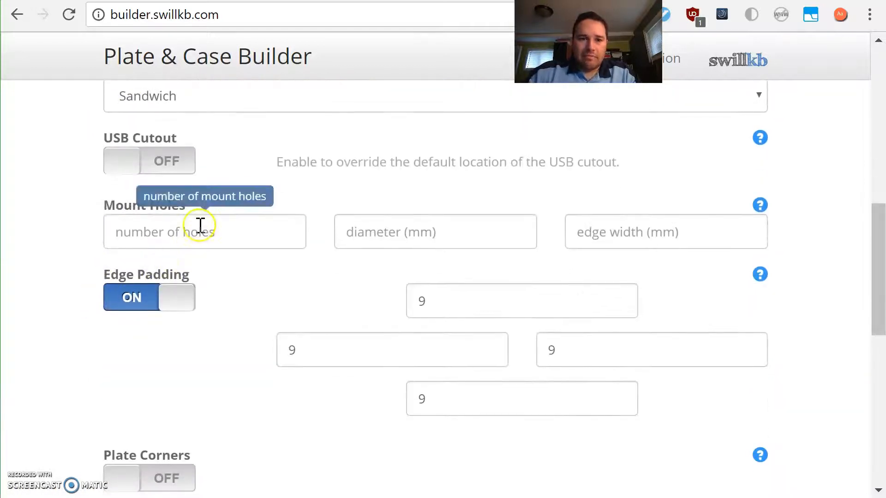
text(4)
click(435, 232)
text(3.5)
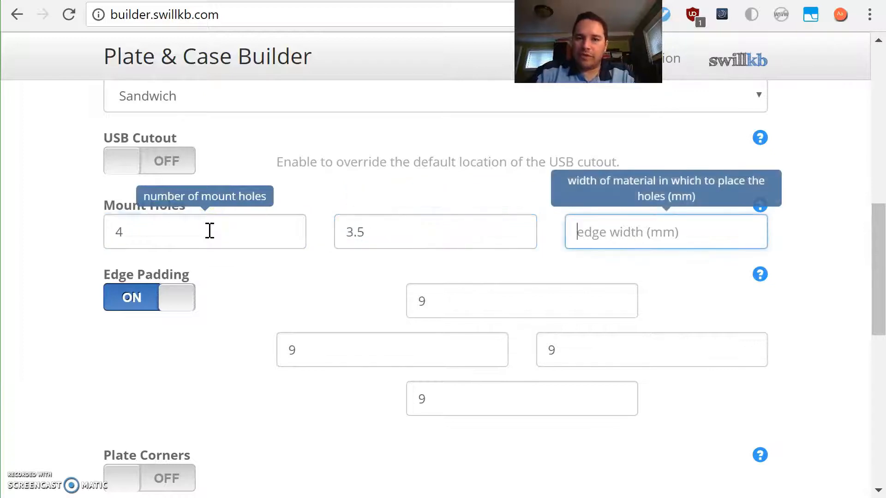
text(9)
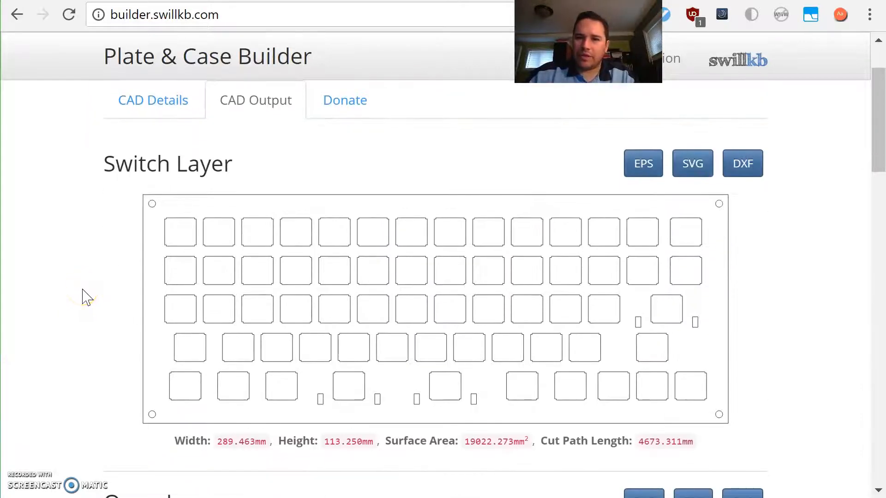
mouse_move(161, 426)
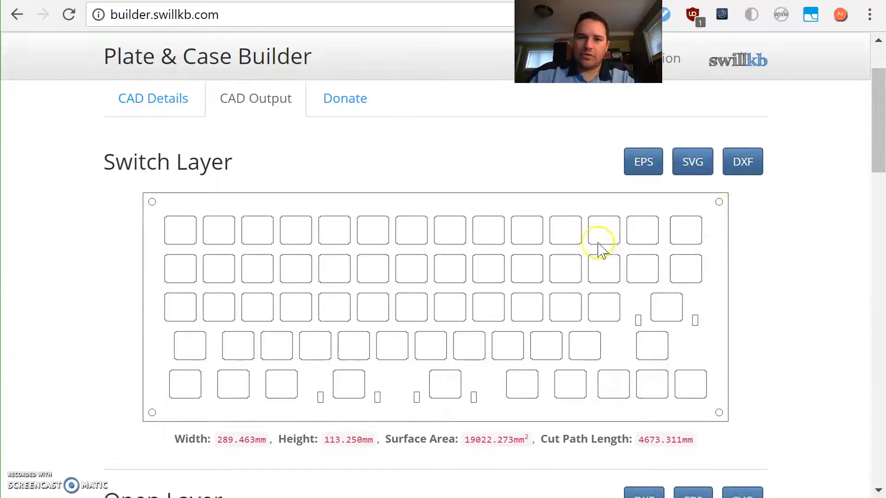
Step: Scroll through the Switch, Open, Closed and Top layers to confirm the corner mount holes
scroll(down, 3)
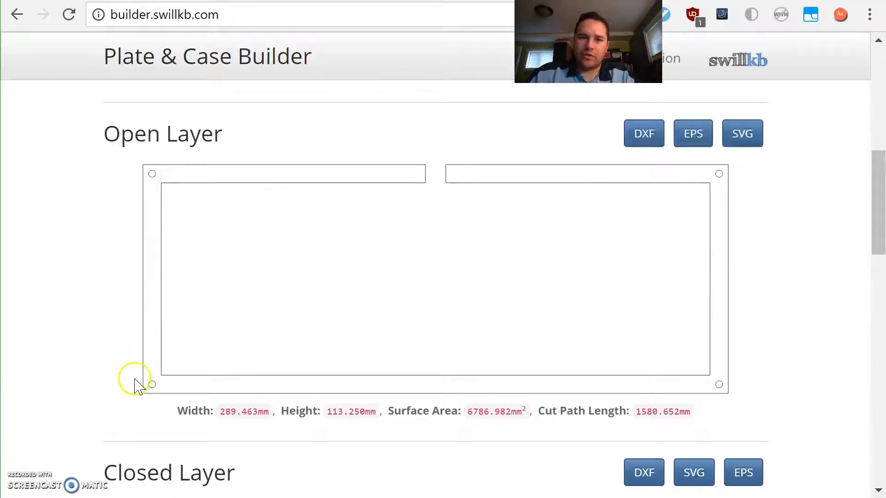
scroll(down, 3)
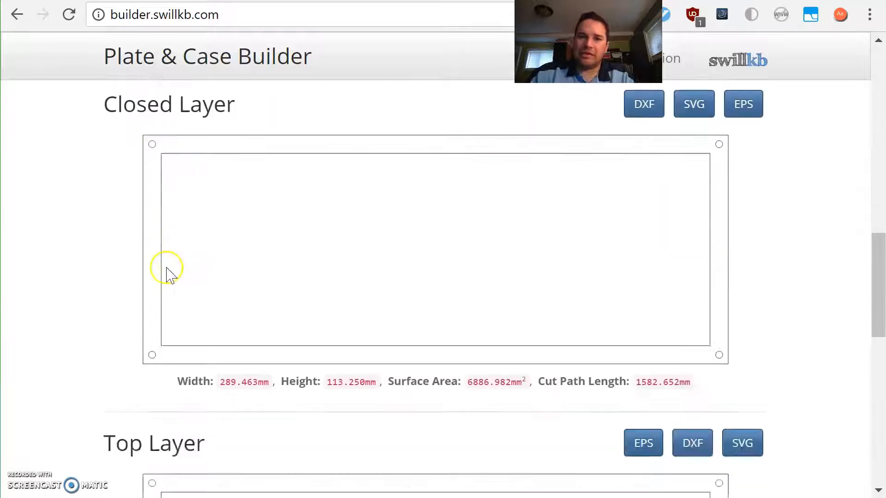
scroll(down, 3)
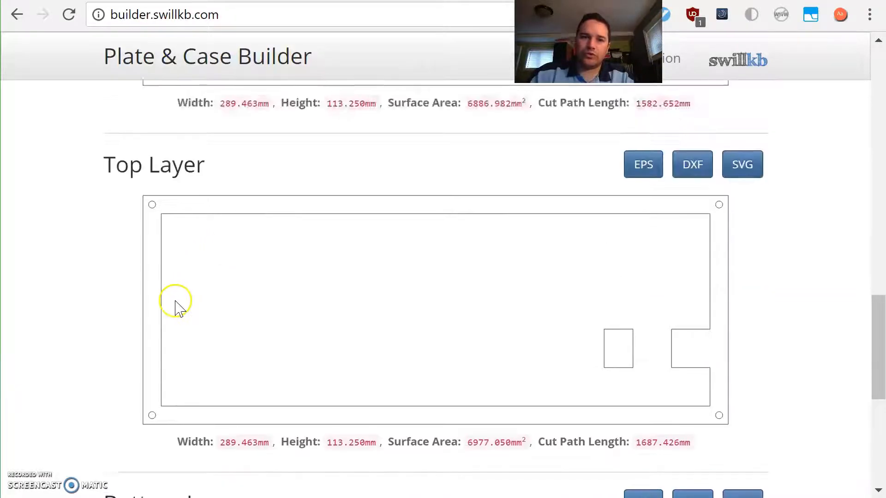
scroll(up, 3)
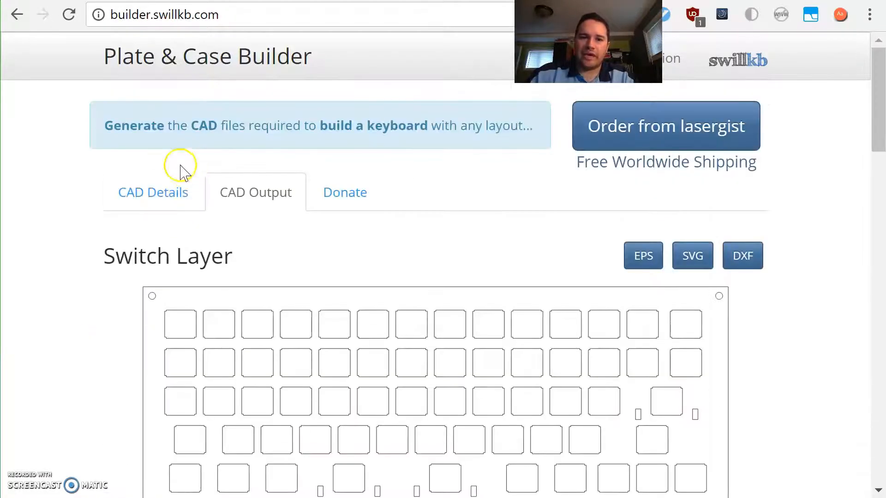
Step: Turn on rounded Plate Corners in the CAD Details settings
scroll(down, 3)
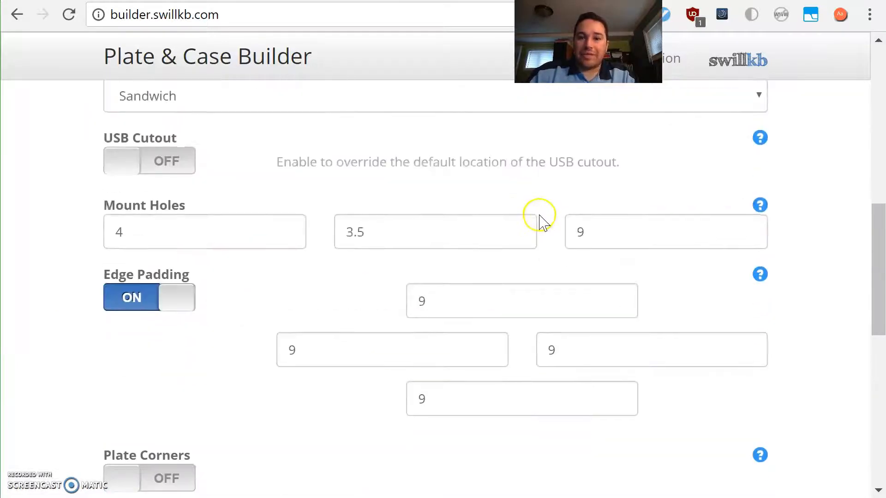
scroll(down, 3)
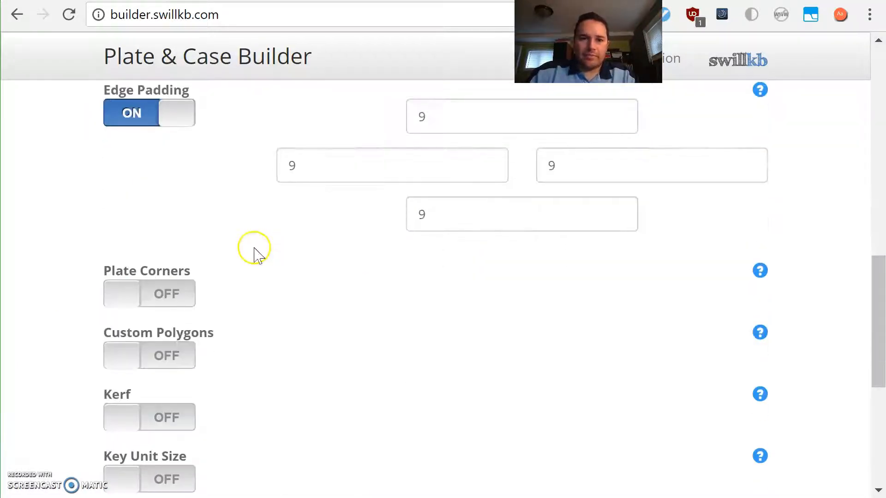
click(131, 294)
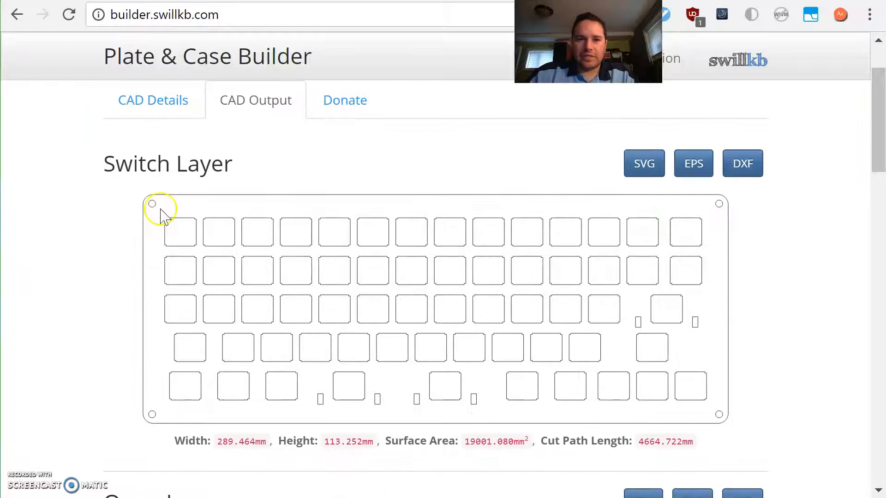
mouse_move(160, 208)
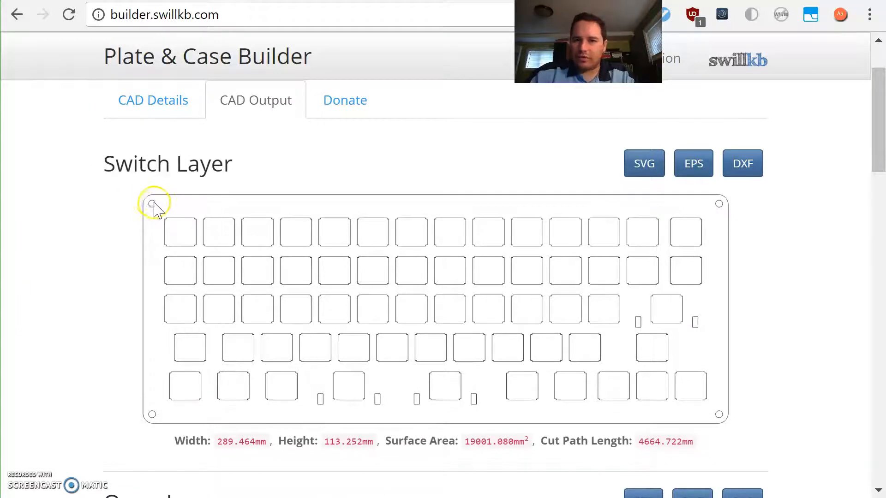
mouse_move(163, 213)
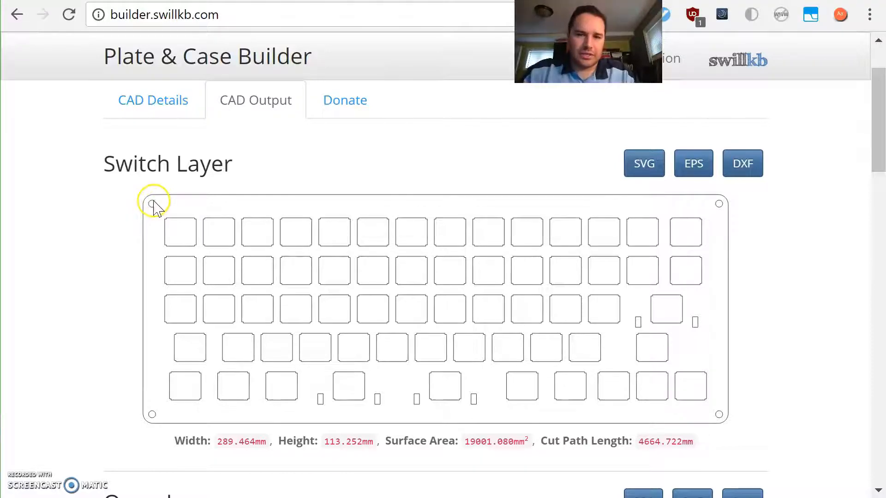
mouse_move(159, 218)
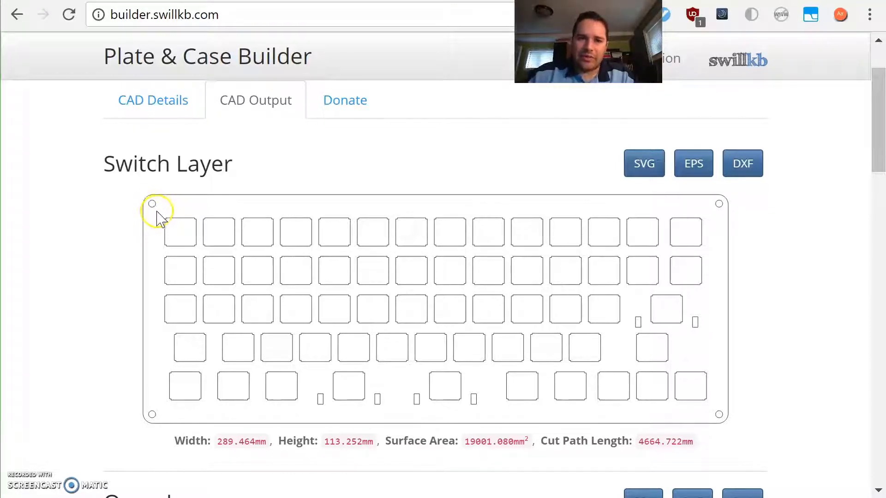
Step: Review the switch, top and bottom layer outputs
scroll(down, 3)
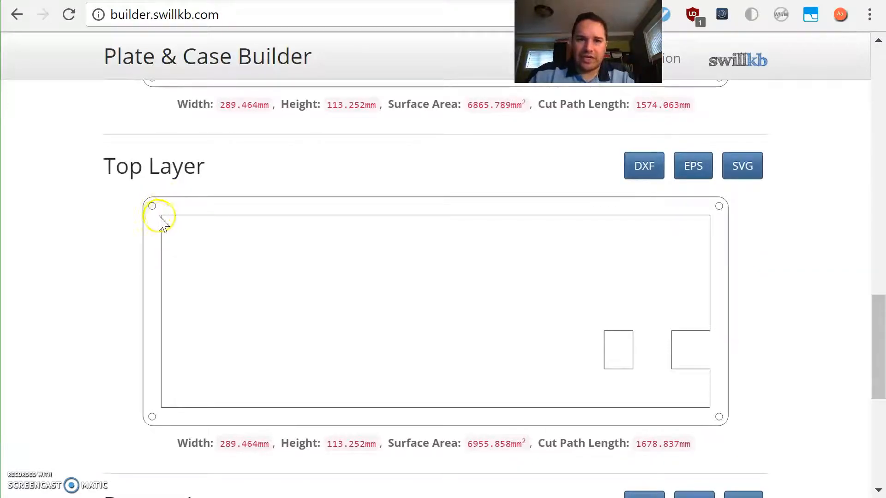
mouse_move(160, 220)
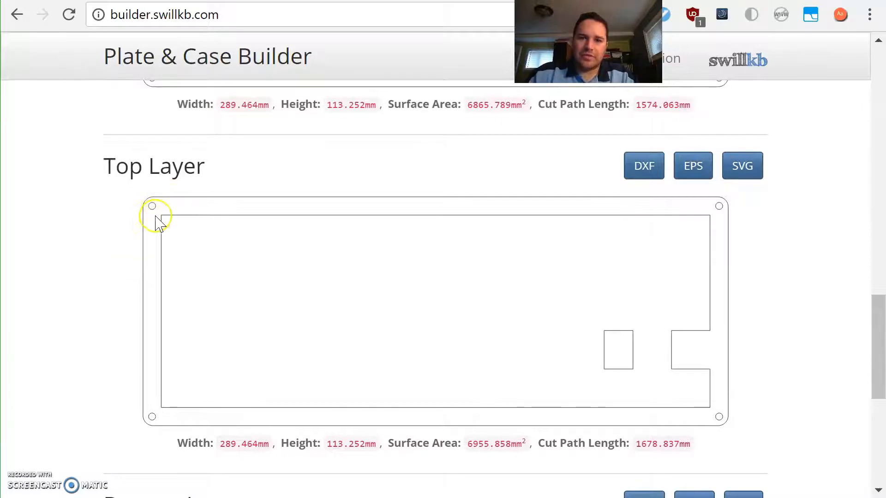
mouse_move(153, 213)
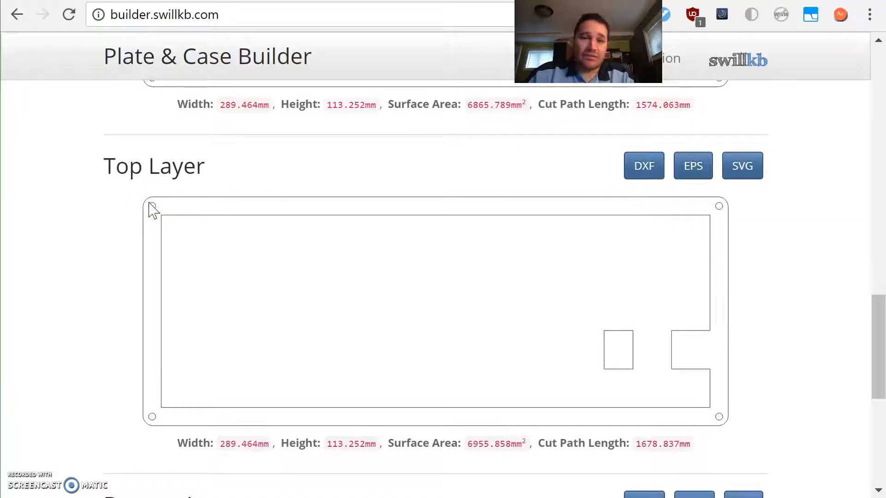
mouse_move(116, 234)
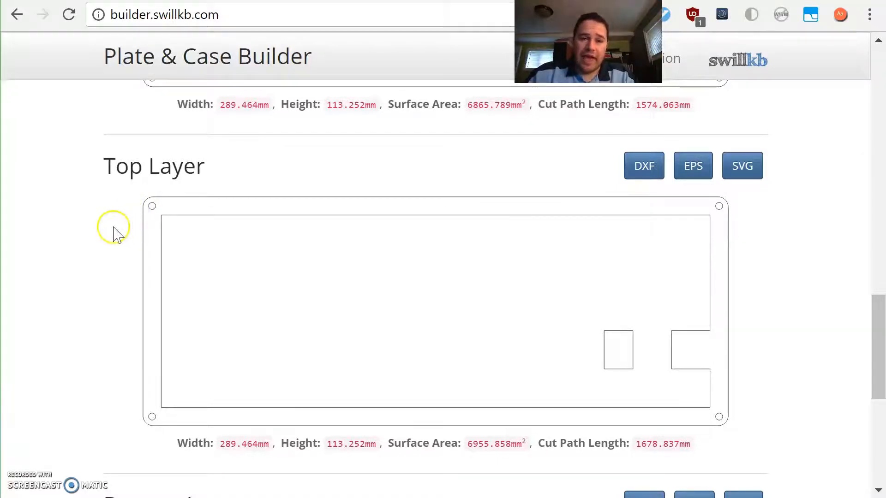
scroll(down, 3)
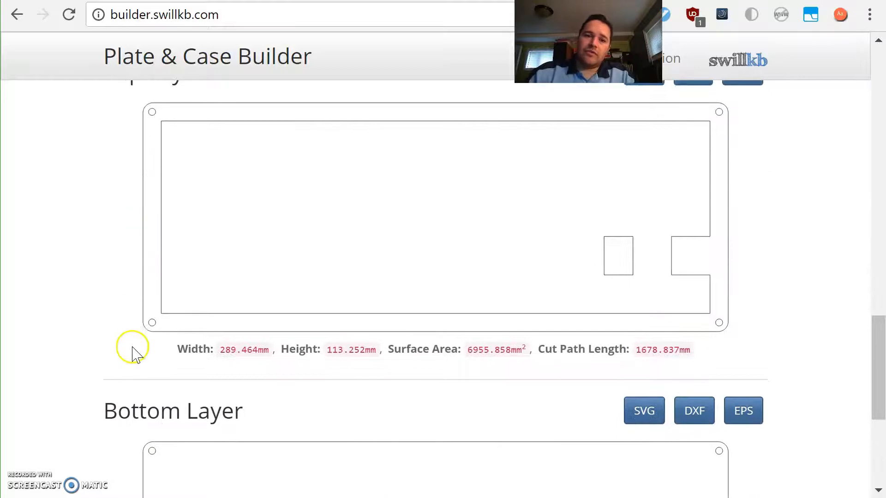
scroll(down, 3)
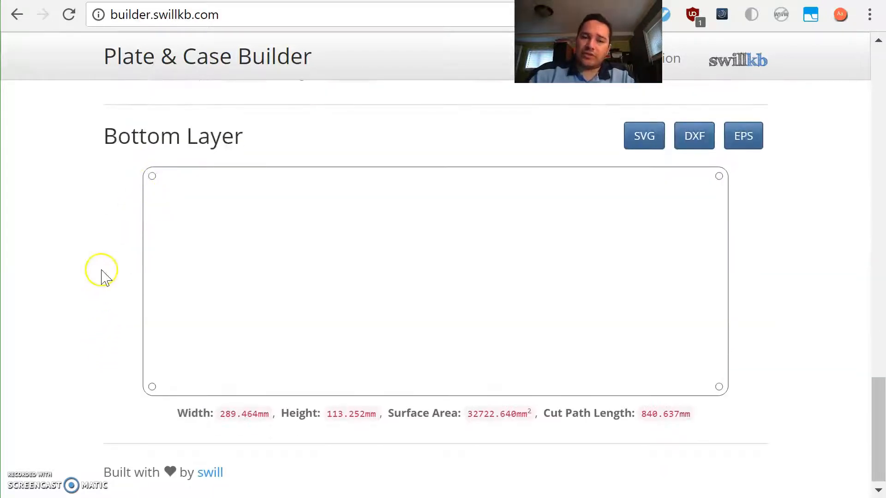
scroll(down, 3)
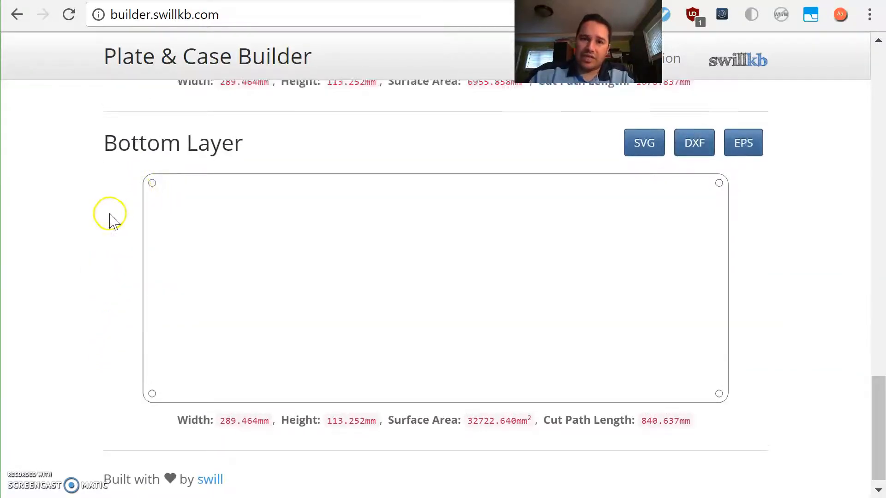
scroll(up, 3)
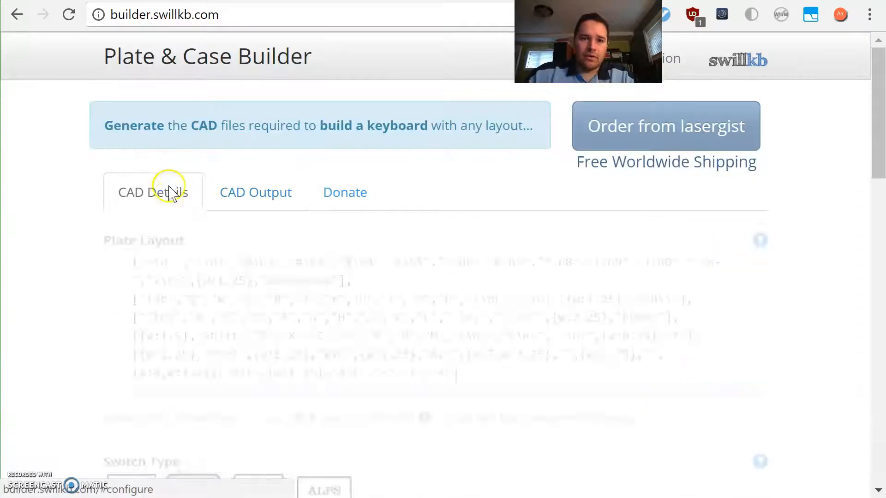
Step: Enable Kerf in CAD Details, leaving the value at the 0.0 mm default
scroll(down, 3)
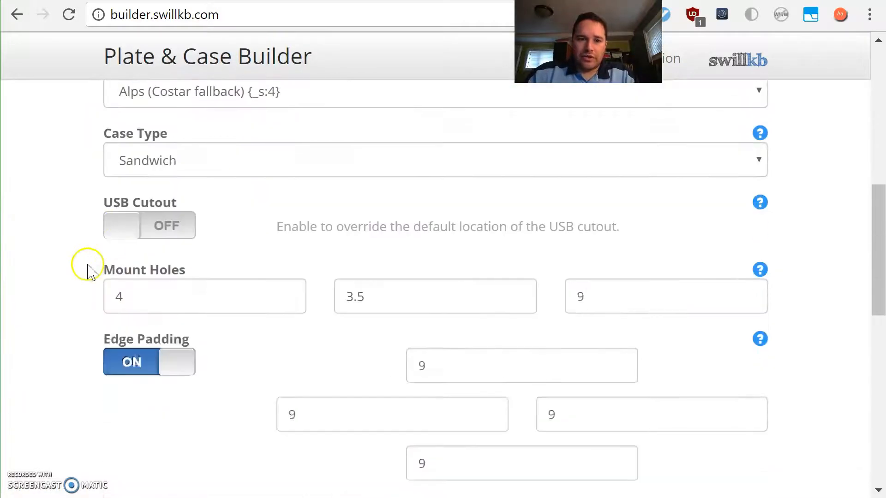
scroll(down, 3)
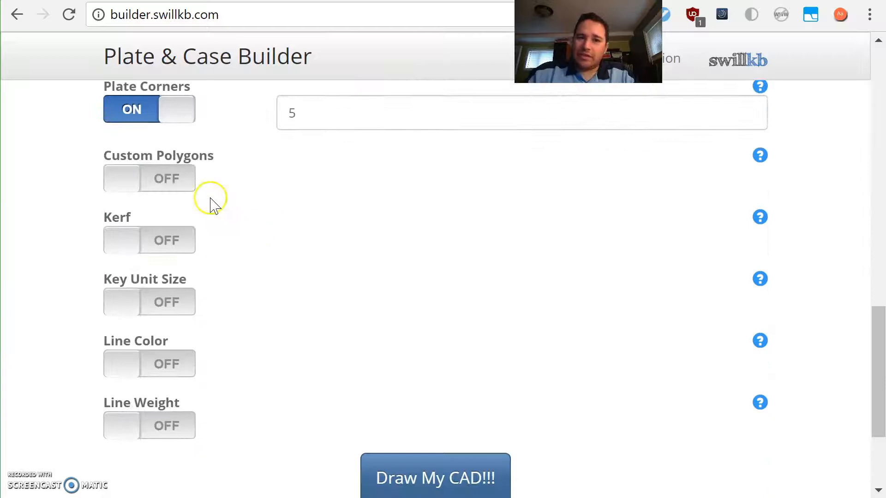
mouse_move(187, 242)
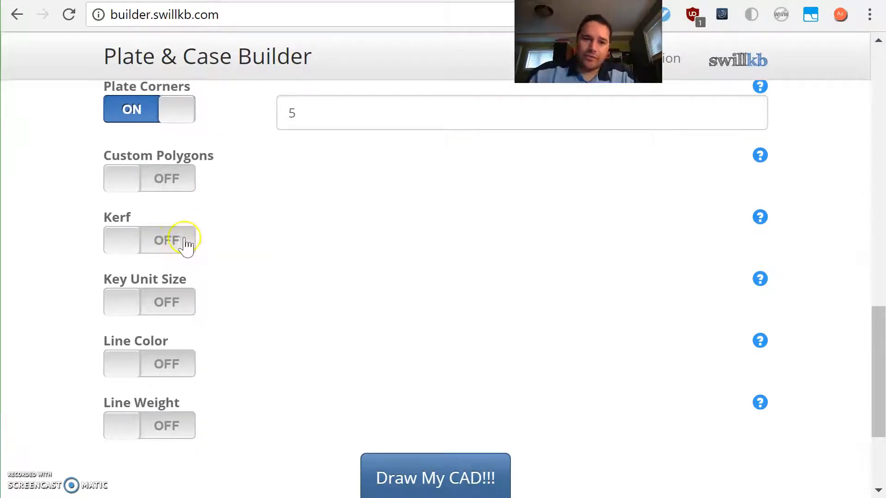
click(149, 240)
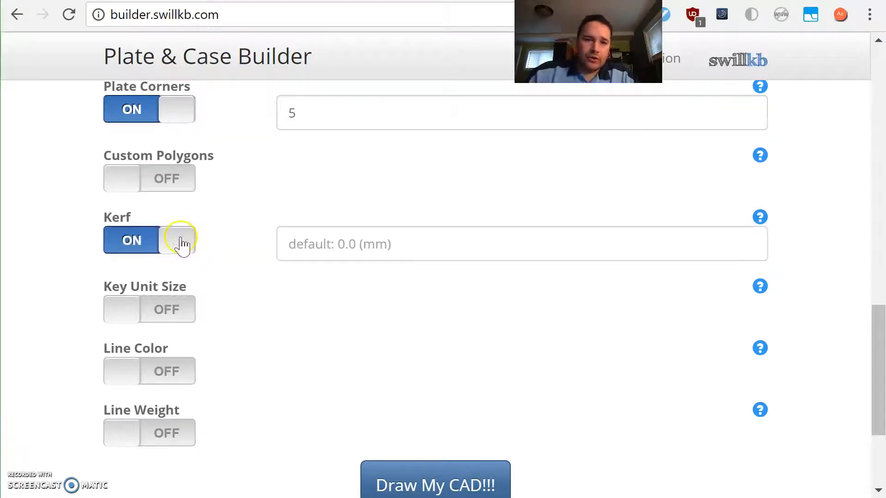
mouse_move(396, 438)
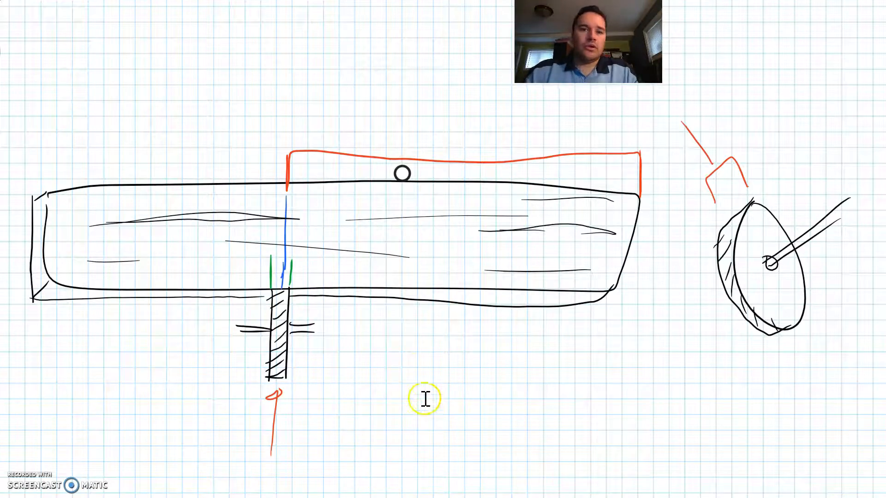
mouse_move(419, 220)
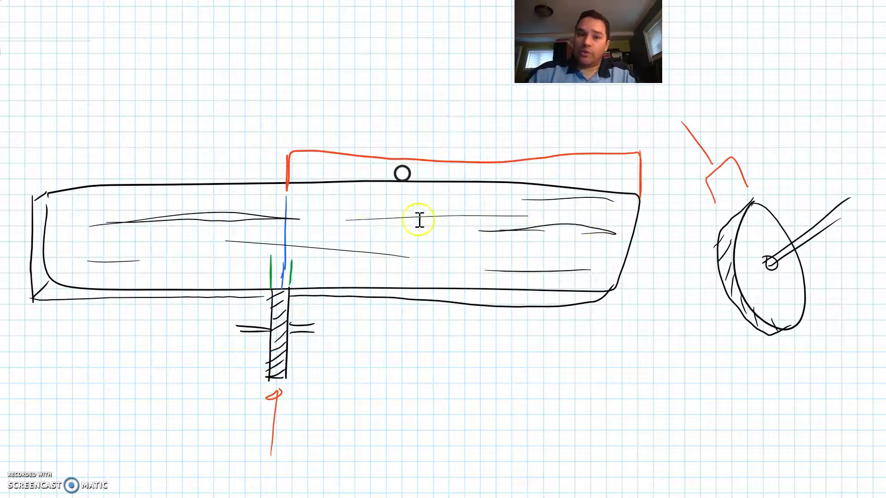
mouse_move(276, 232)
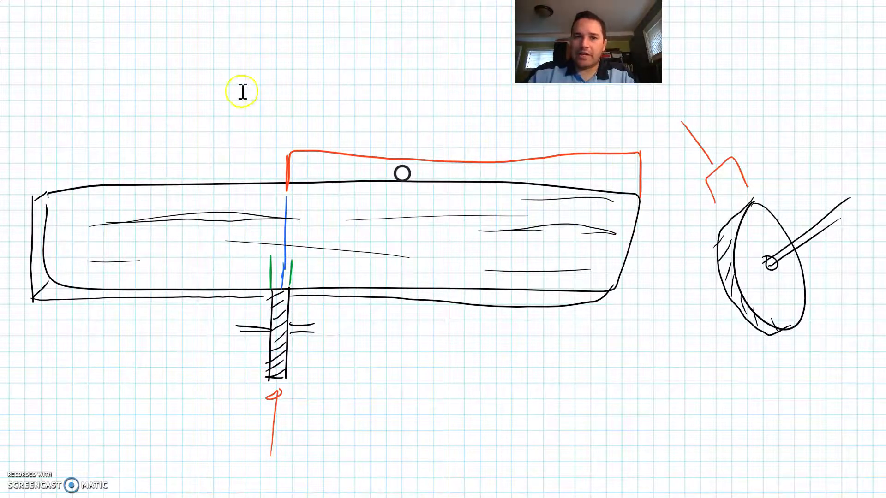
mouse_move(619, 135)
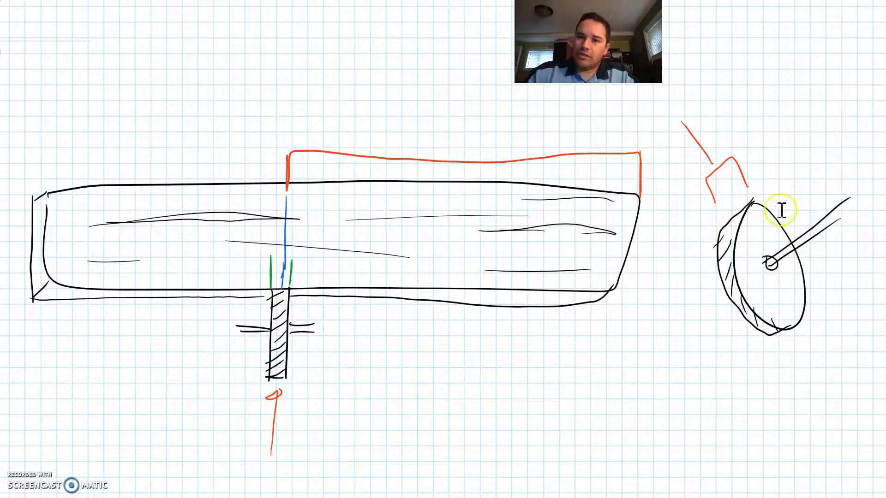
mouse_move(714, 187)
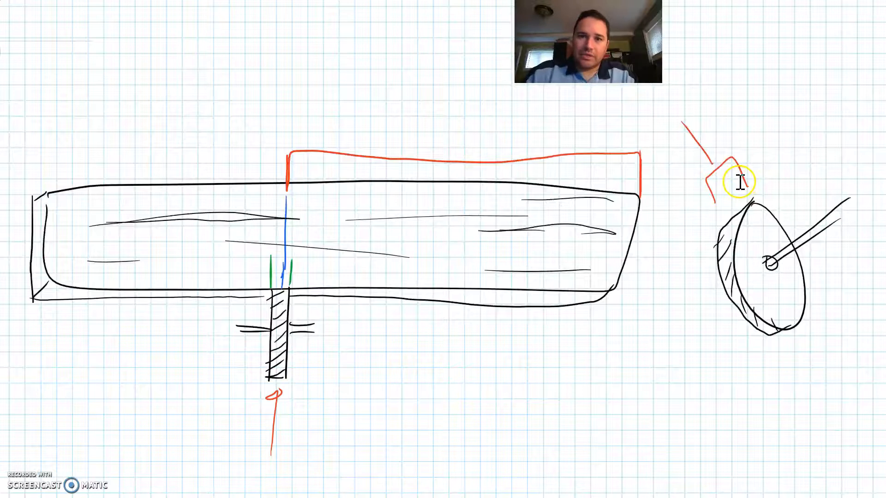
mouse_move(500, 202)
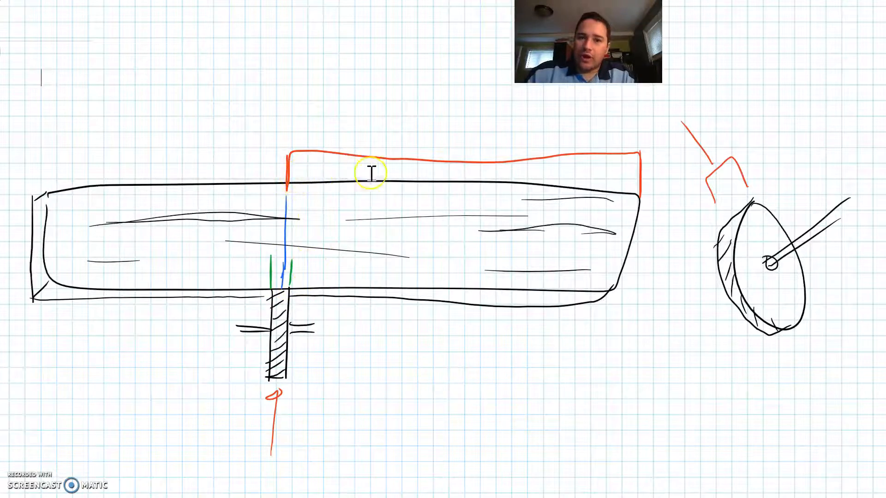
mouse_move(289, 178)
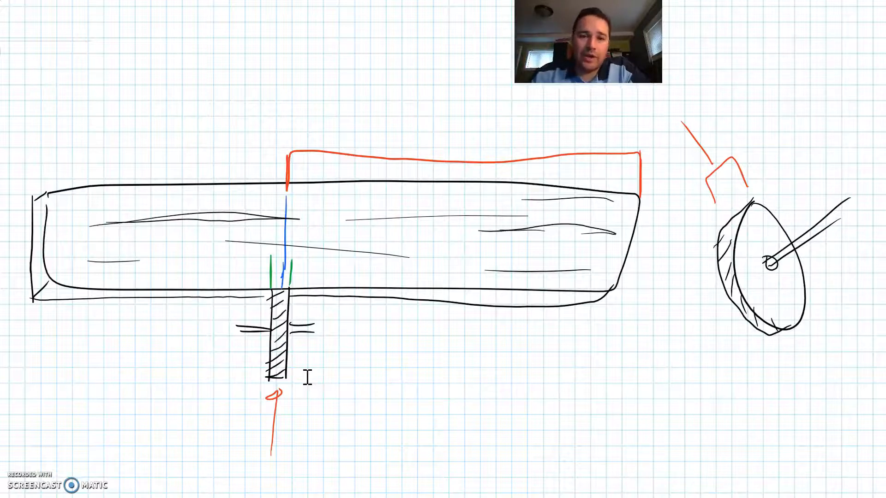
mouse_move(320, 289)
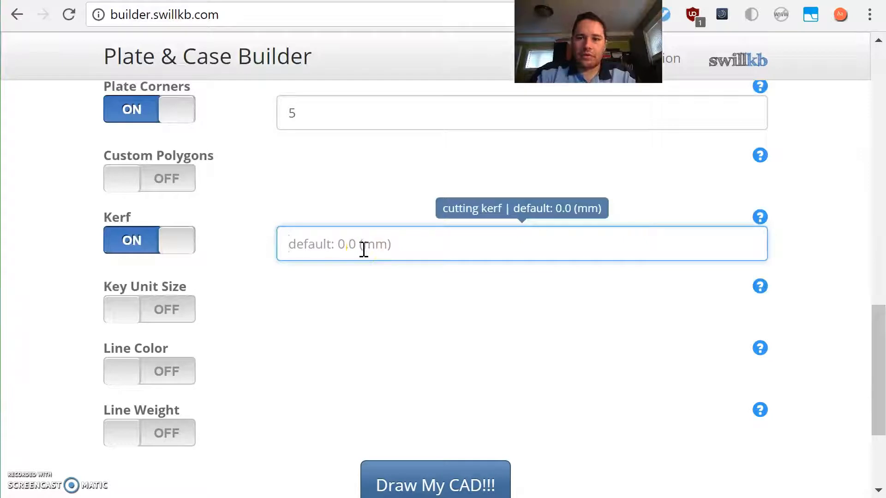
Step: Set kerf to 0.3 mm and redraw the plate at 289.764 × 113.552 mm
text(.3)
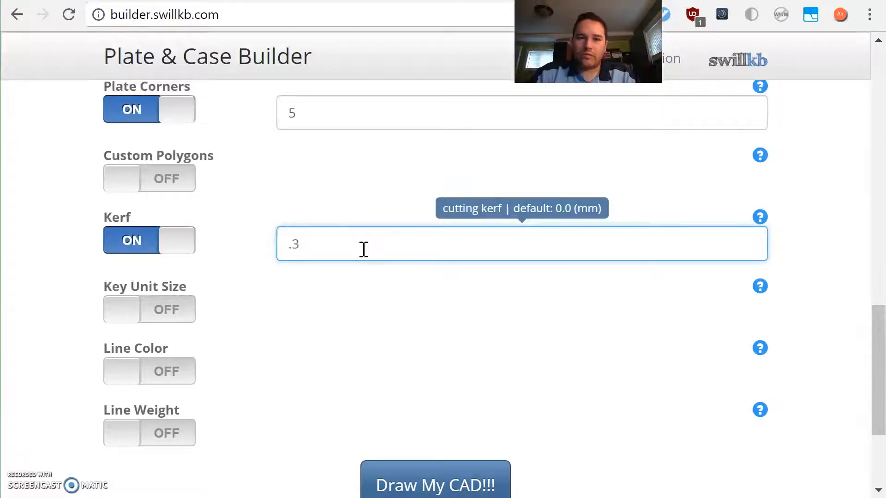
click(435, 485)
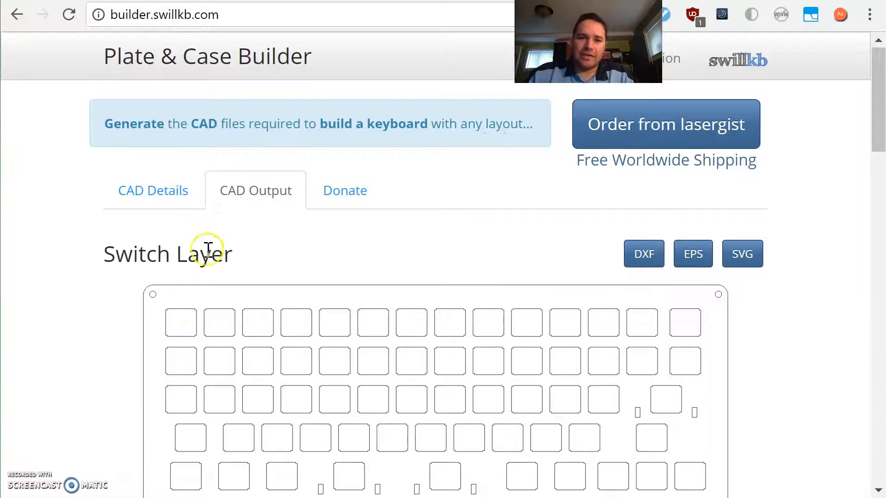
scroll(up, 3)
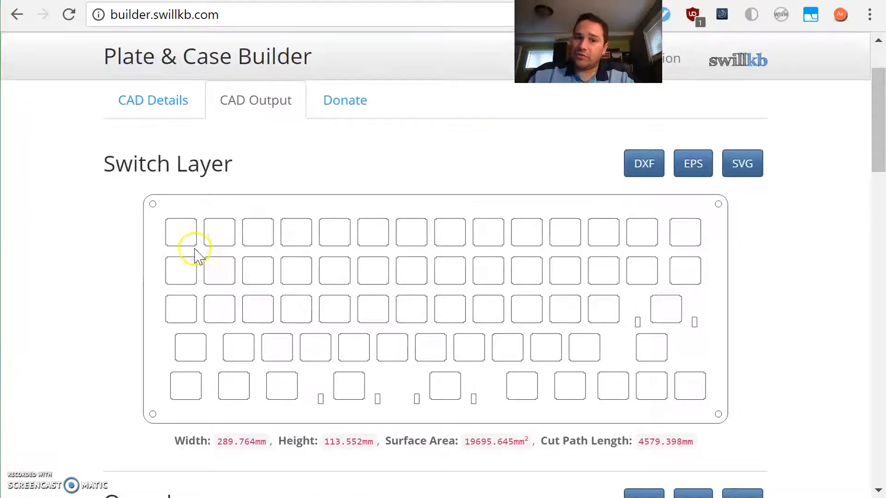
mouse_move(200, 235)
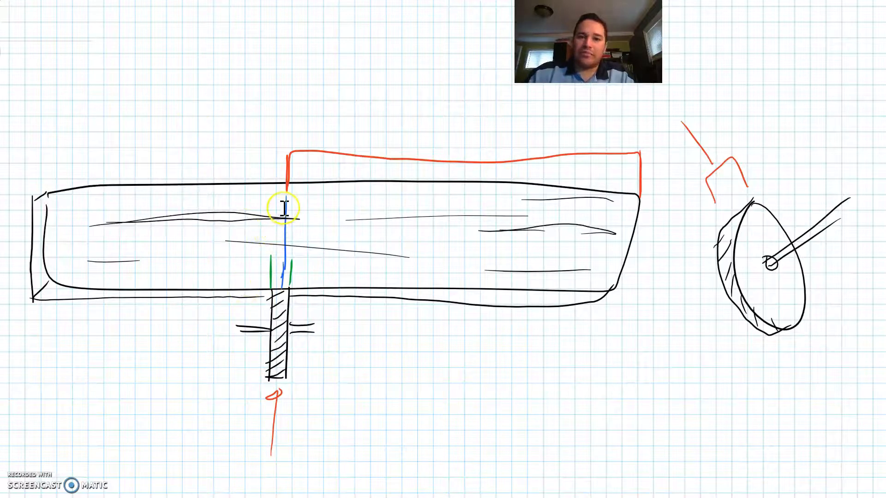
mouse_move(177, 134)
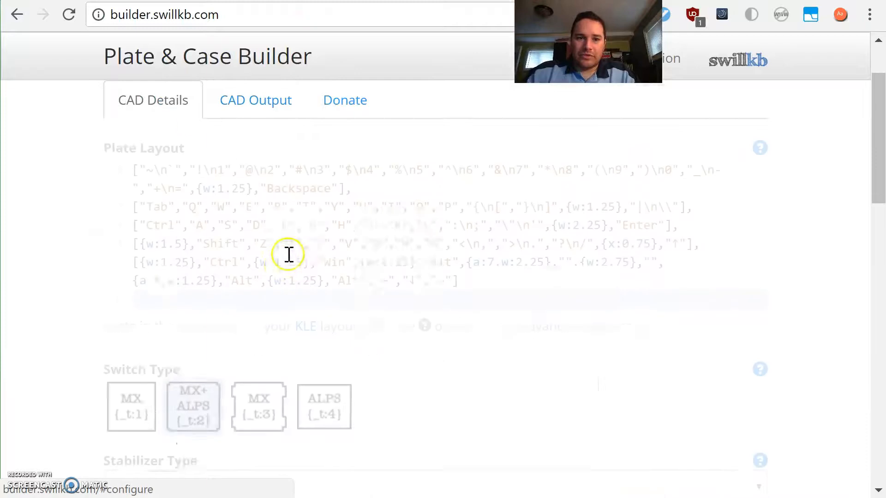
scroll(down, 3)
text(5)
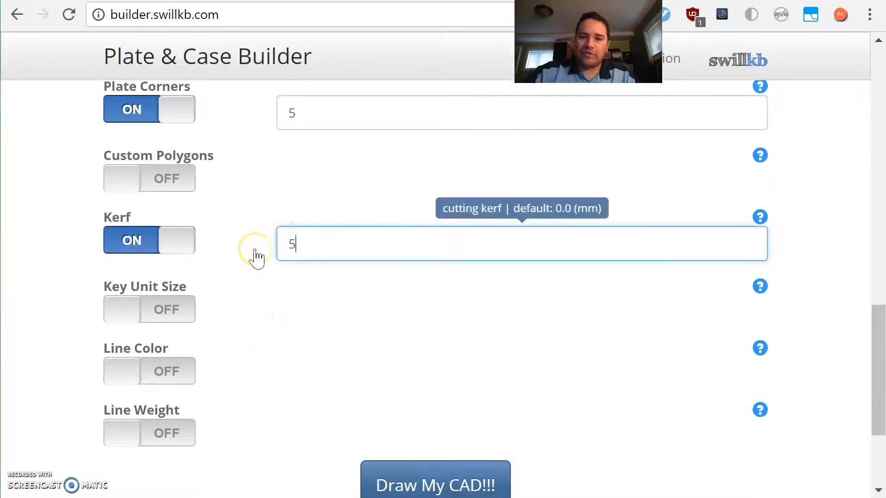
scroll(down, 3)
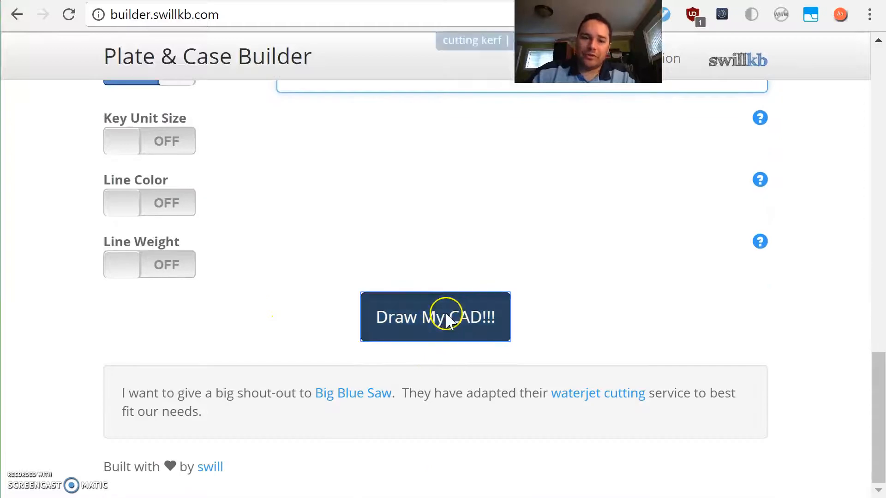
click(435, 316)
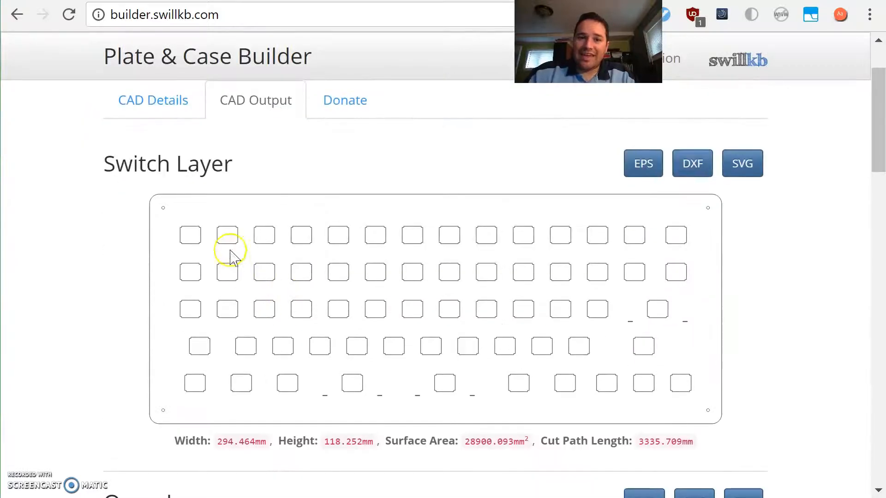
mouse_move(181, 237)
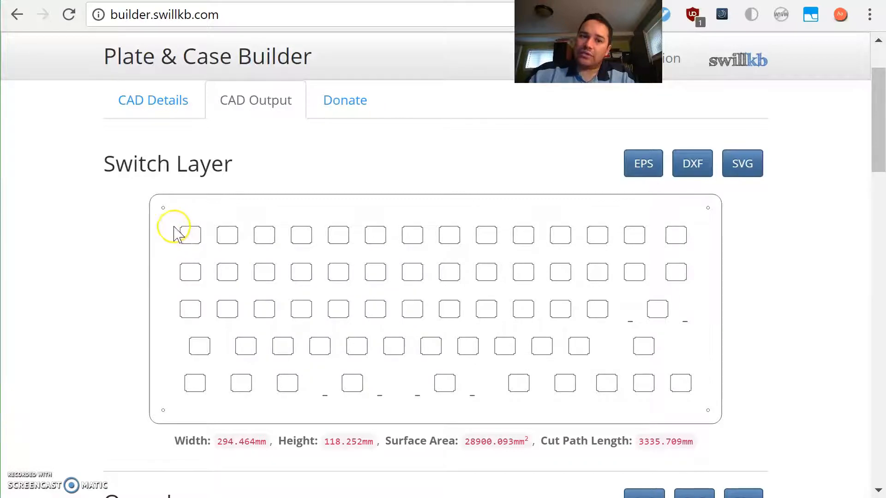
mouse_move(172, 212)
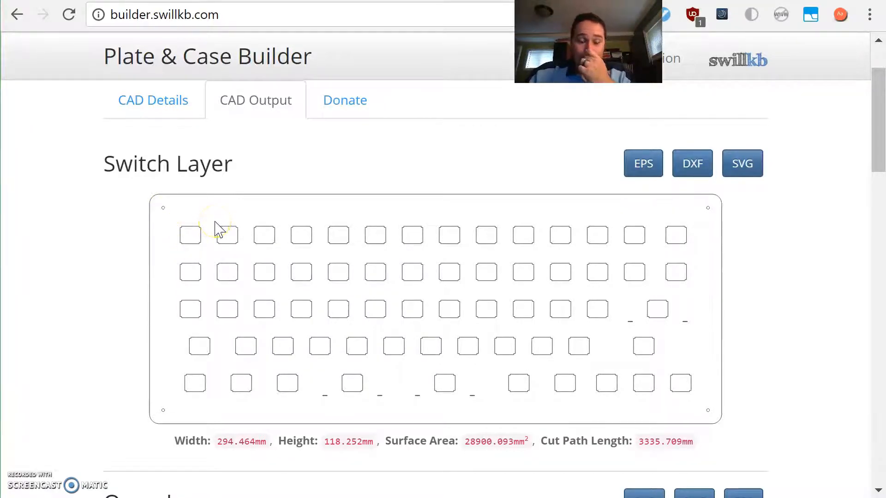
scroll(up, 3)
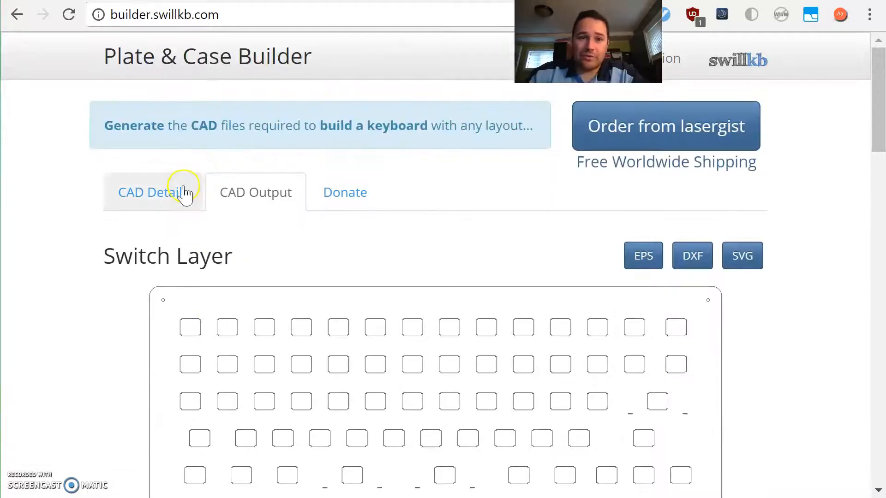
Step: Check the Kerf setting and redraw the plate with a 0.15 mm kerf
scroll(down, 3)
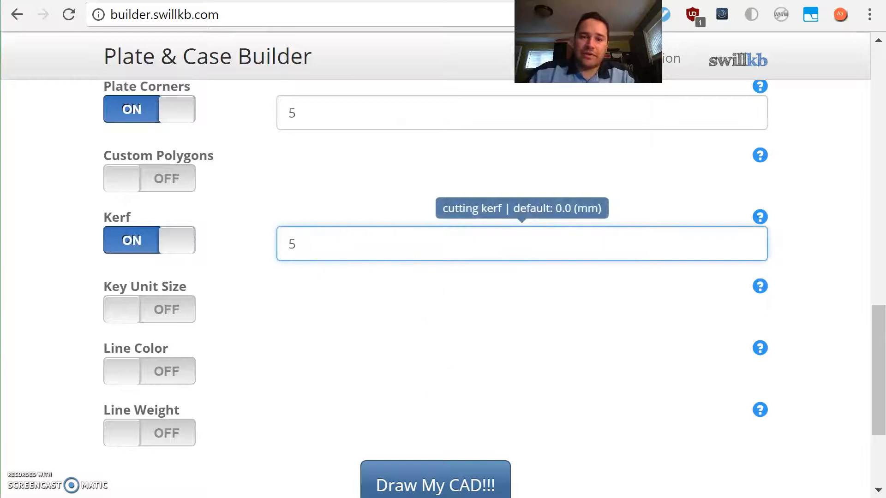
click(435, 484)
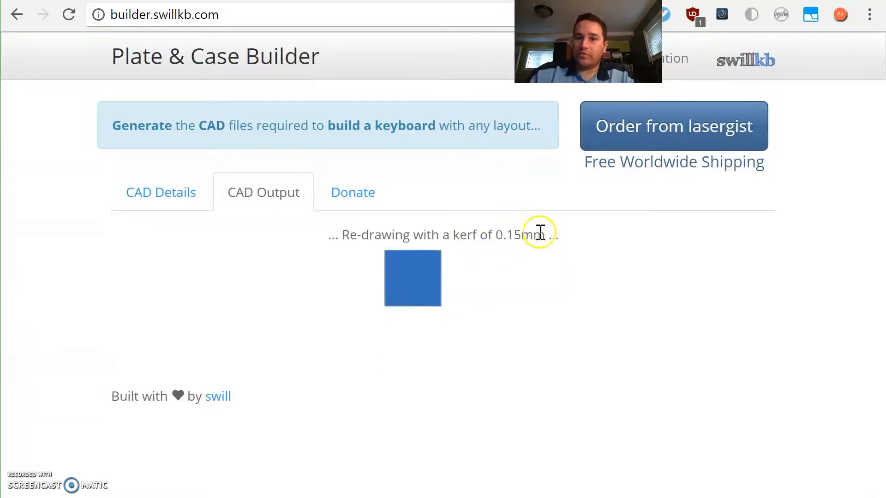
Step: Request a lasergist quote and review the Qty, thickness and material choices for one 1 mm shiny plate
click(674, 125)
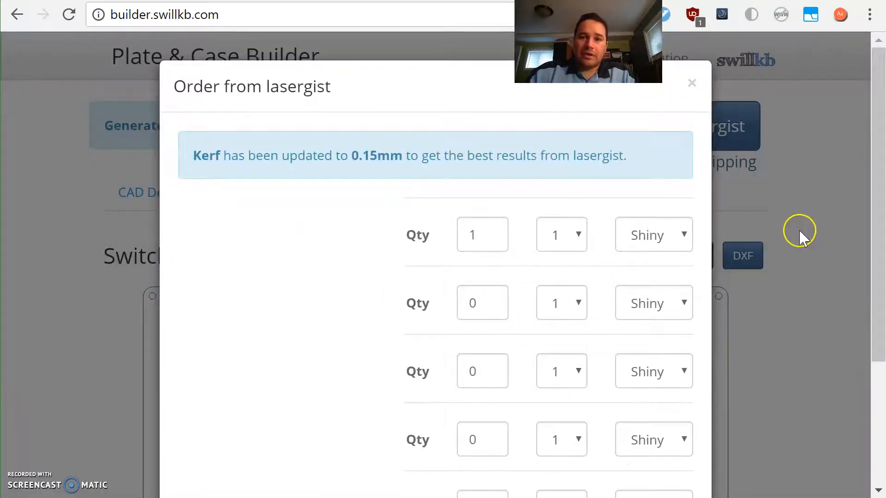
scroll(down, 3)
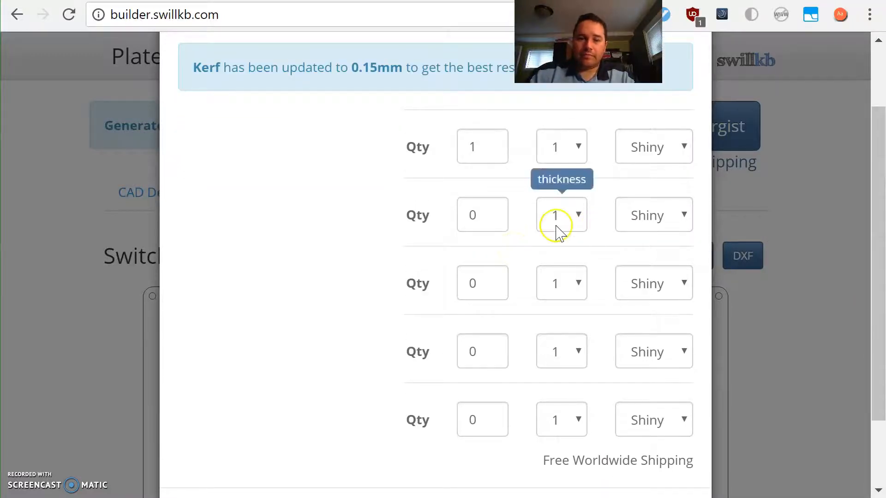
mouse_move(378, 234)
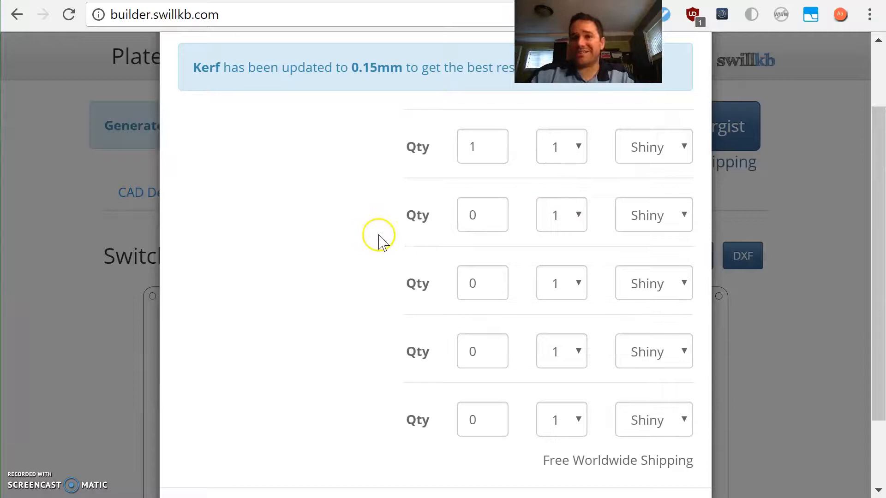
mouse_move(248, 139)
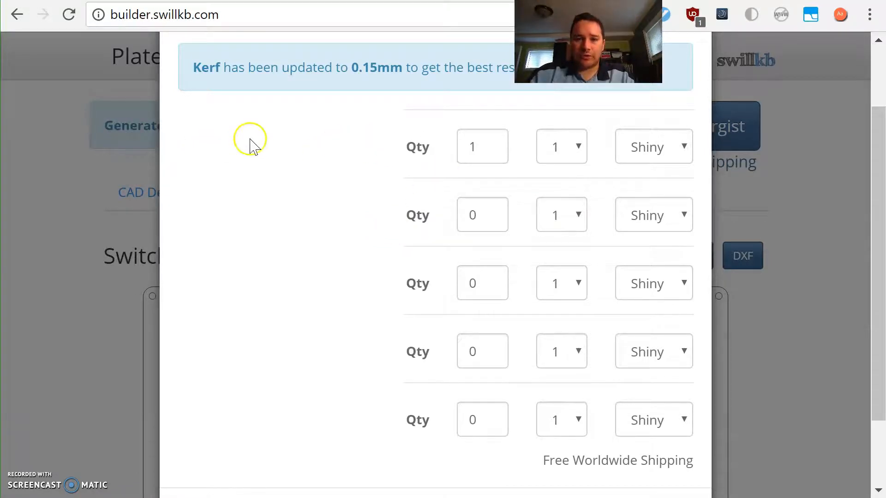
mouse_move(341, 258)
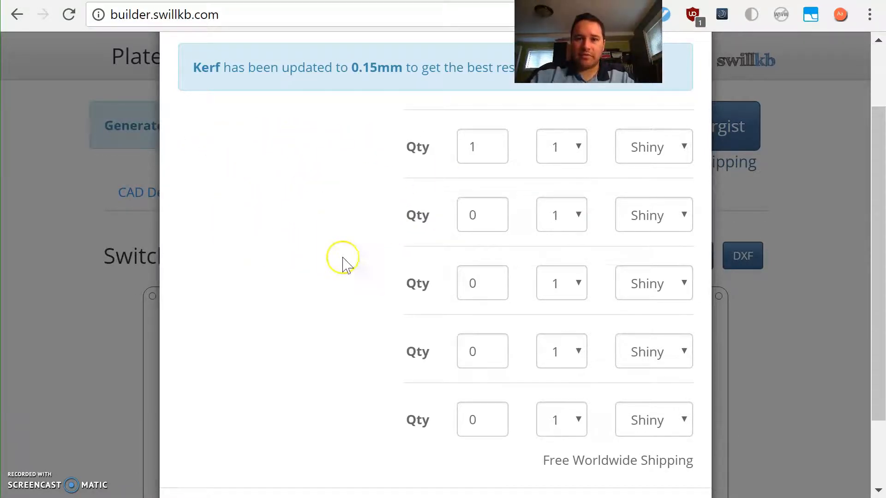
click(482, 147)
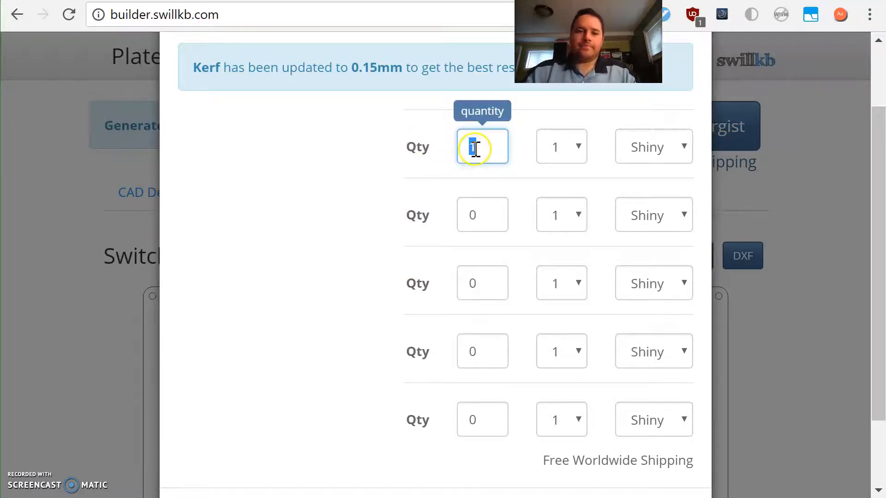
mouse_move(578, 152)
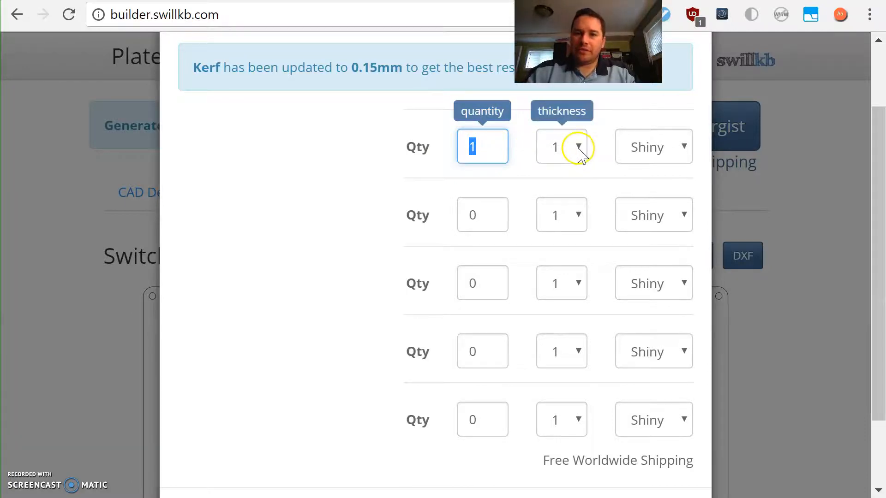
click(561, 147)
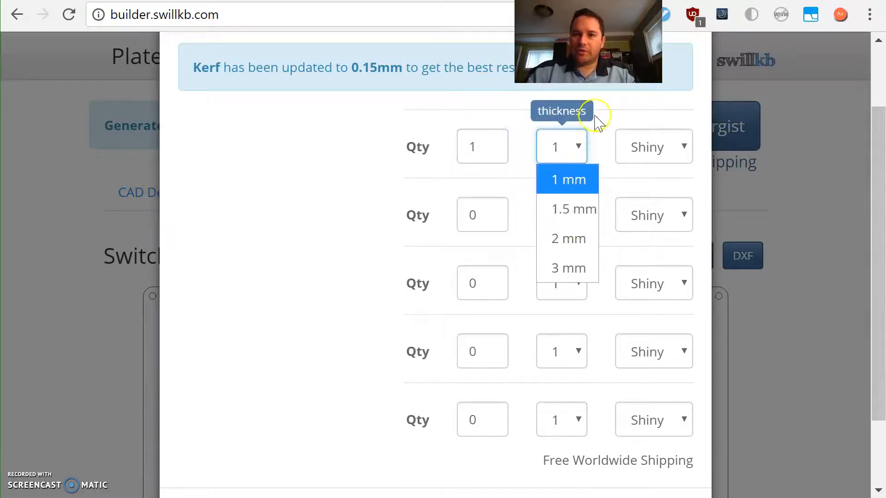
click(652, 147)
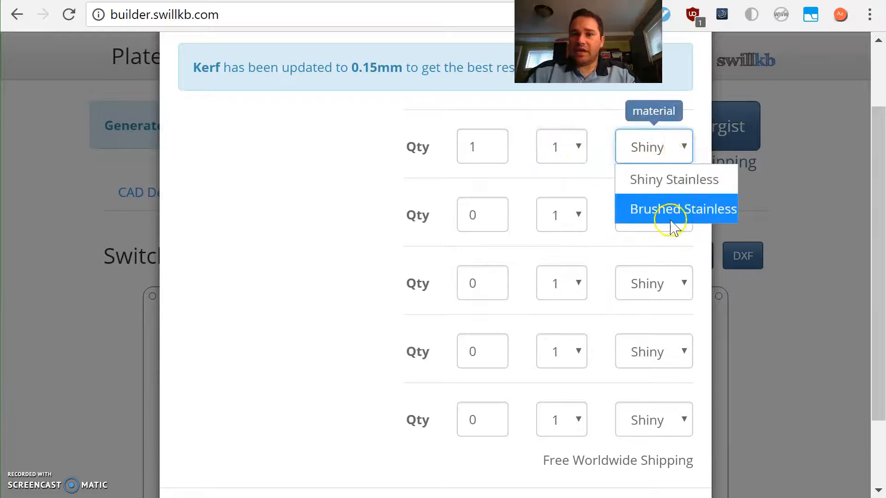
click(519, 181)
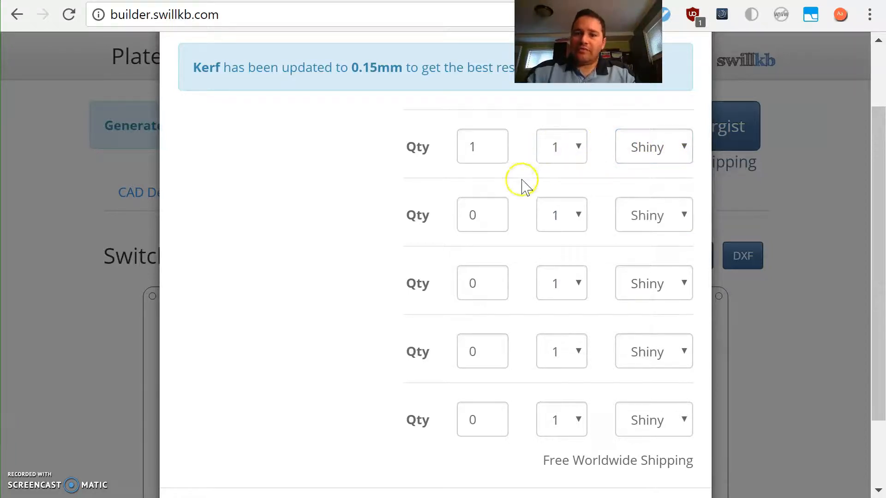
Step: Check the $65.92 quoted price and close the quote without checking out
scroll(down, 3)
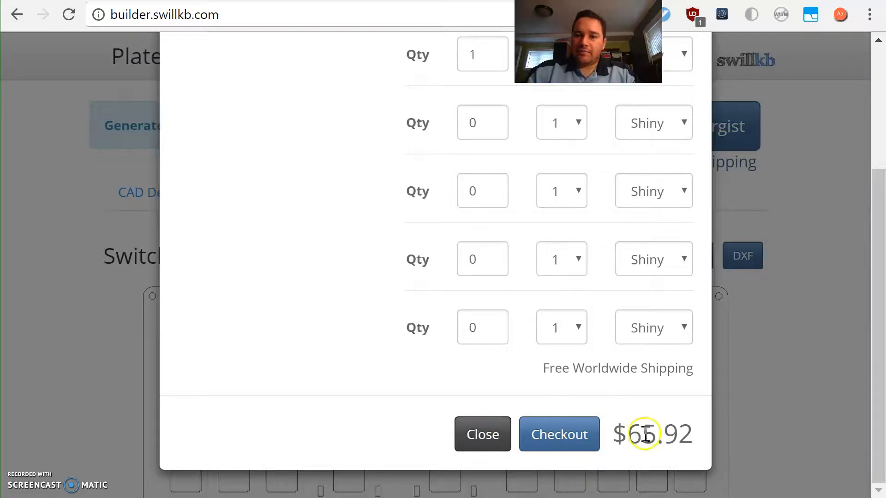
double_click(659, 434)
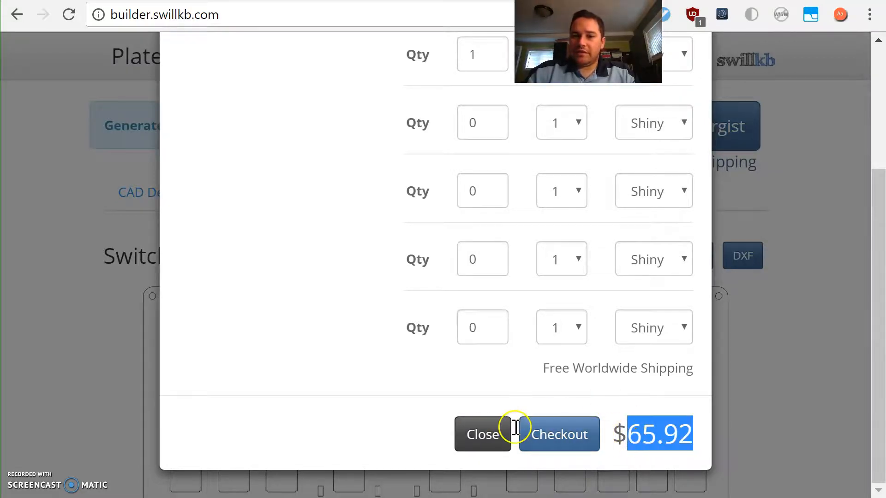
click(482, 435)
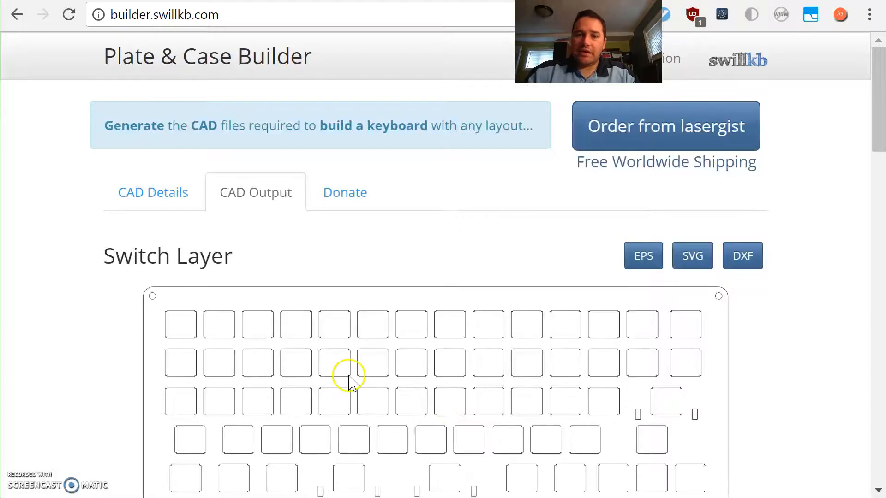
Step: Scroll through the 289.614 × 113.402 mm Switch Layer preview to reach its SVG button
scroll(down, 3)
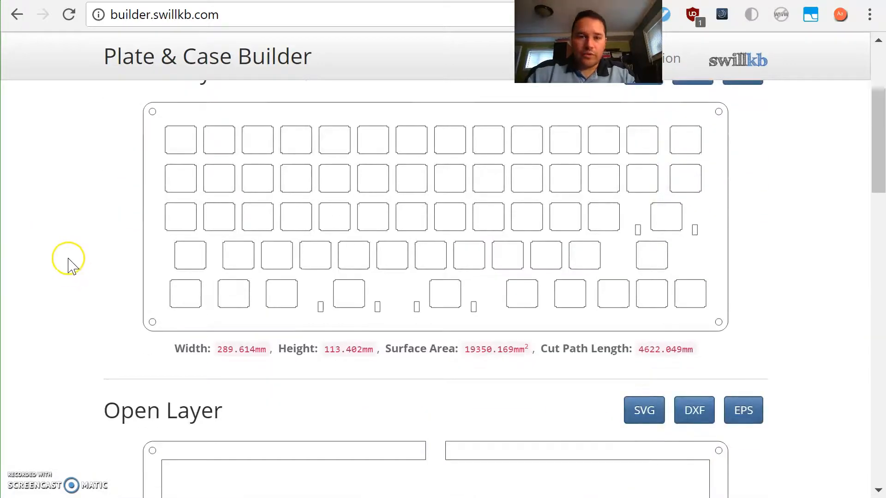
scroll(up, 3)
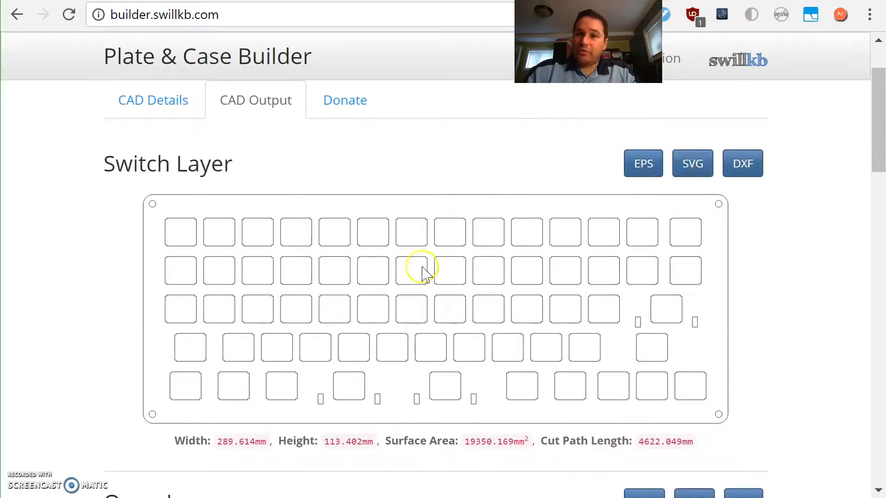
mouse_move(810, 311)
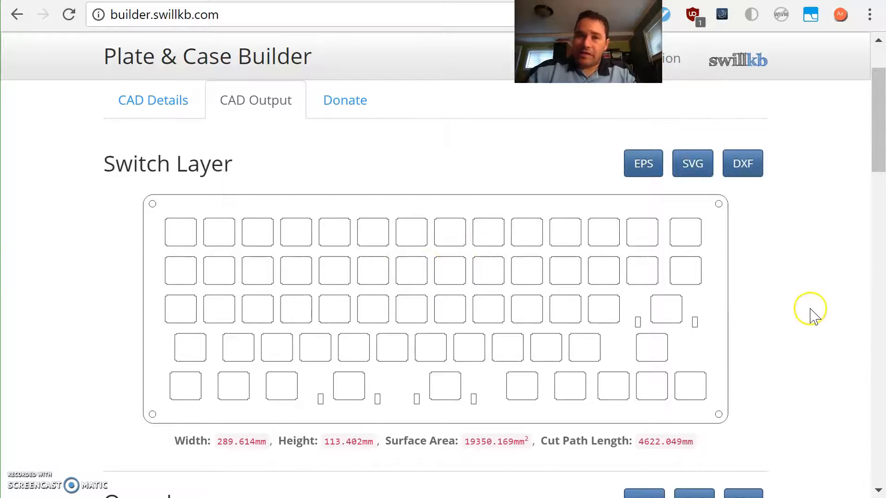
scroll(up, 3)
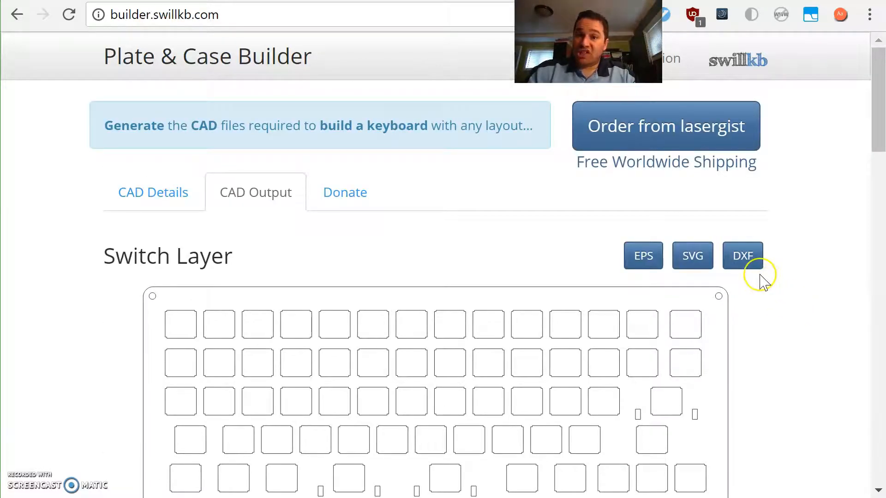
scroll(down, 3)
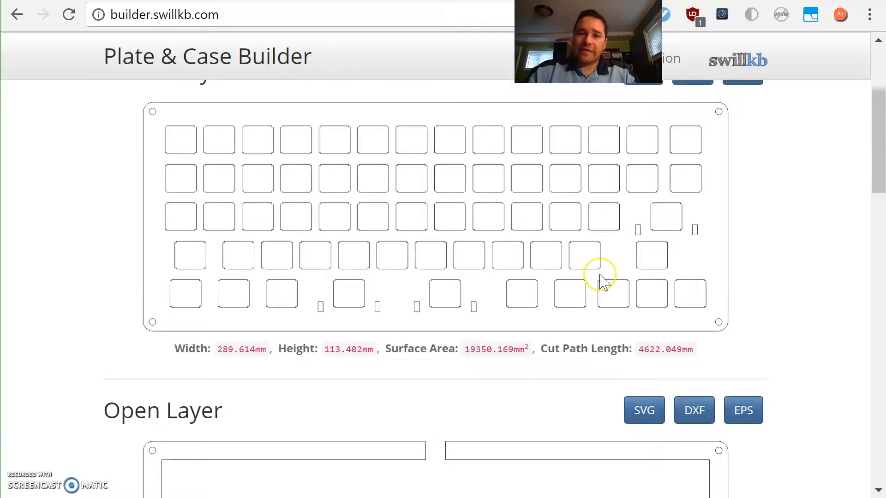
mouse_move(605, 283)
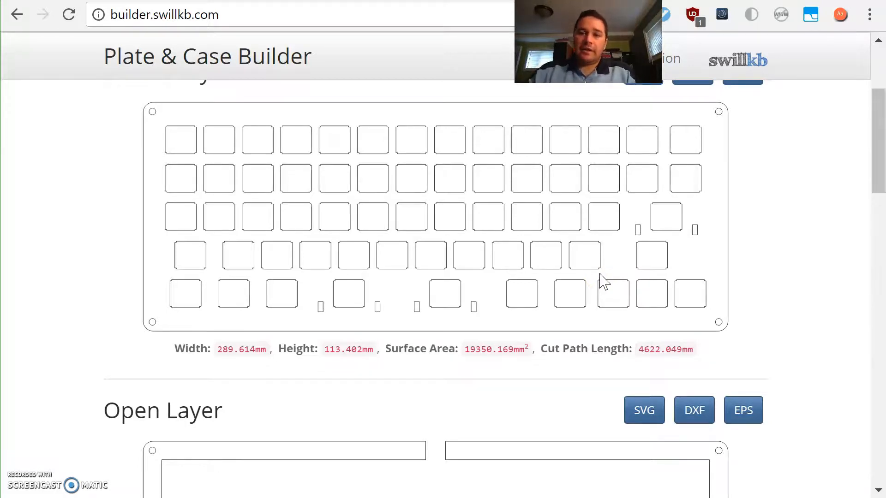
scroll(up, 3)
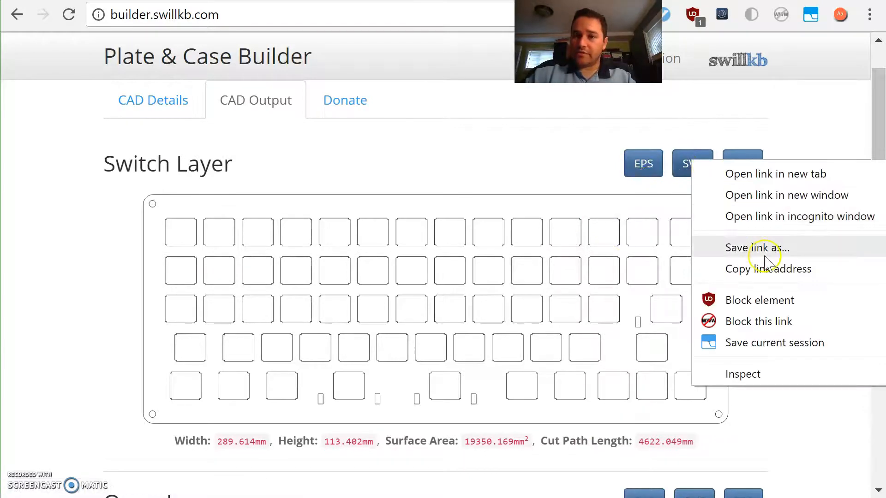
mouse_move(749, 248)
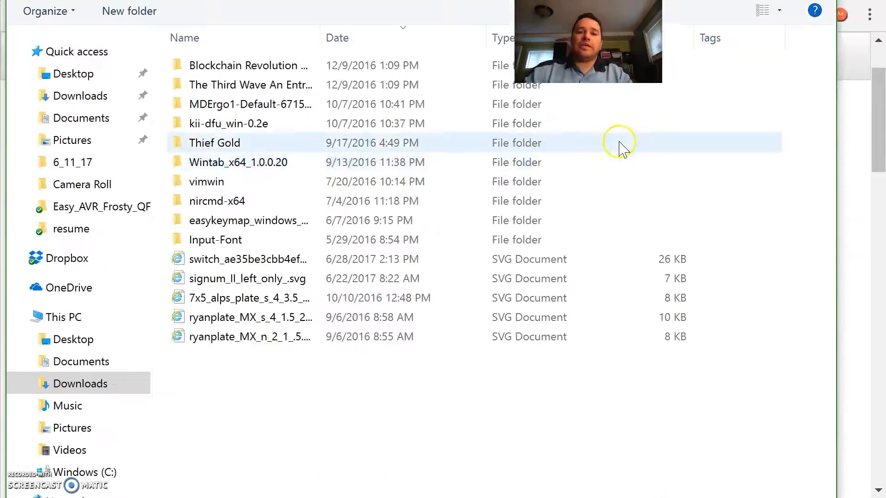
Step: Save the switch plate SVG into the Downloads folder
click(237, 159)
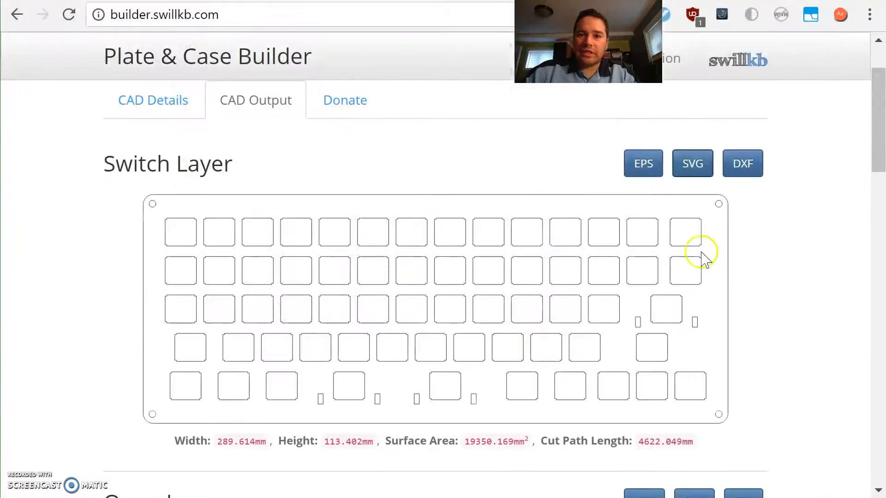
mouse_move(452, 265)
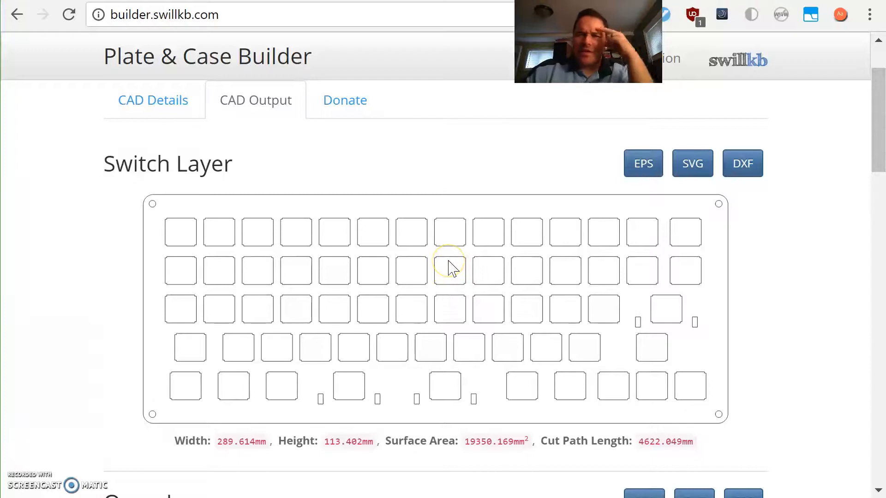
mouse_move(463, 243)
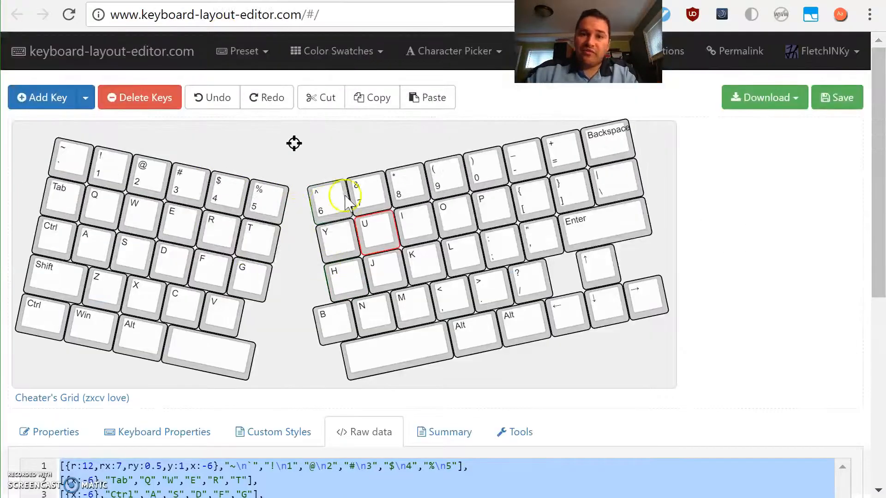
Step: Return to the swillkb tab with the split layout's raw data for the Plate Layout box
click(348, 198)
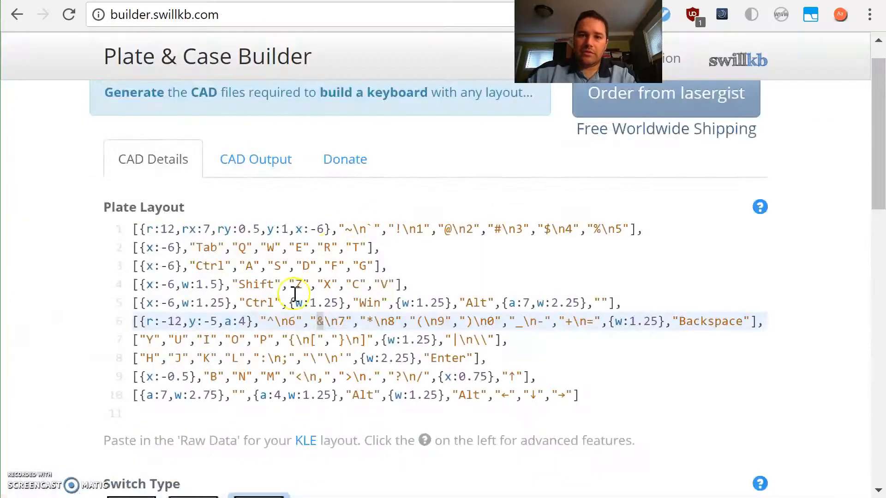
Step: Draw the CAD from the pasted layout, producing a 313.061 × 125.847 mm switch plate
scroll(down, 3)
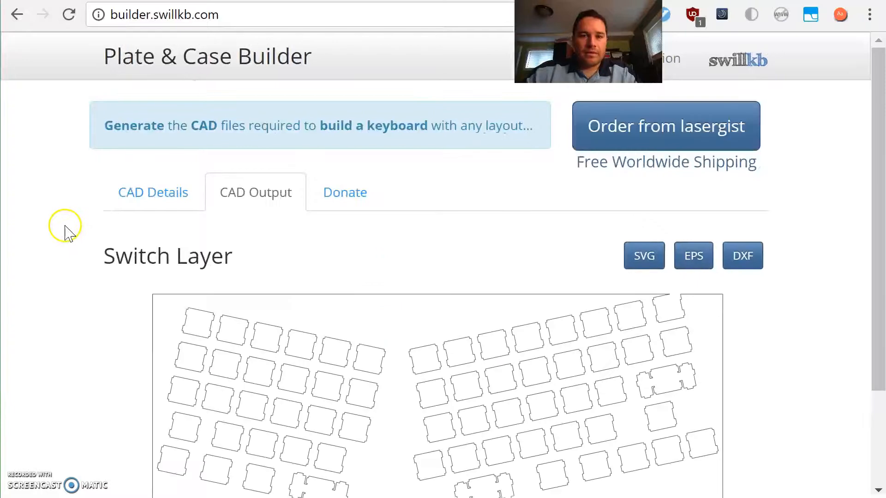
scroll(down, 3)
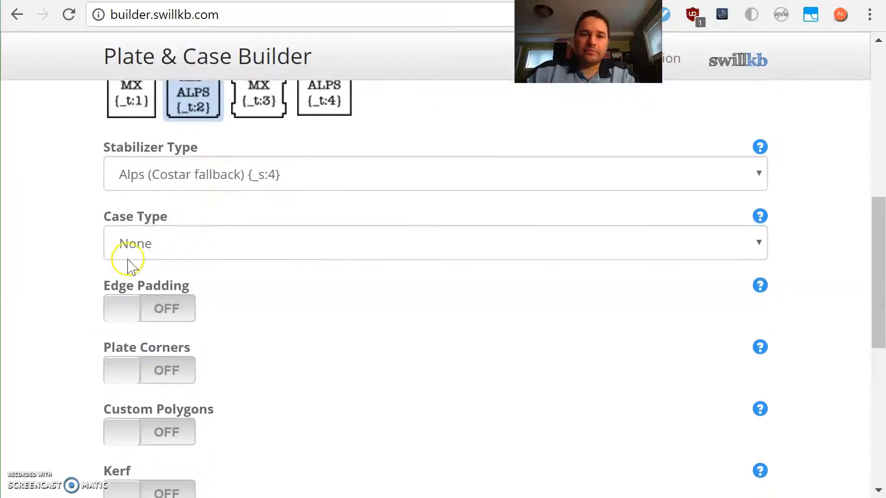
scroll(down, 3)
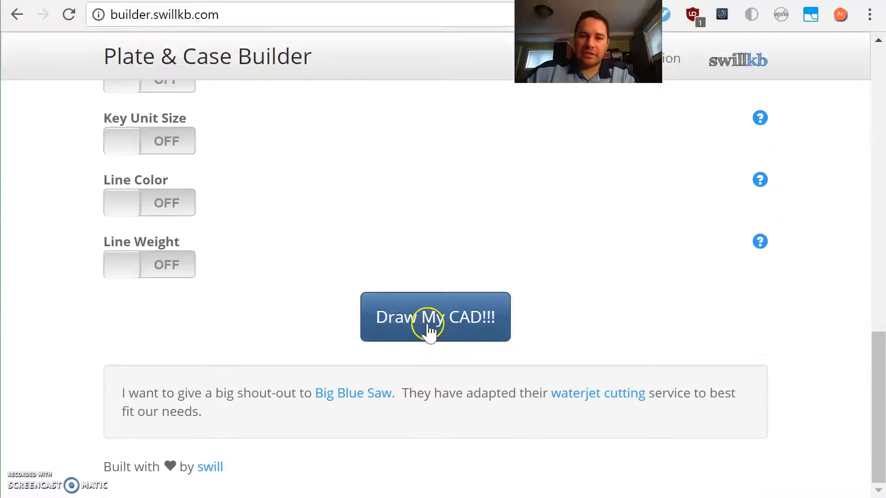
click(434, 317)
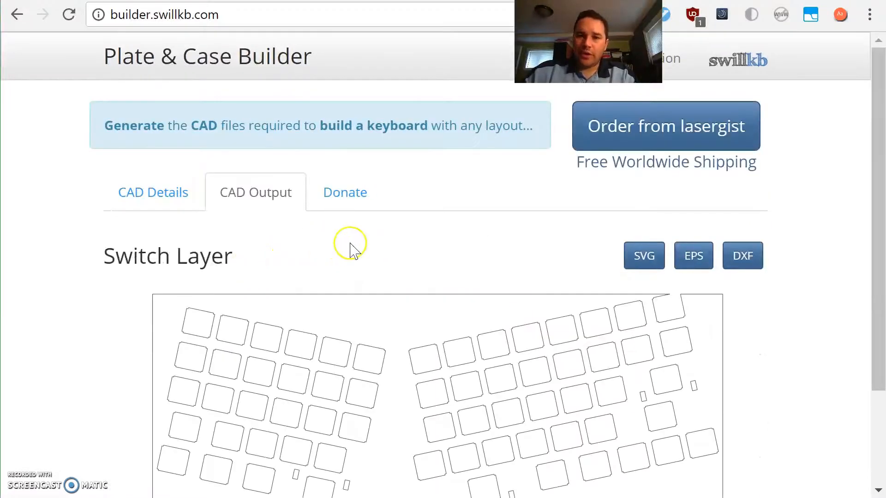
scroll(down, 3)
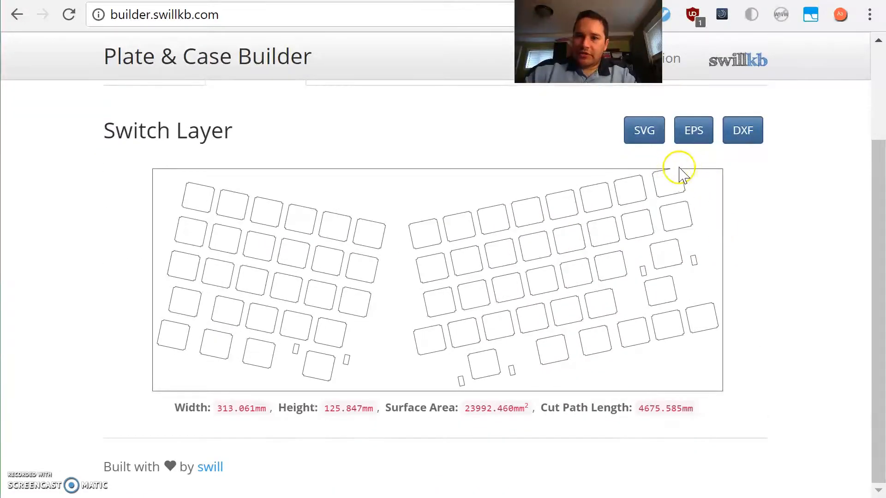
mouse_move(675, 173)
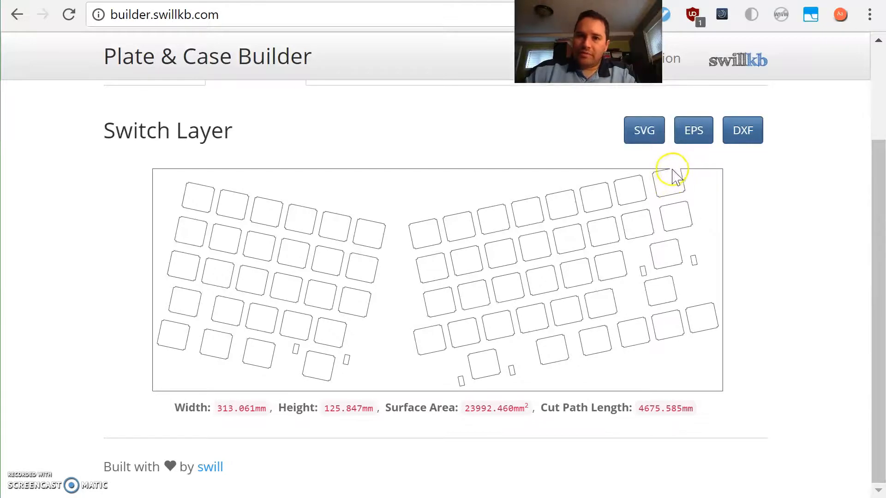
mouse_move(677, 174)
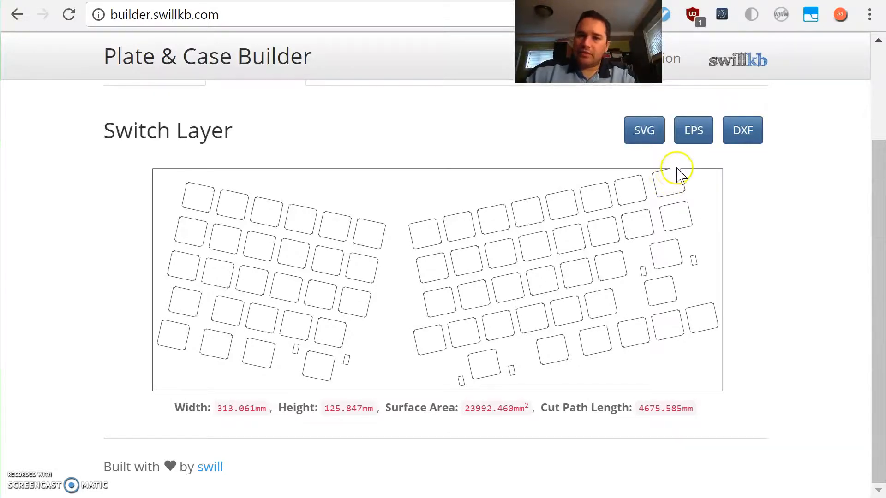
mouse_move(299, 351)
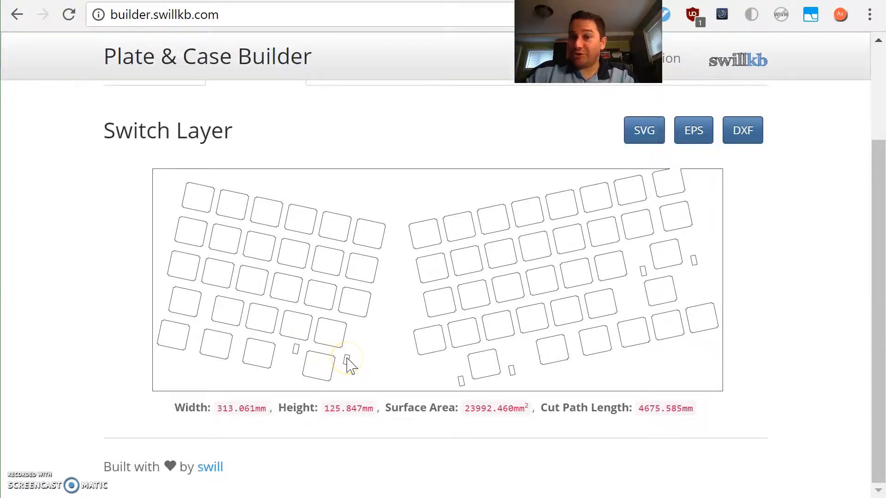
mouse_move(326, 199)
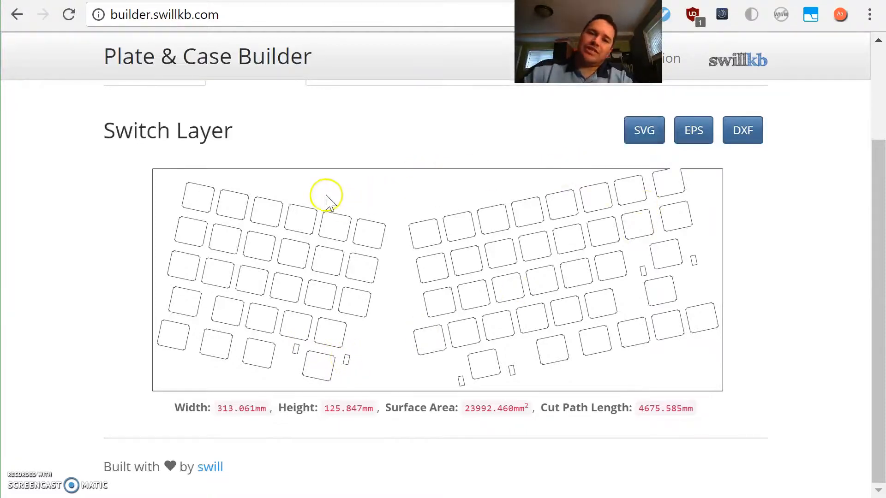
mouse_move(703, 257)
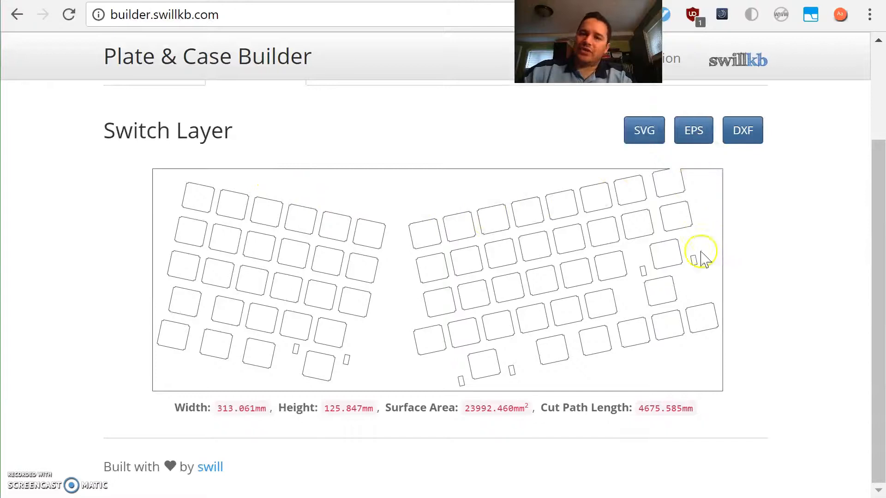
Step: Scroll back up from the Switch Layer to the CAD Details configuration
scroll(up, 3)
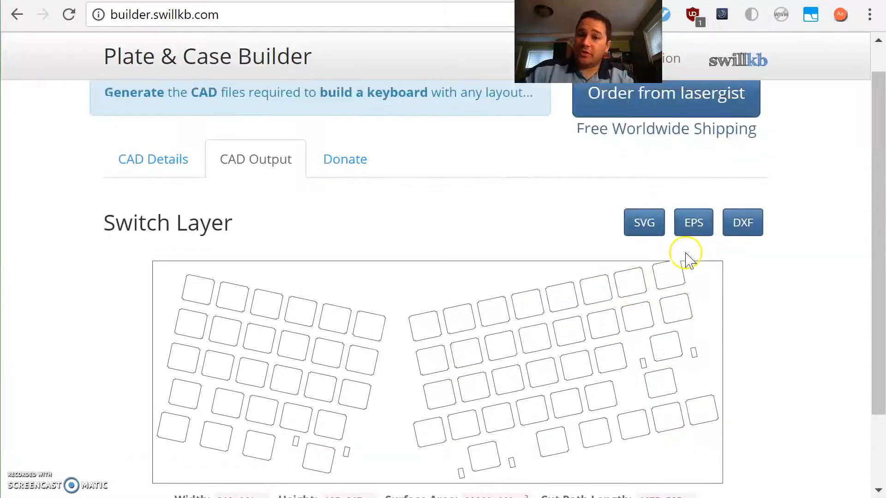
mouse_move(644, 282)
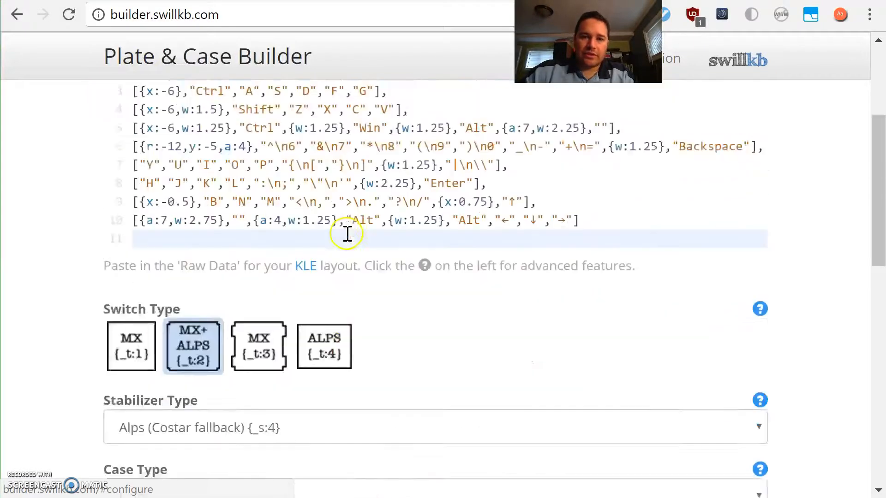
Step: Enable 10 mm edge padding and a 0.4 mm kerf, then redraw the plate
scroll(down, 3)
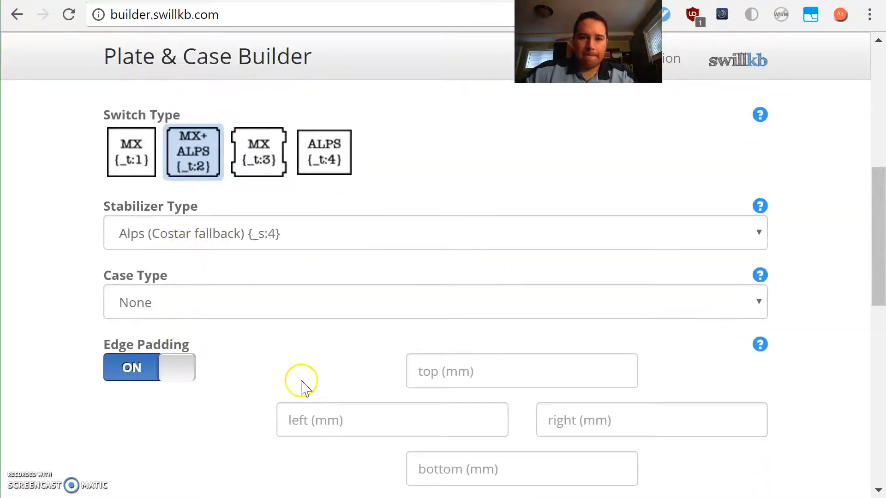
click(521, 371)
text(10)
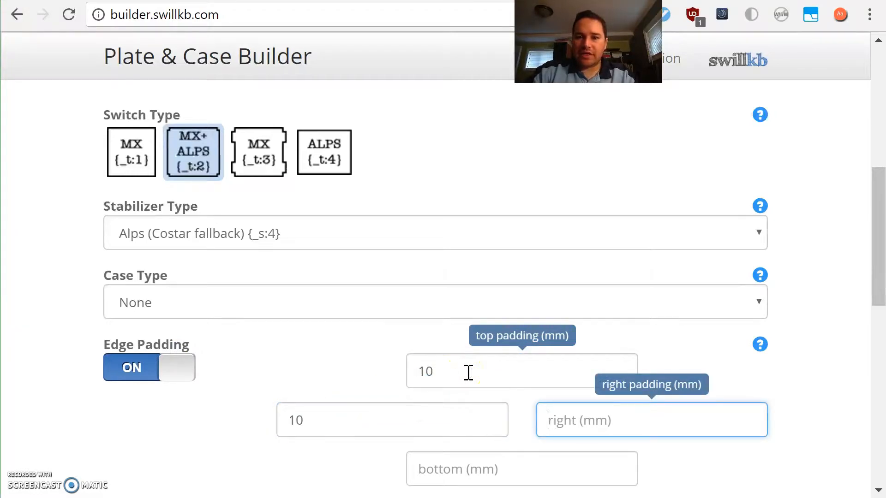
scroll(down, 3)
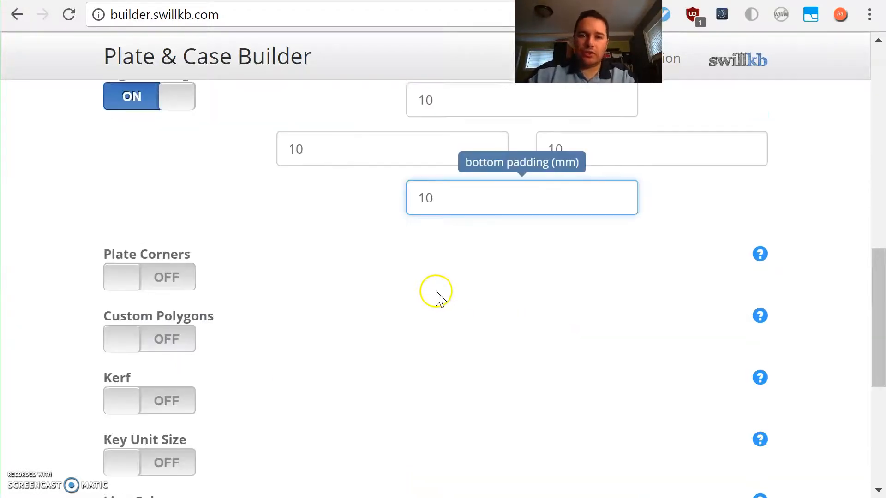
scroll(down, 3)
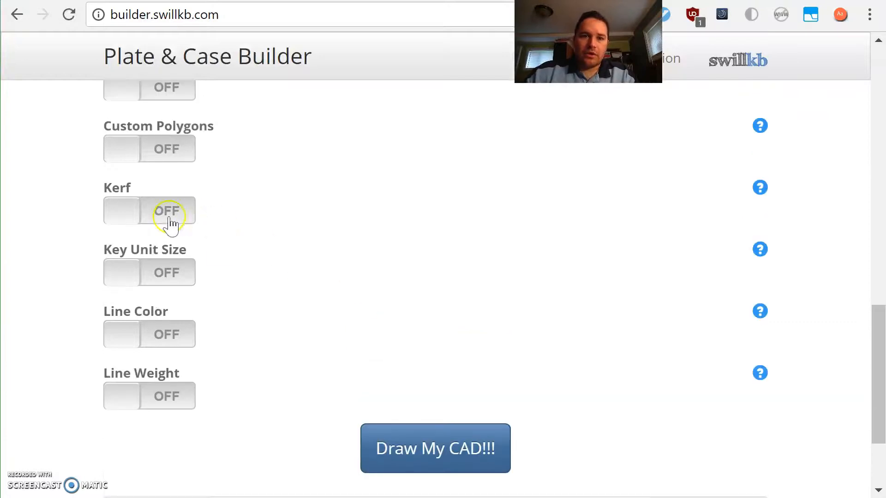
click(167, 211)
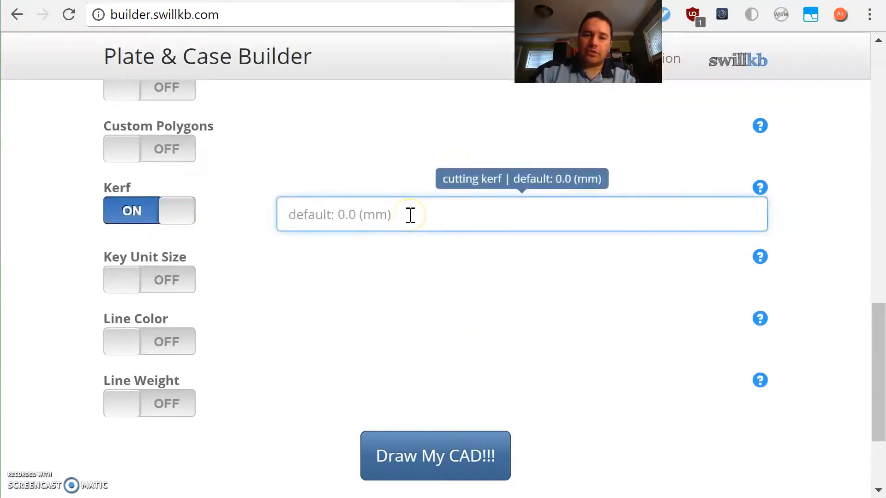
text(.3)
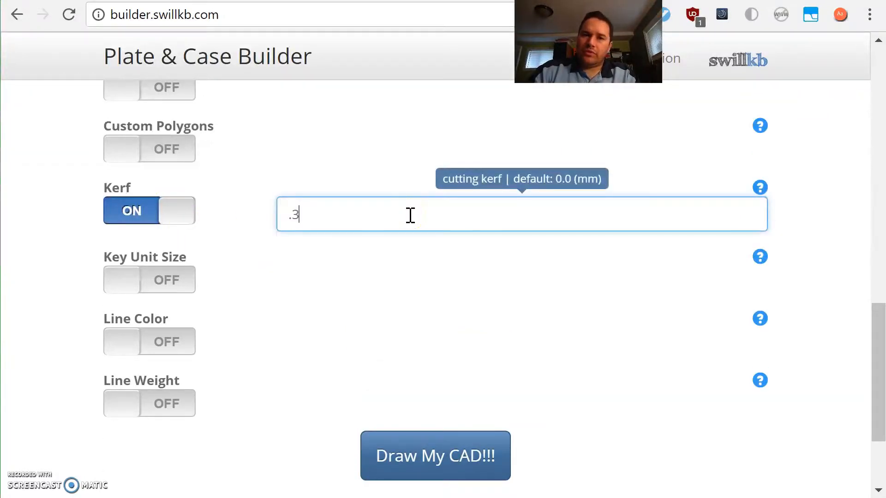
text(.4)
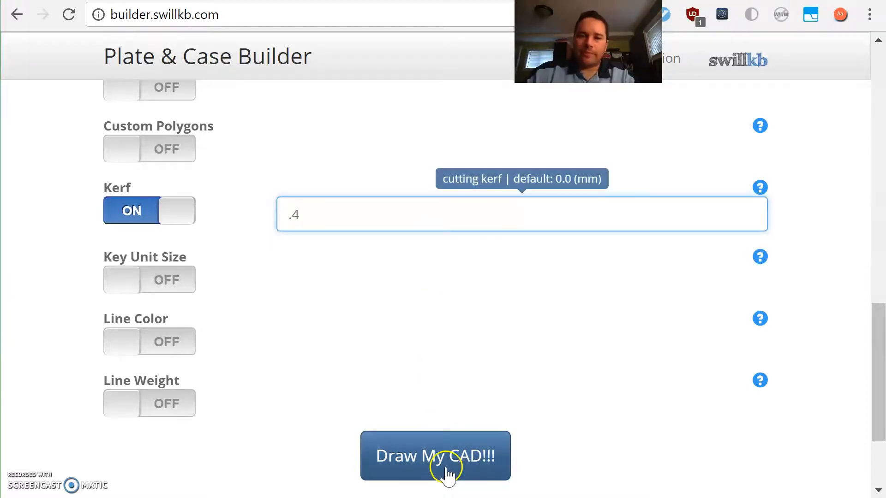
click(435, 455)
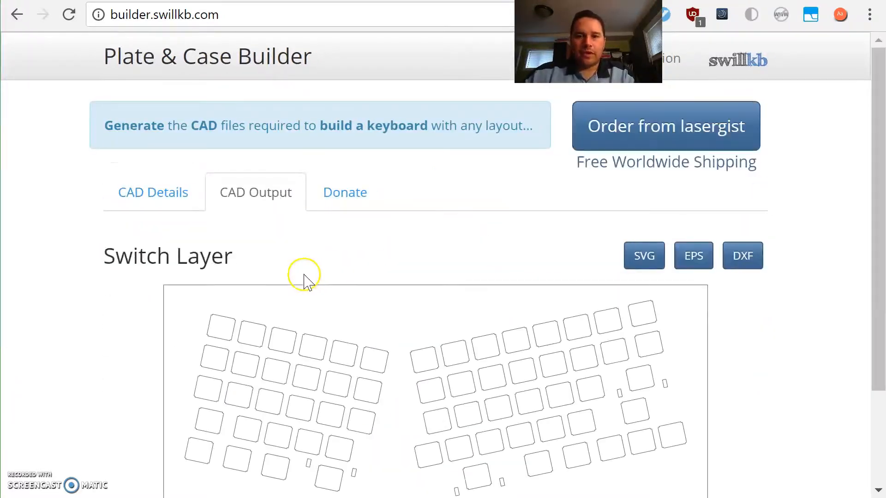
Step: Export the padded 331.280 × 141.765 mm switch layer as SVG
scroll(down, 3)
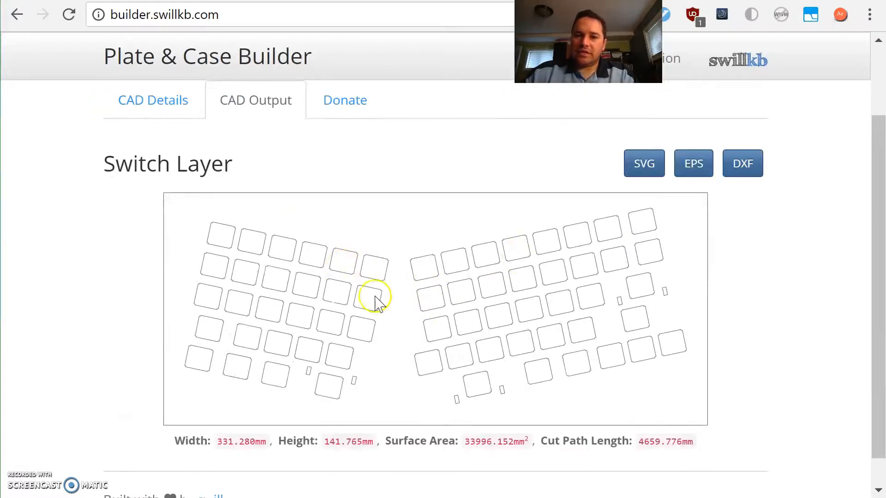
click(643, 163)
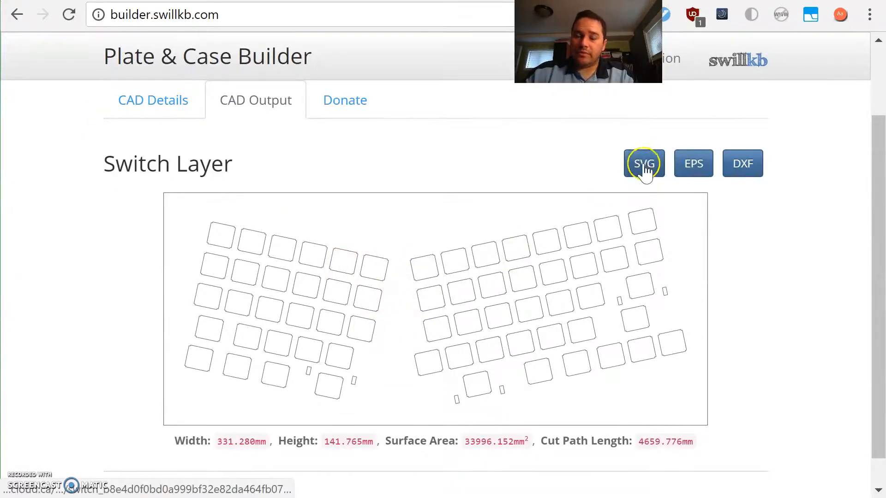
click(644, 164)
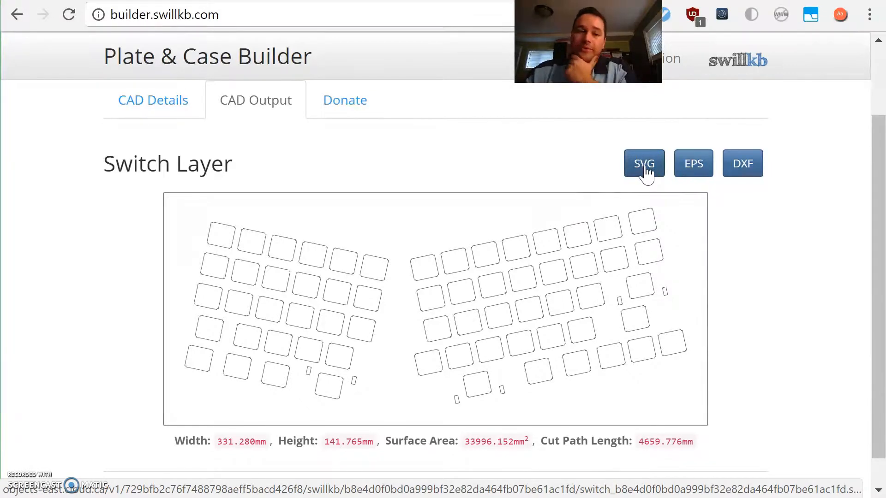
mouse_move(542, 205)
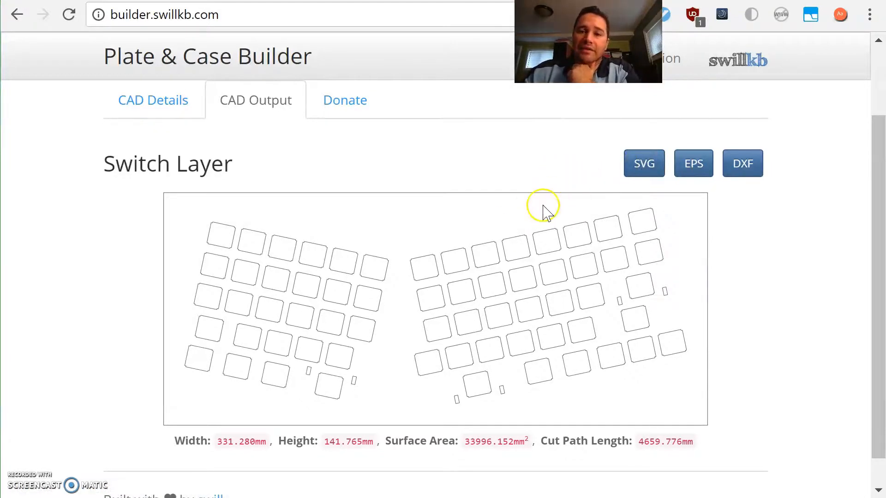
mouse_move(548, 210)
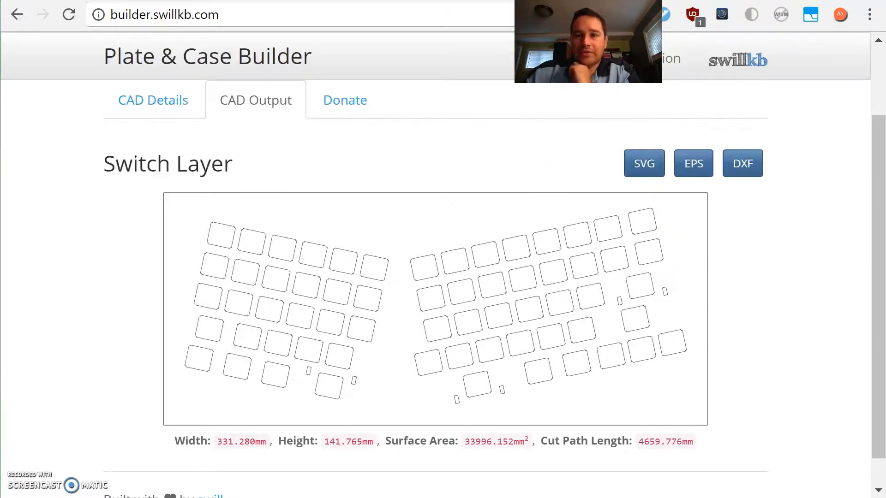
mouse_move(427, 214)
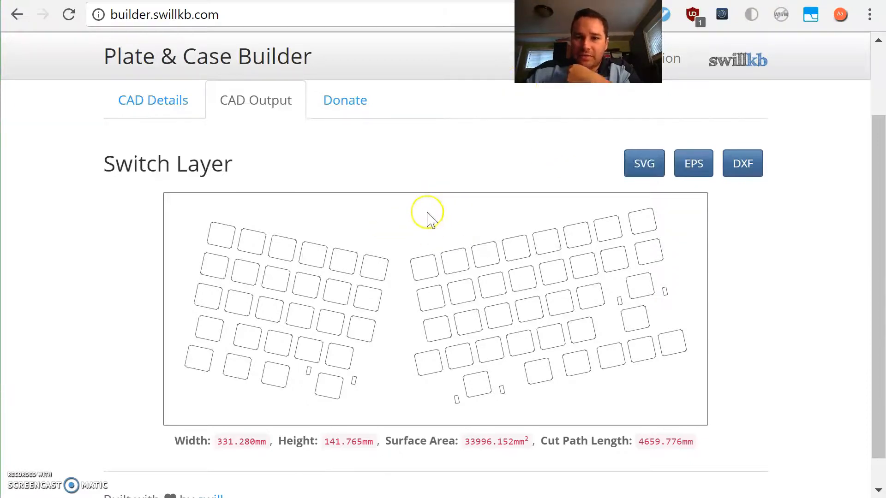
mouse_move(431, 219)
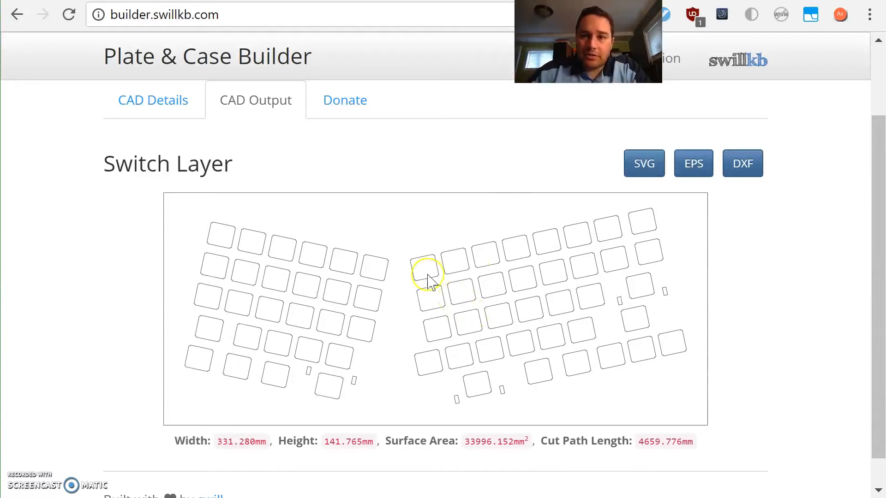
mouse_move(376, 291)
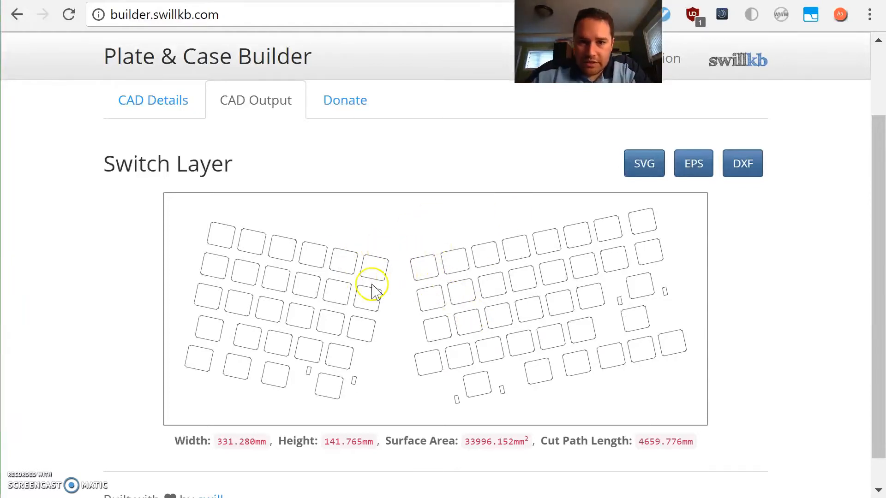
mouse_move(386, 263)
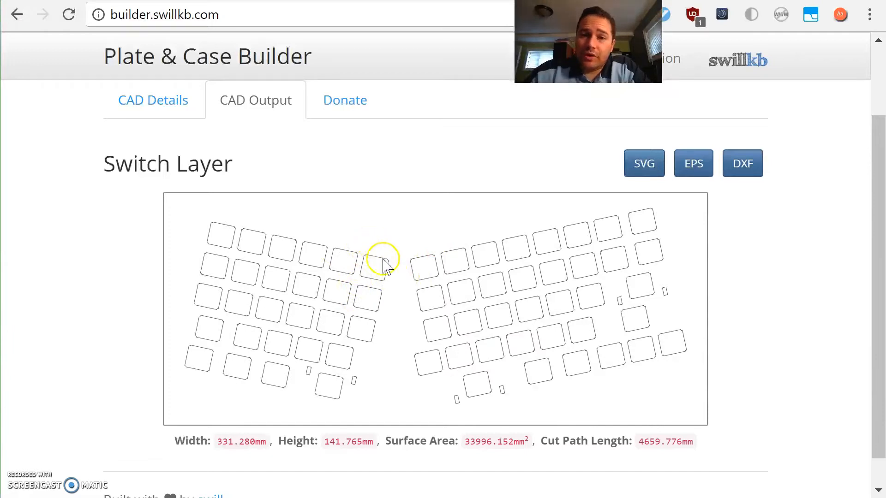
mouse_move(423, 320)
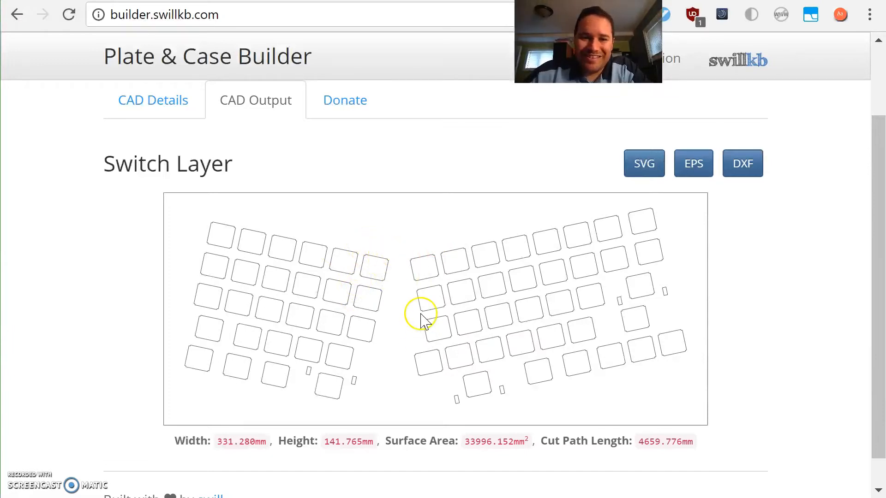
mouse_move(671, 180)
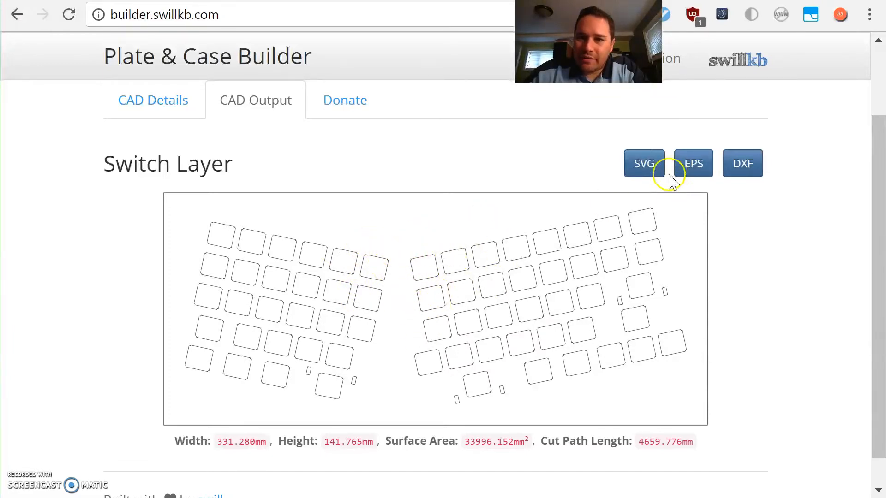